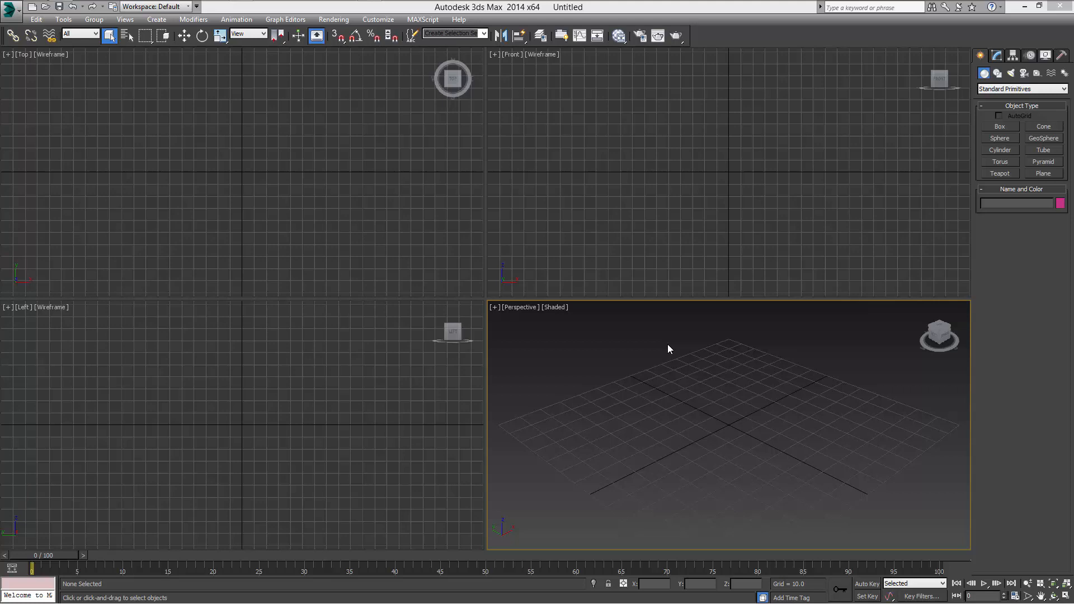
mouse_move(696, 323)
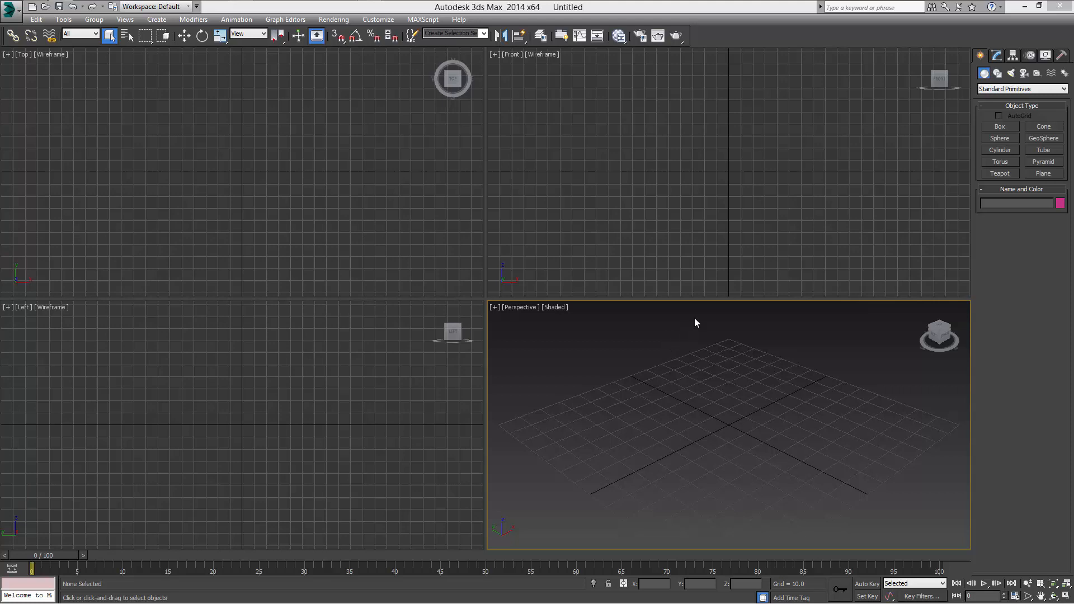
mouse_move(705, 236)
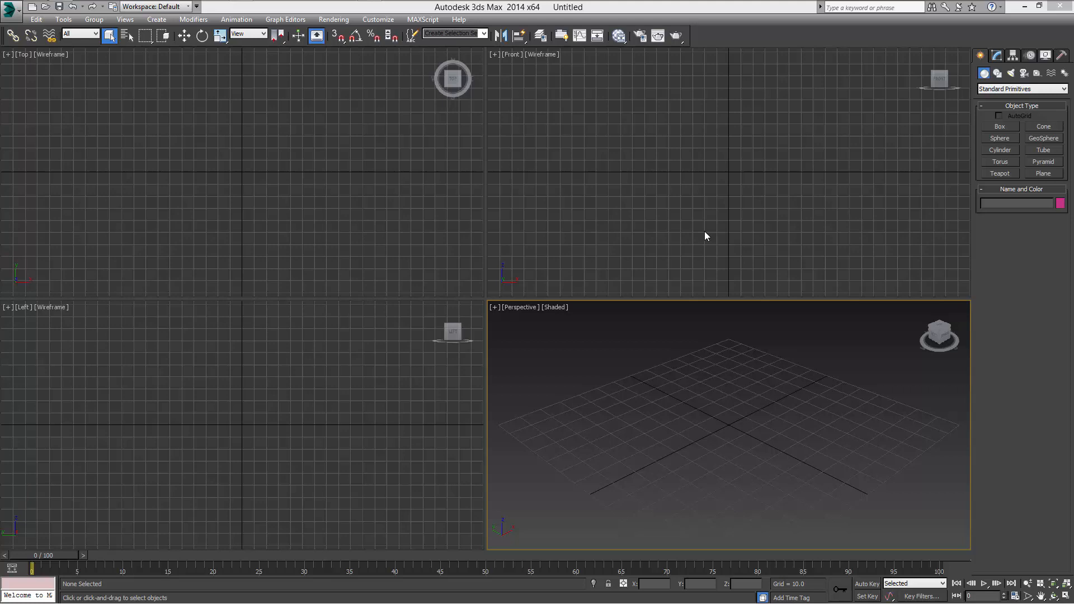
mouse_move(678, 172)
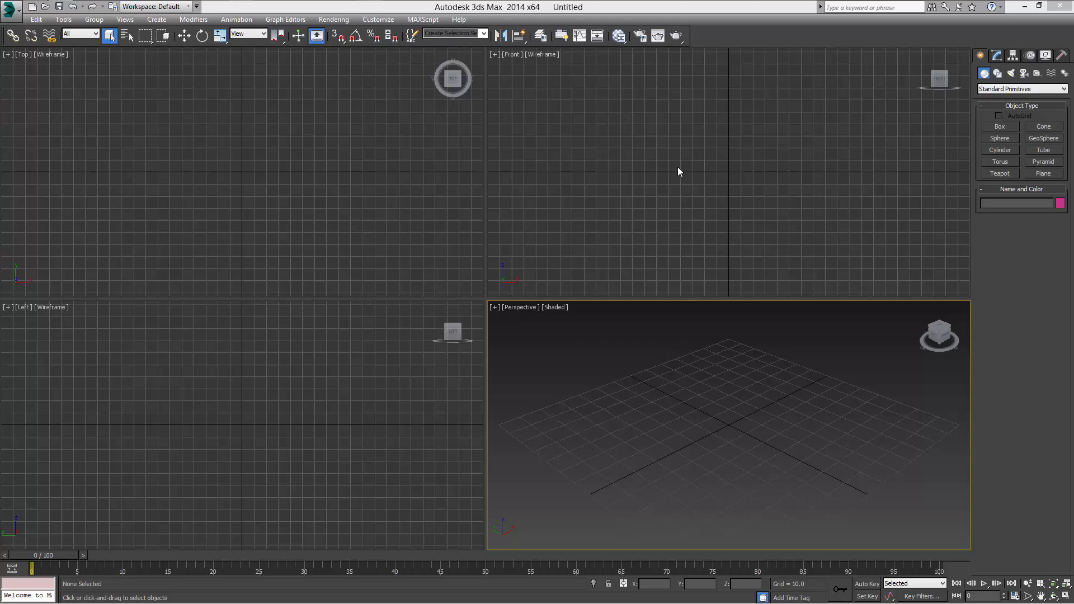
mouse_move(624, 158)
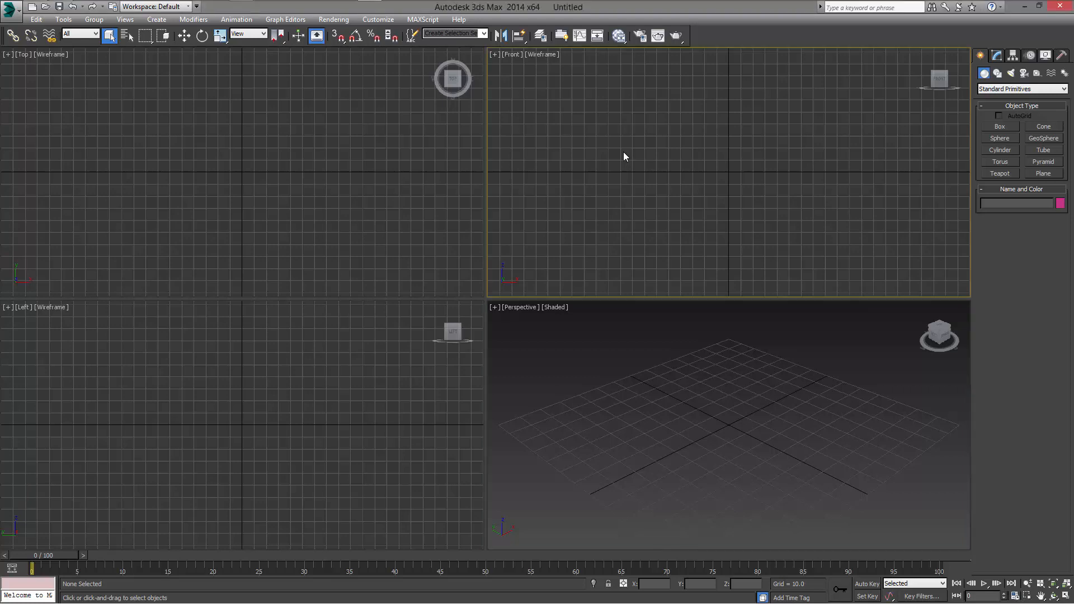
mouse_move(694, 116)
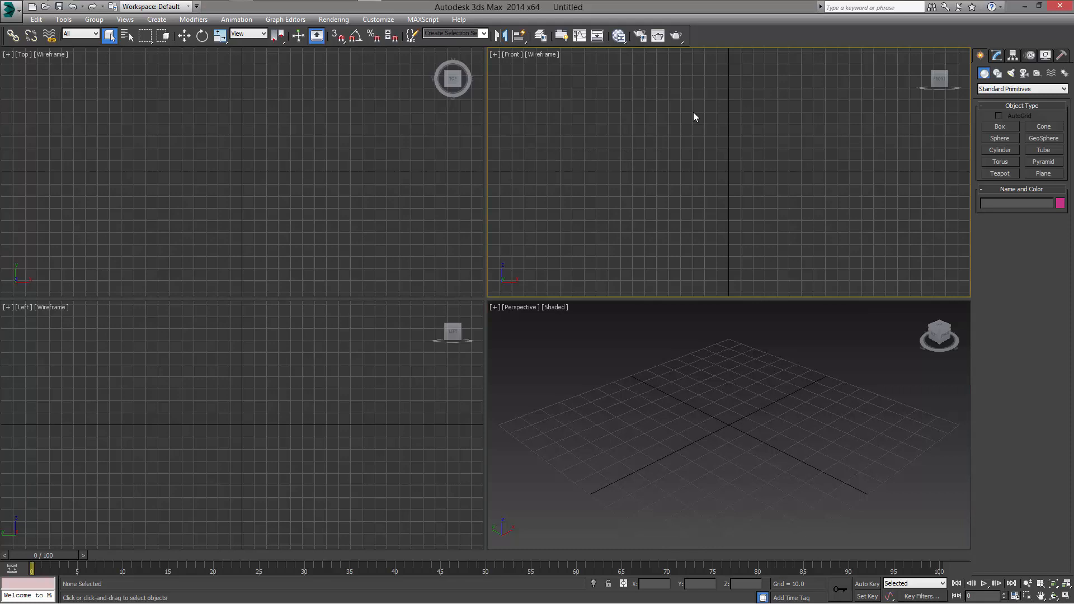
mouse_move(507, 54)
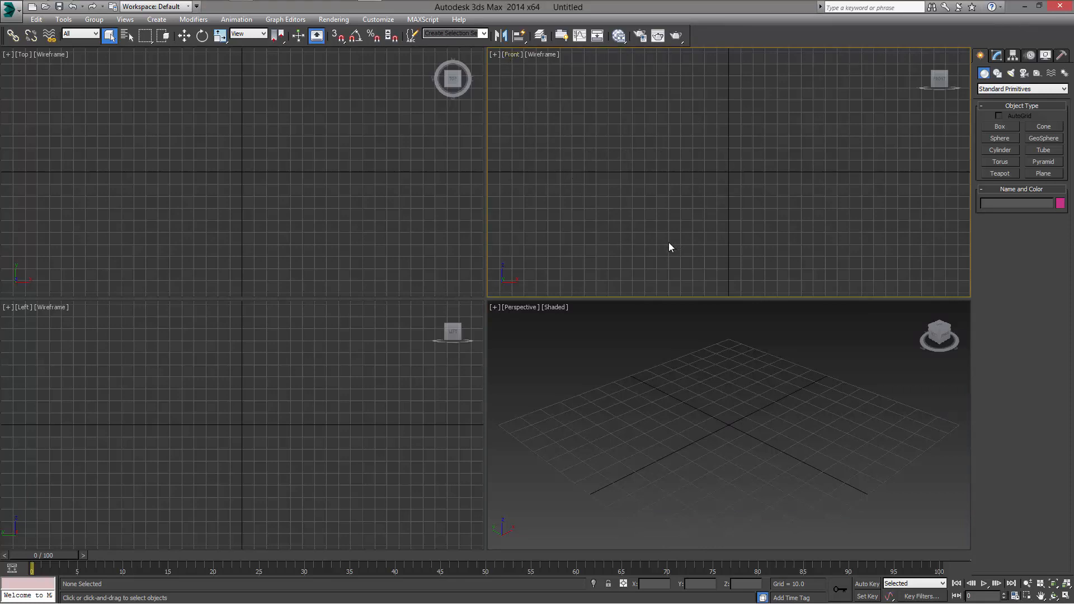
mouse_move(664, 244)
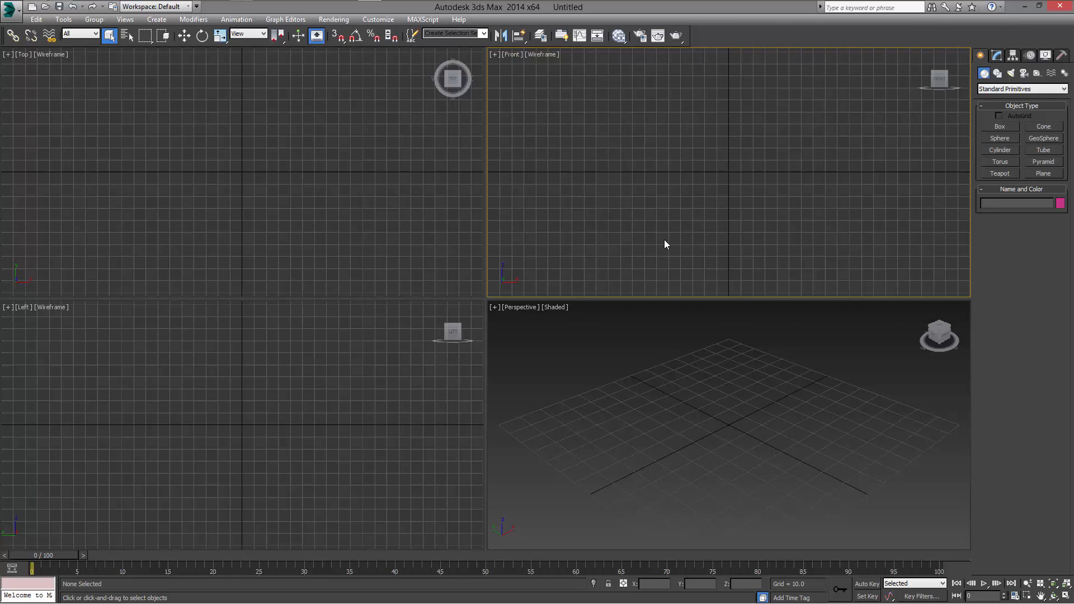
mouse_move(655, 241)
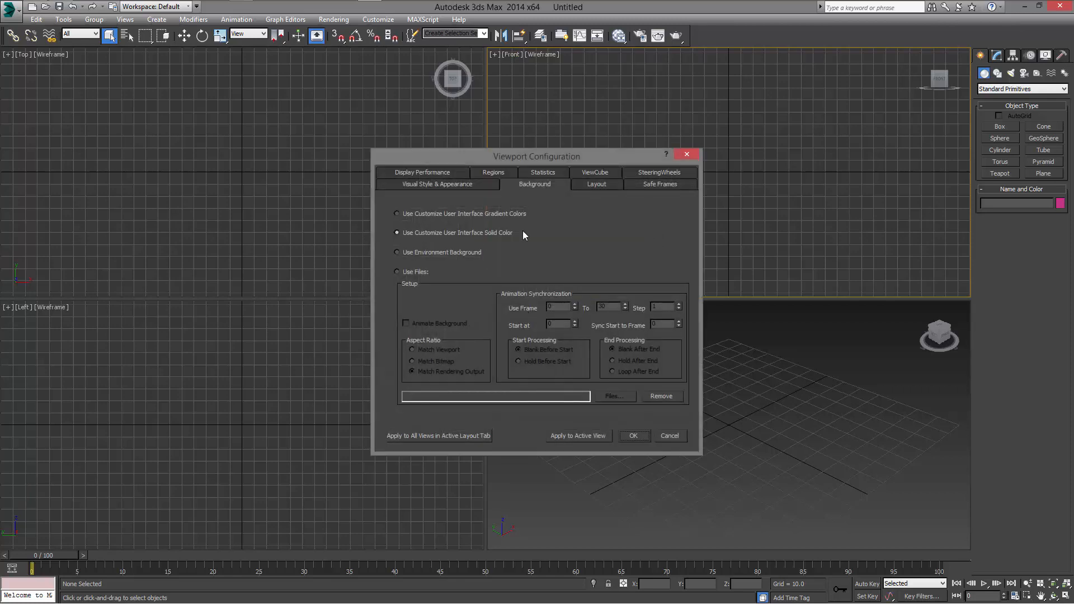
mouse_move(559, 292)
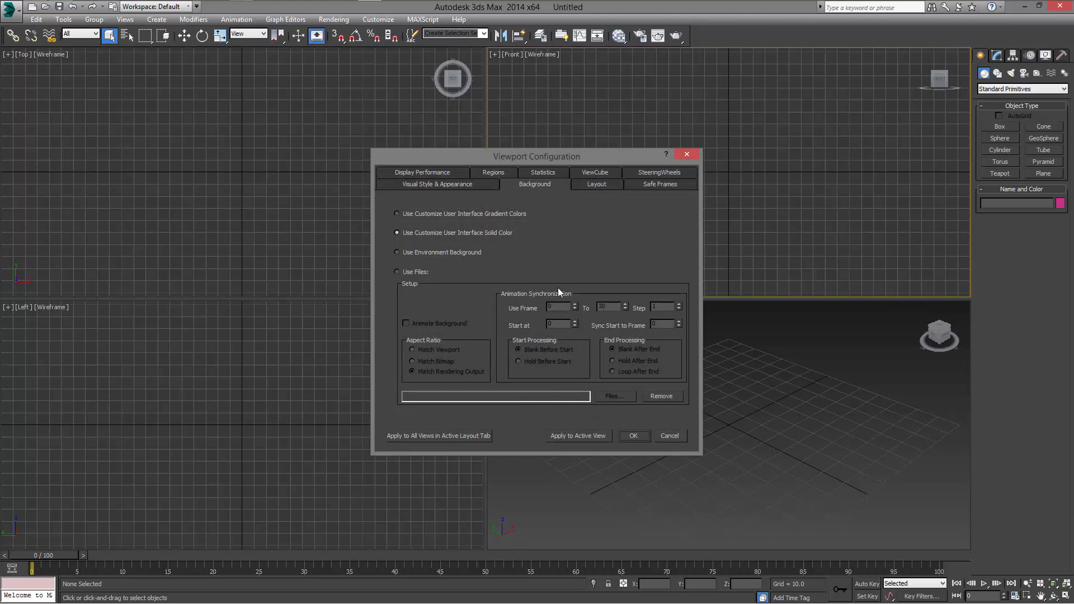
mouse_move(528, 193)
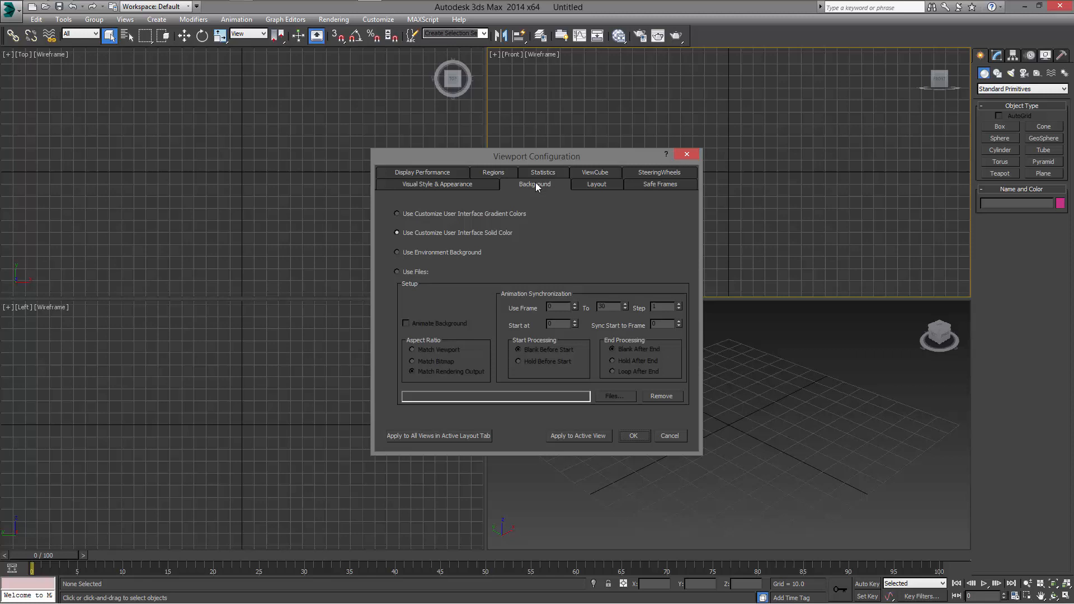
mouse_move(510, 211)
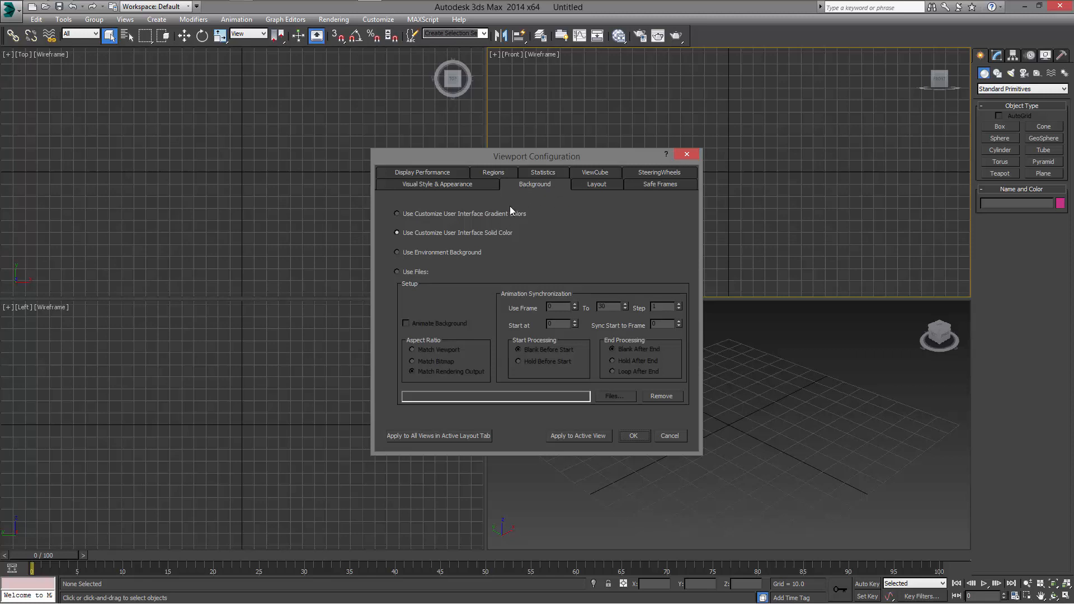
mouse_move(419, 305)
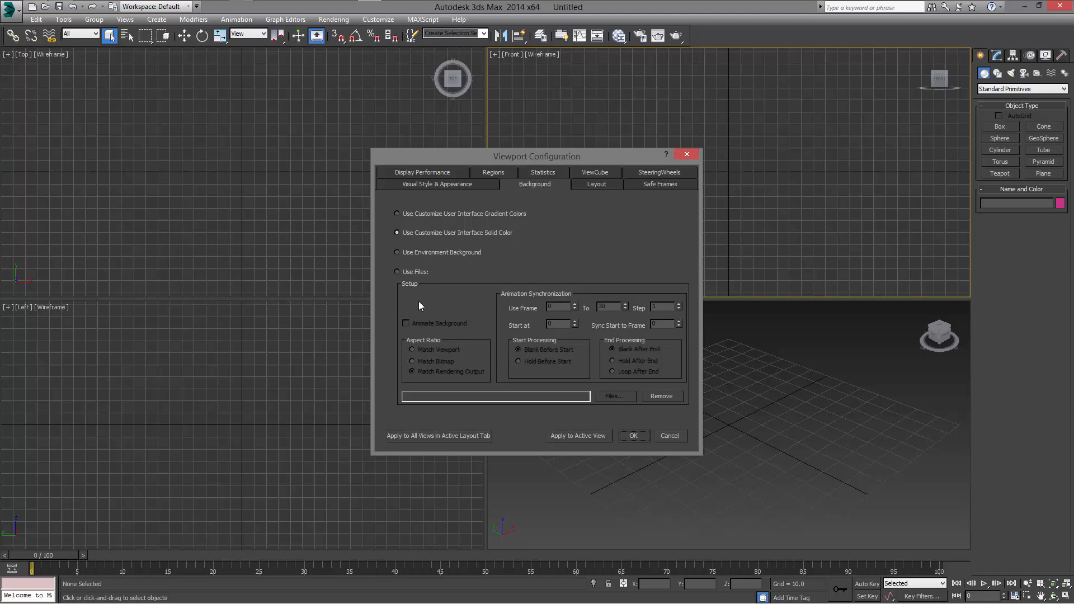
Step: Choose Use Files with Match Bitmap aspect for the front view's background
click(397, 271)
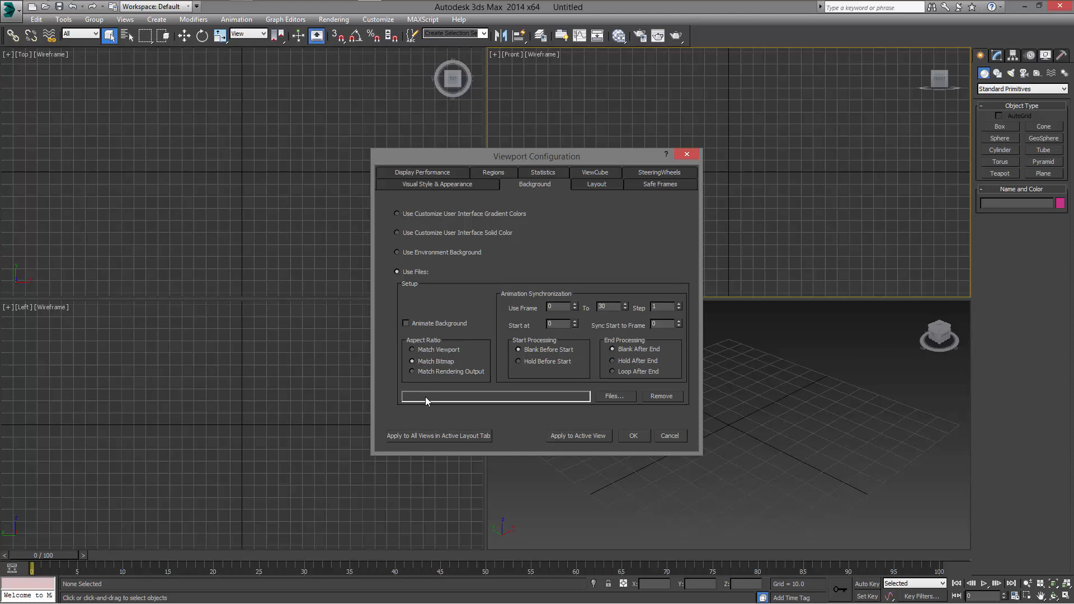
Step: Browse to Desktop > Head and pick Head_Photo_016.JPG as the background image
click(613, 396)
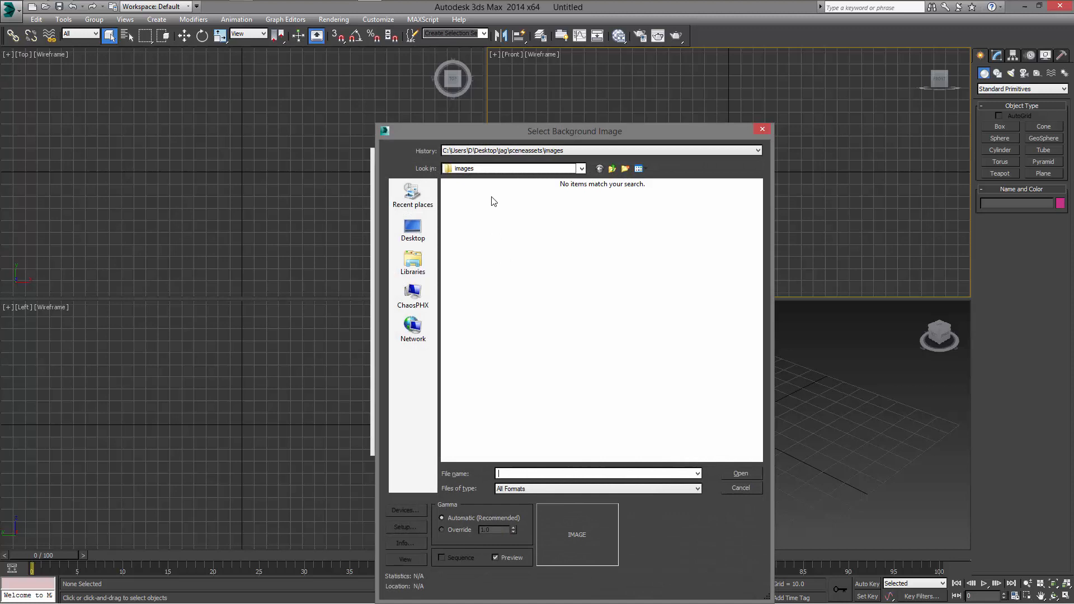
click(412, 229)
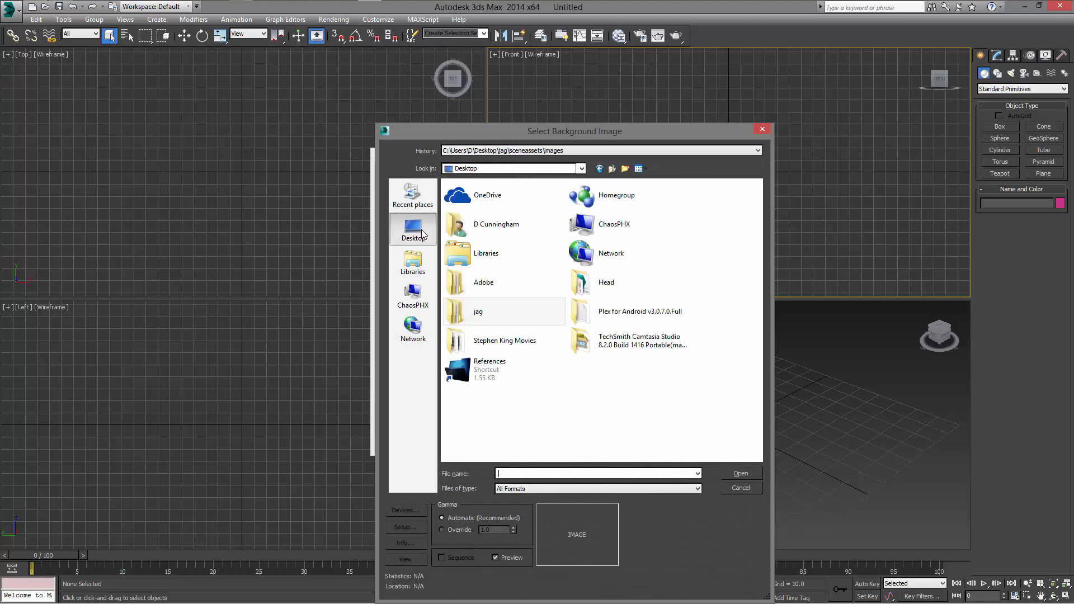
mouse_move(555, 349)
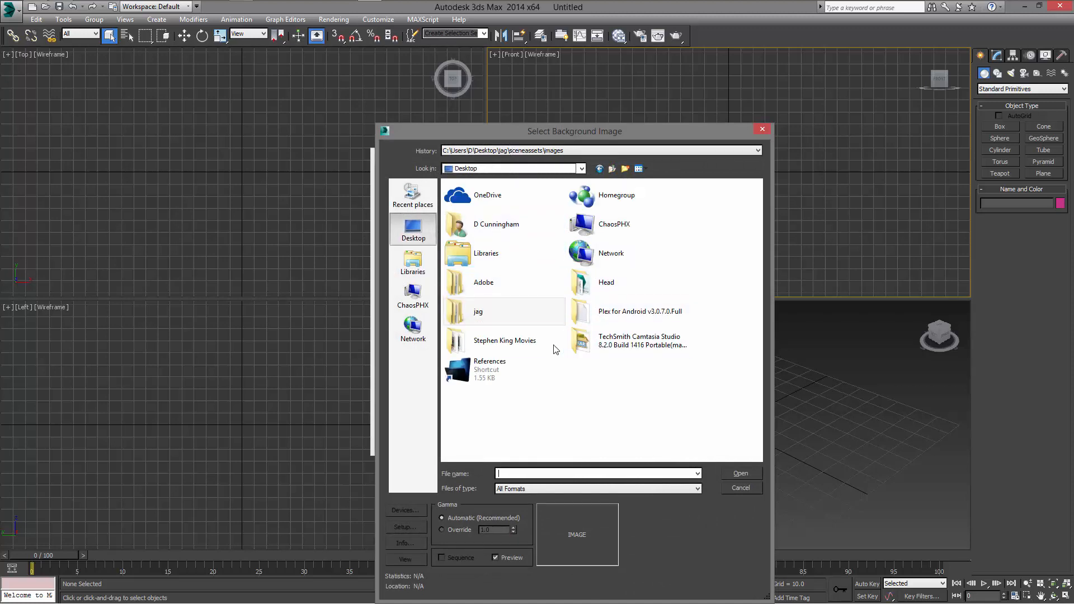
click(605, 282)
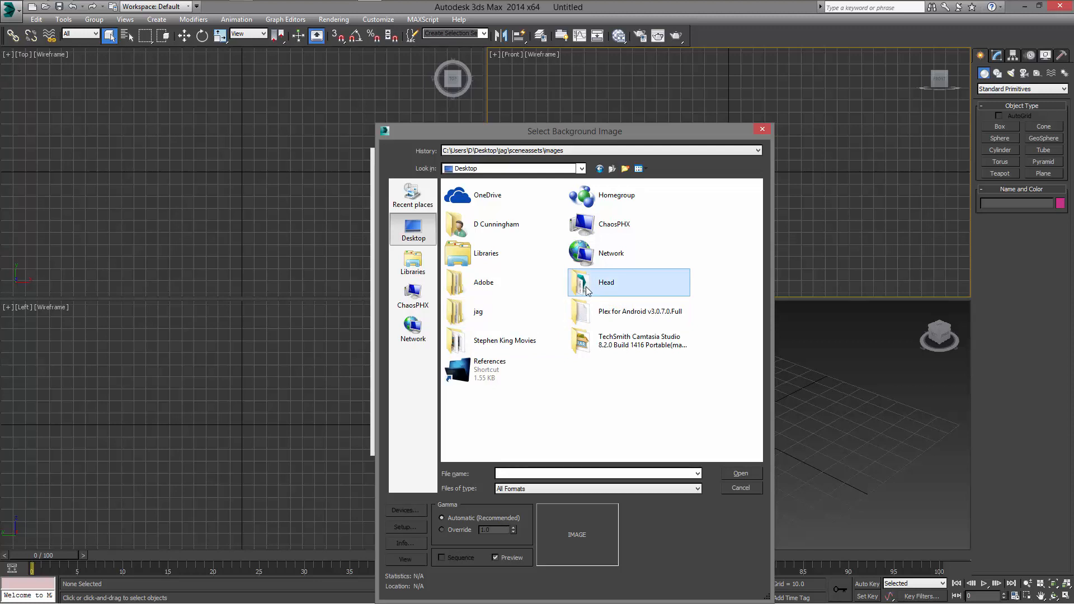
double_click(605, 281)
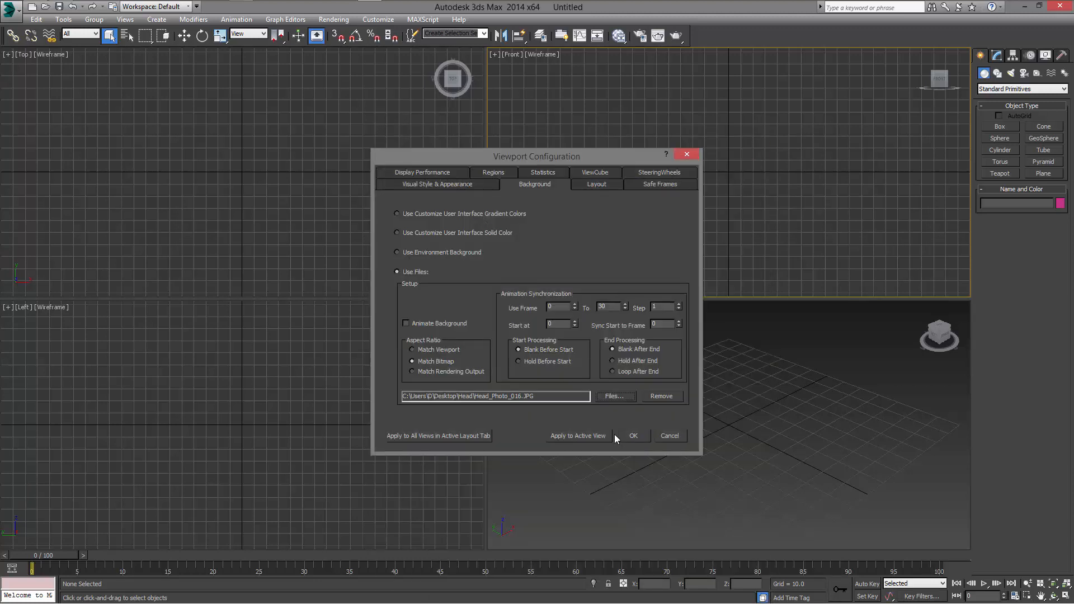
Step: Apply the head photo to the upper-right active view and hide its grid
click(577, 436)
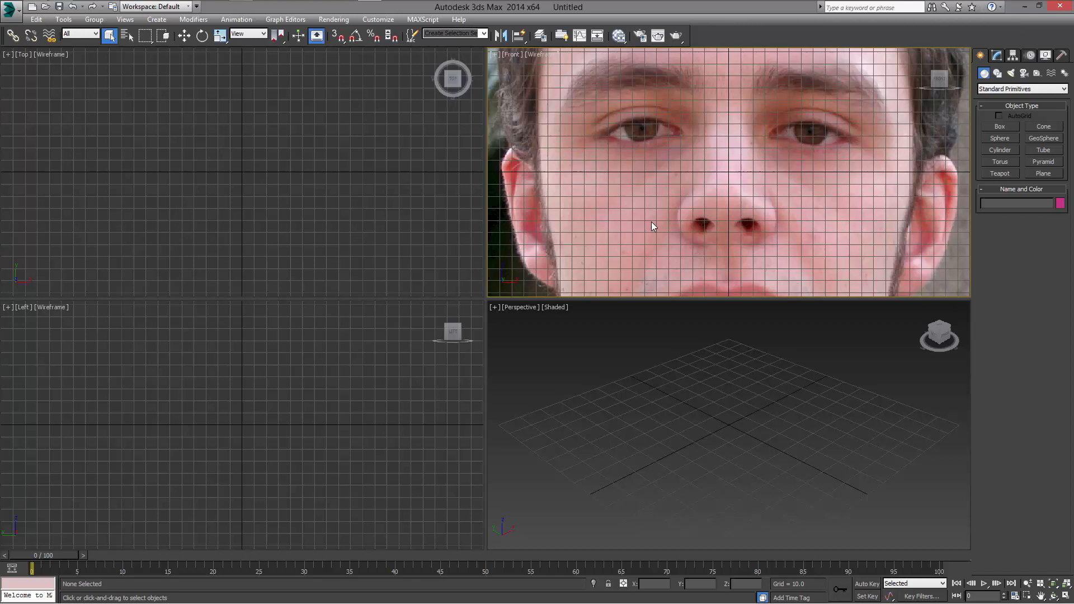
scroll(down, 3)
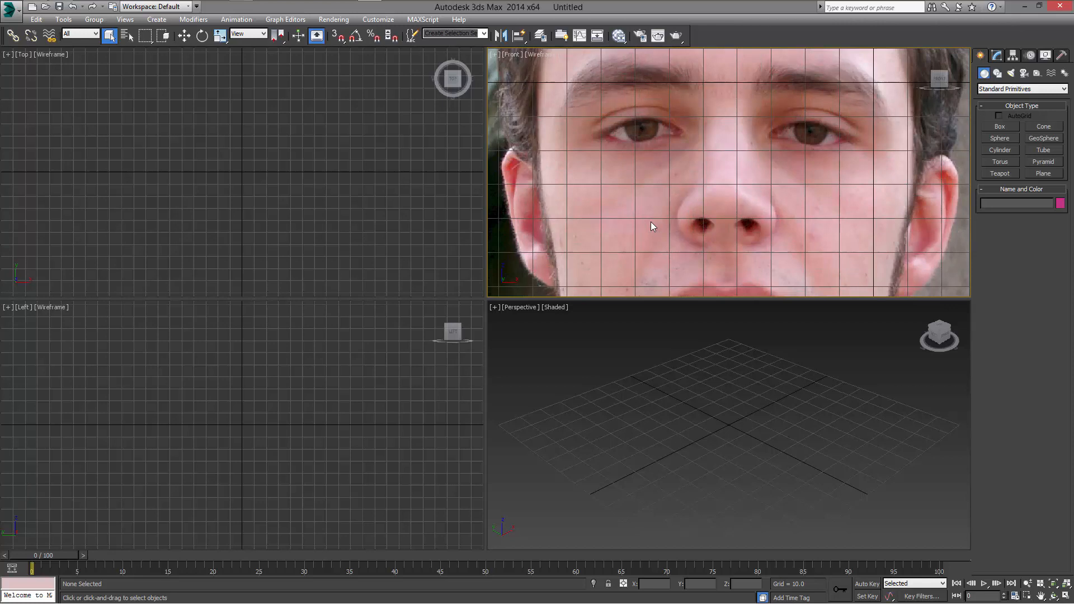
mouse_move(682, 203)
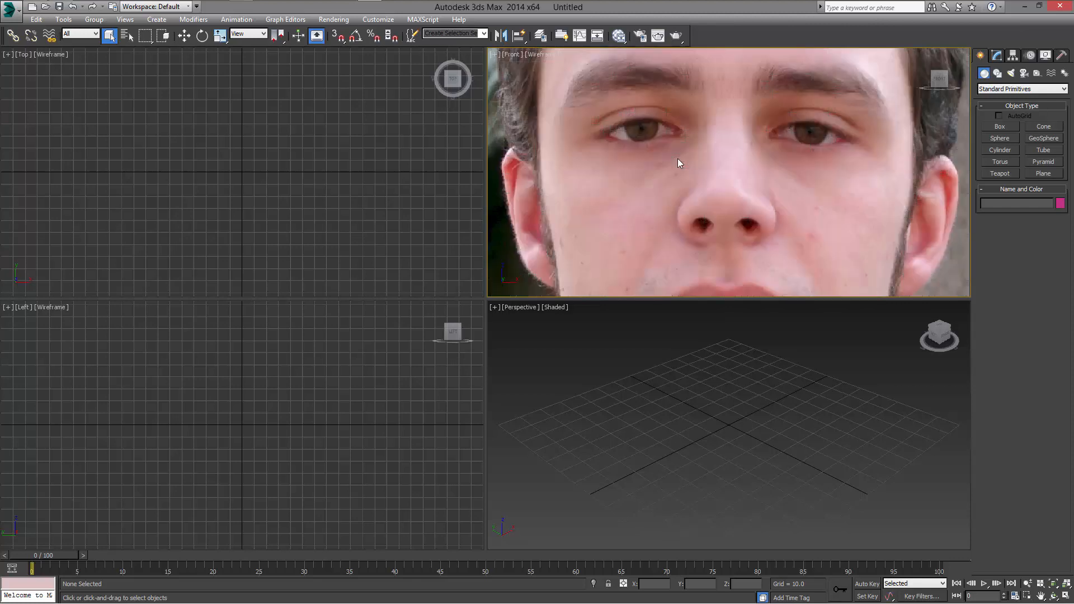
click(510, 54)
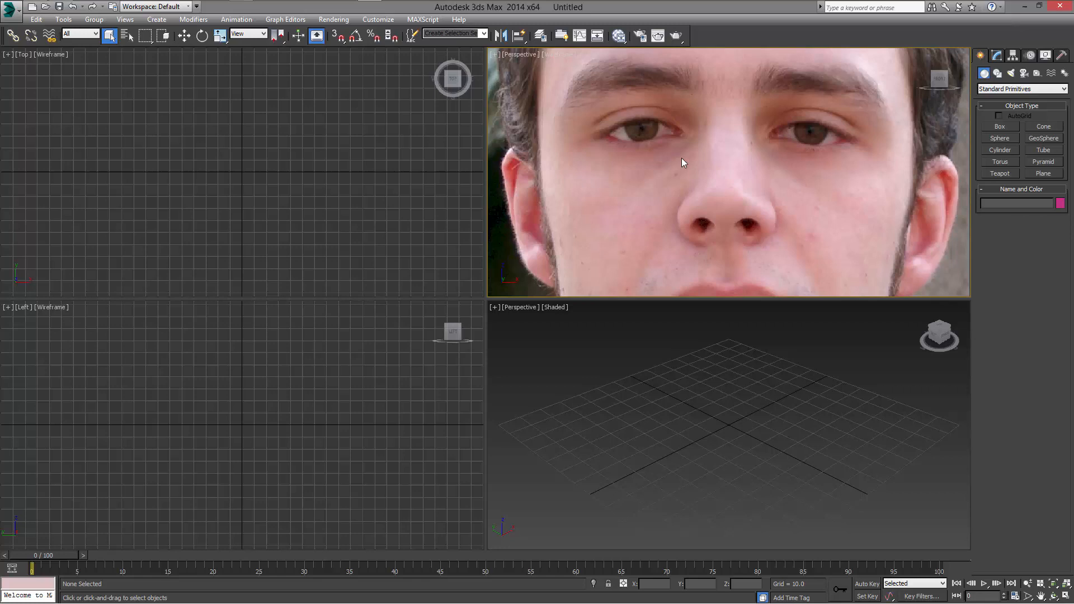
mouse_move(880, 113)
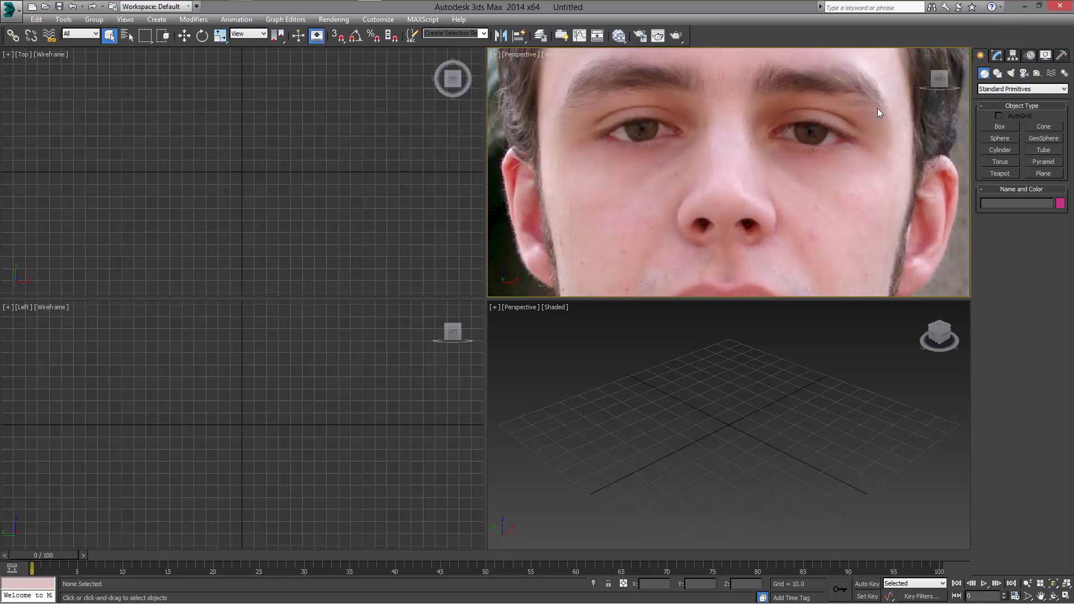
mouse_move(834, 98)
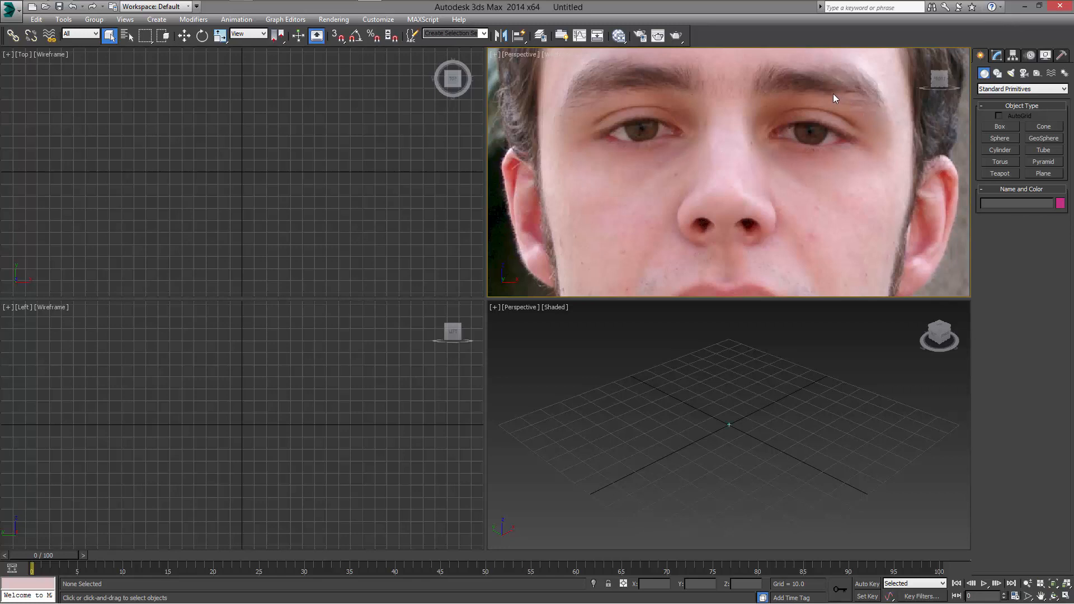
mouse_move(831, 141)
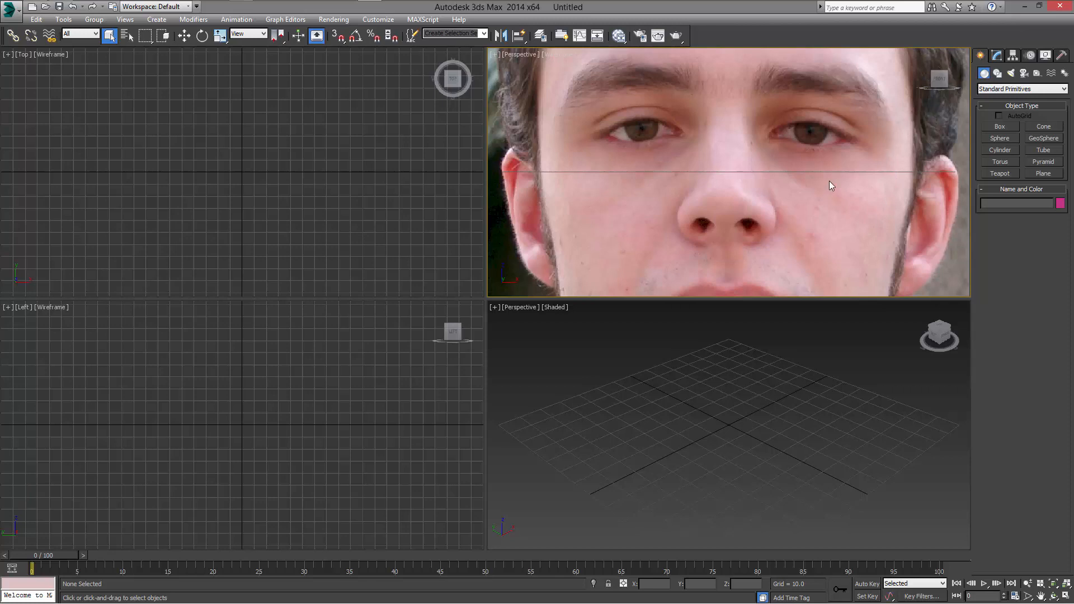
mouse_move(940, 78)
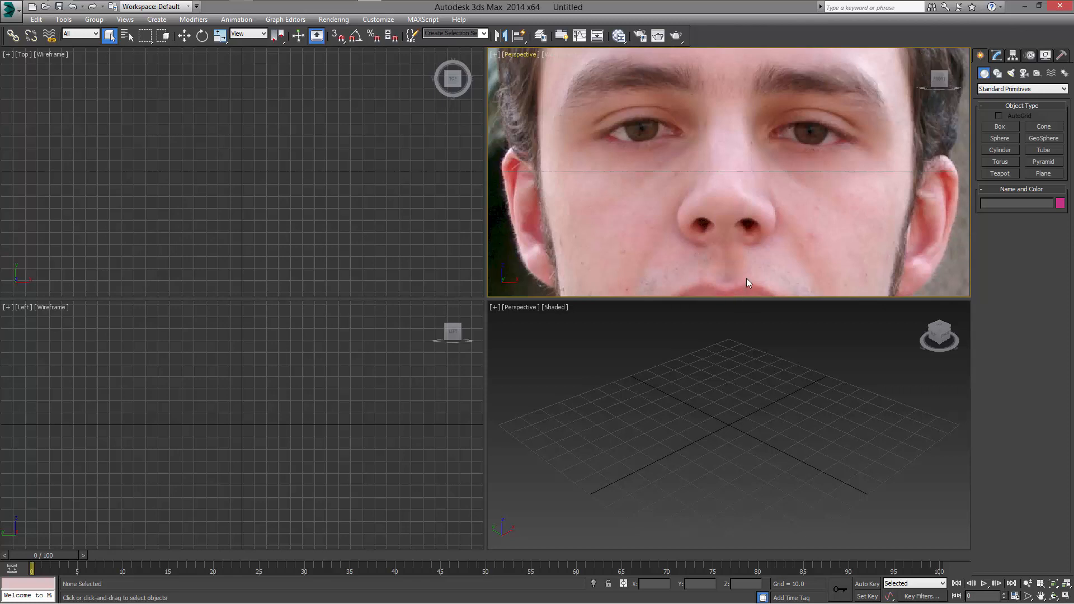
mouse_move(525, 56)
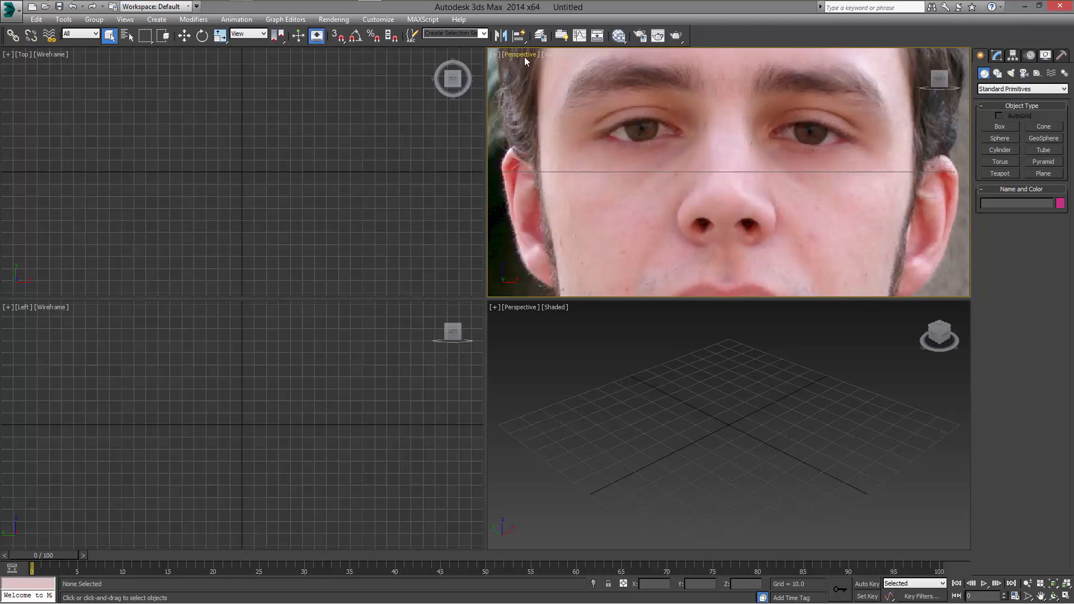
click(495, 55)
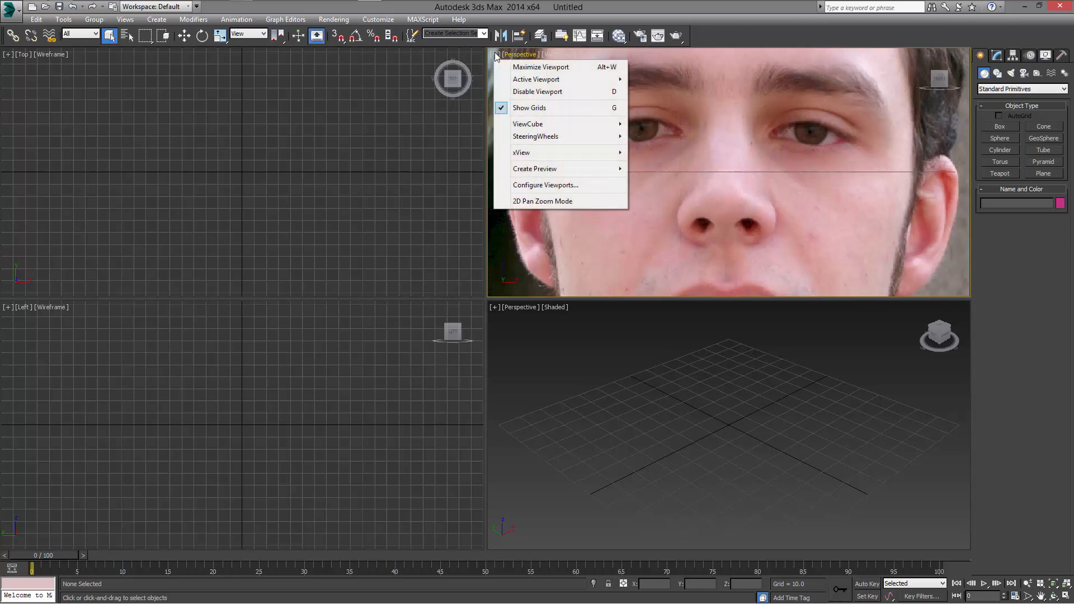
mouse_move(543, 201)
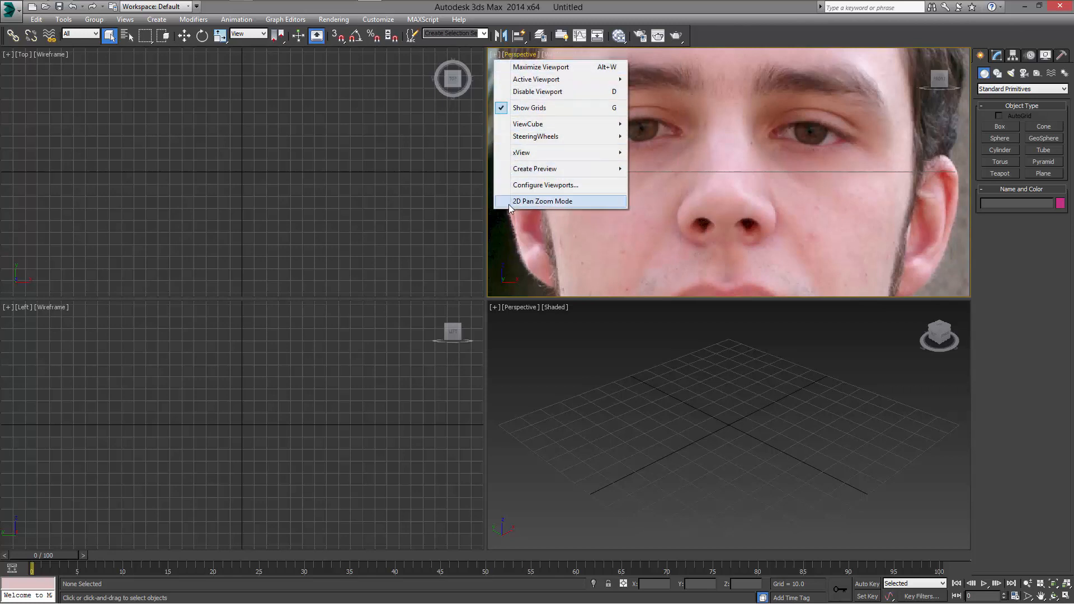
click(542, 201)
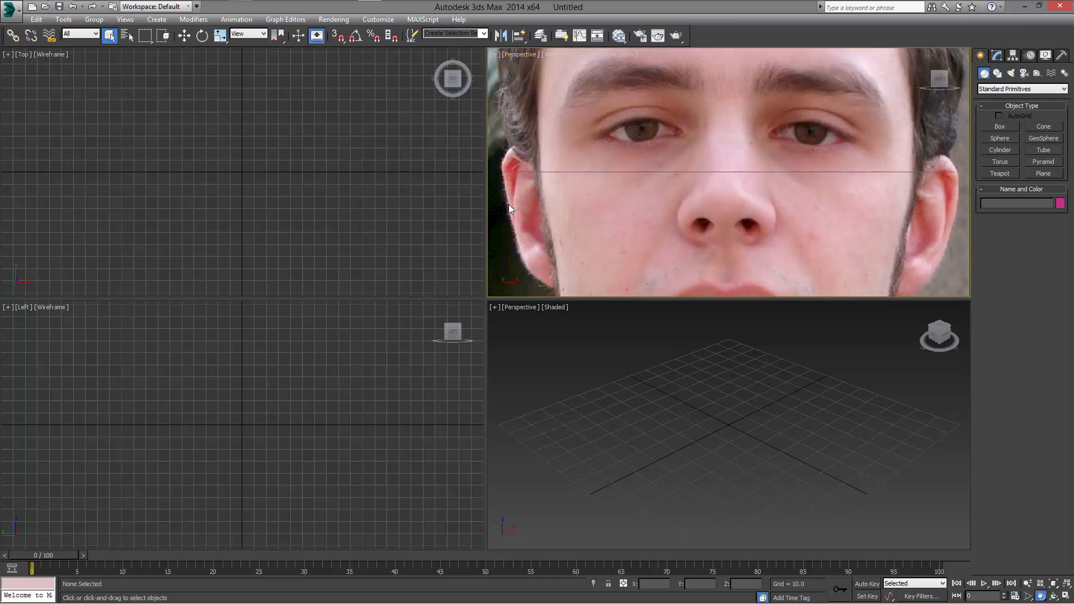
mouse_move(688, 223)
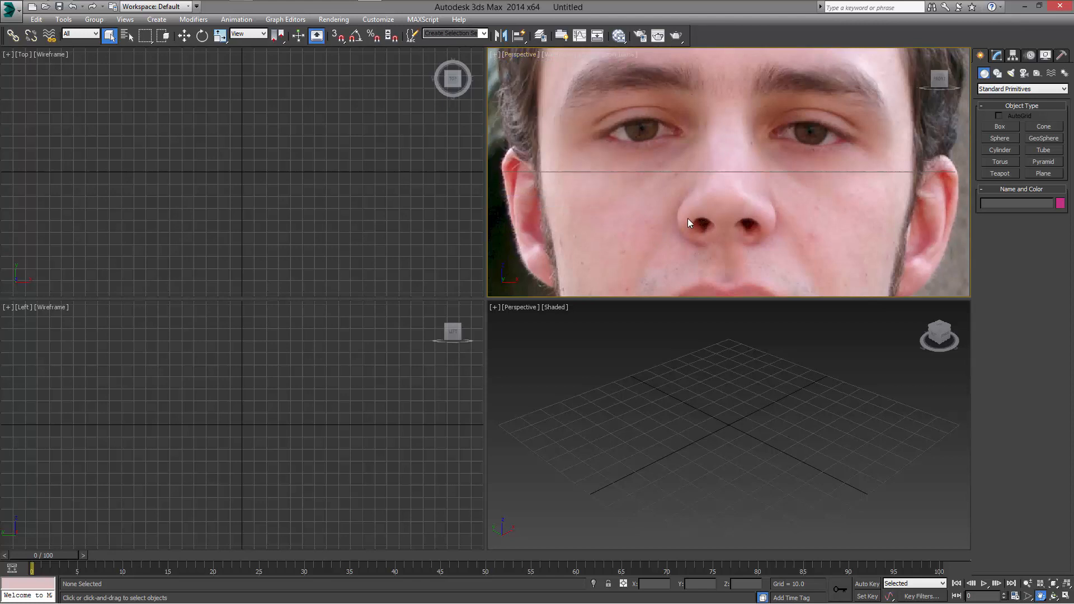
mouse_move(711, 207)
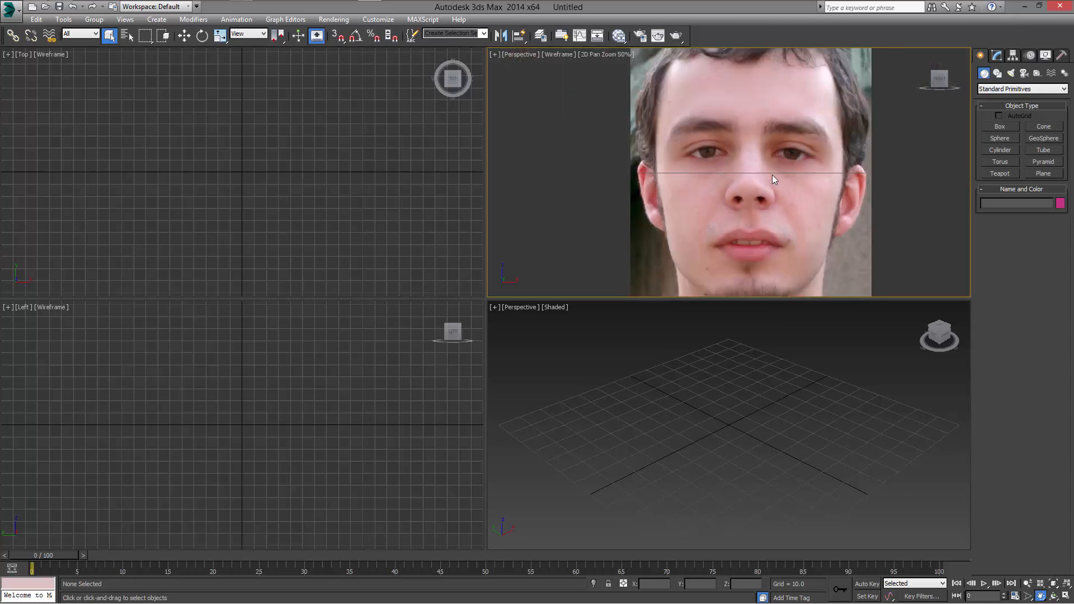
scroll(up, 3)
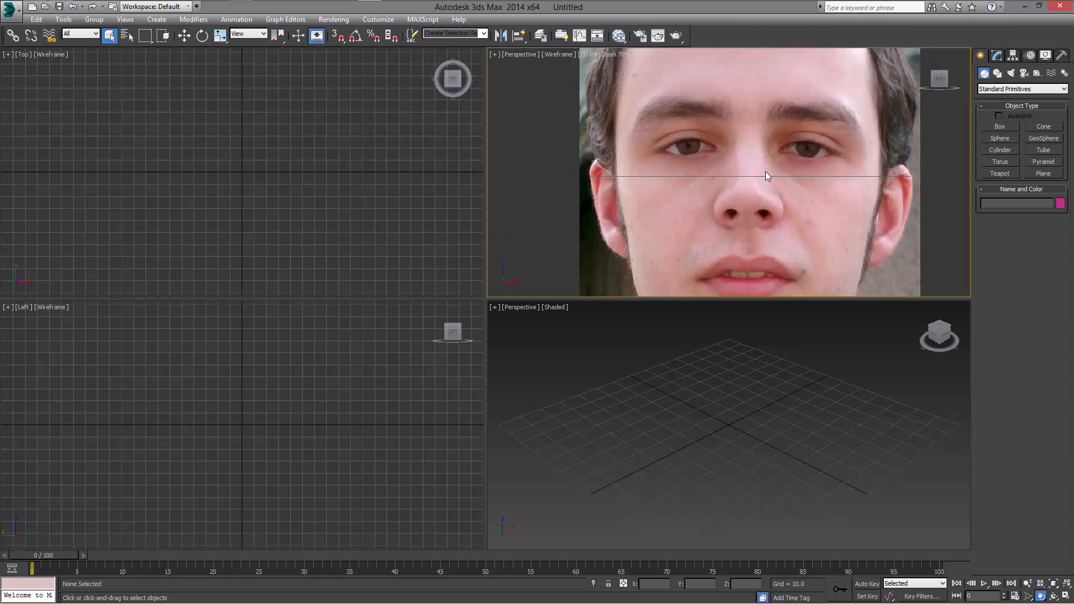
scroll(up, 3)
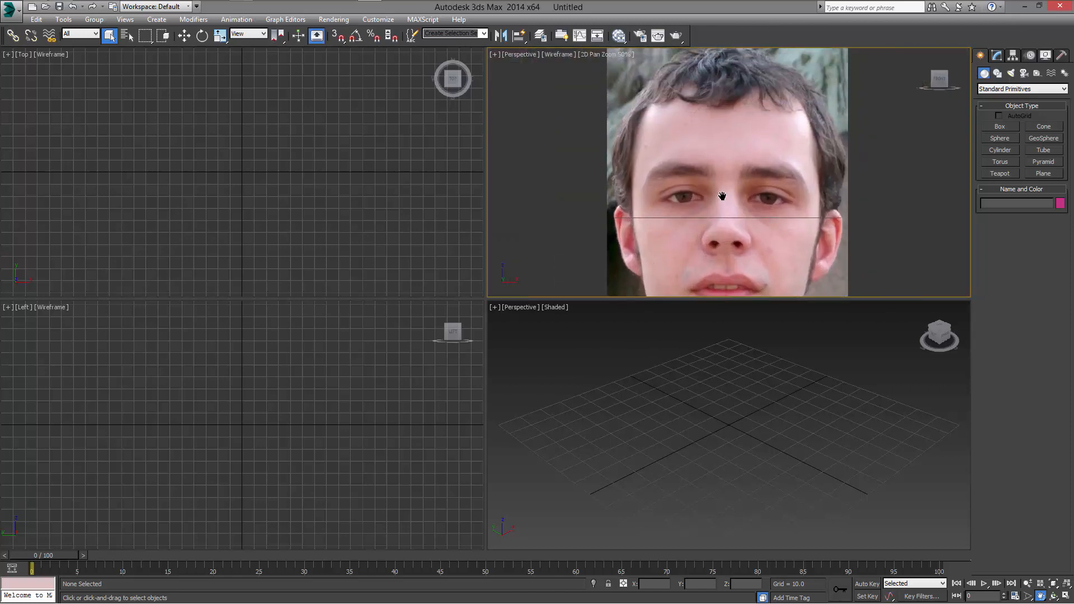
scroll(down, 3)
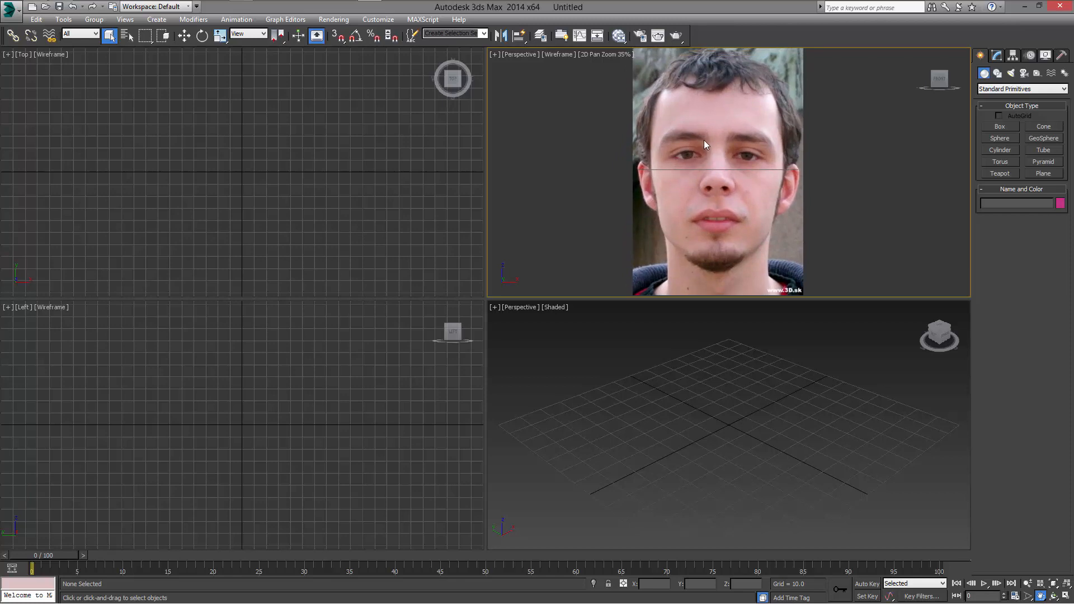
mouse_move(726, 168)
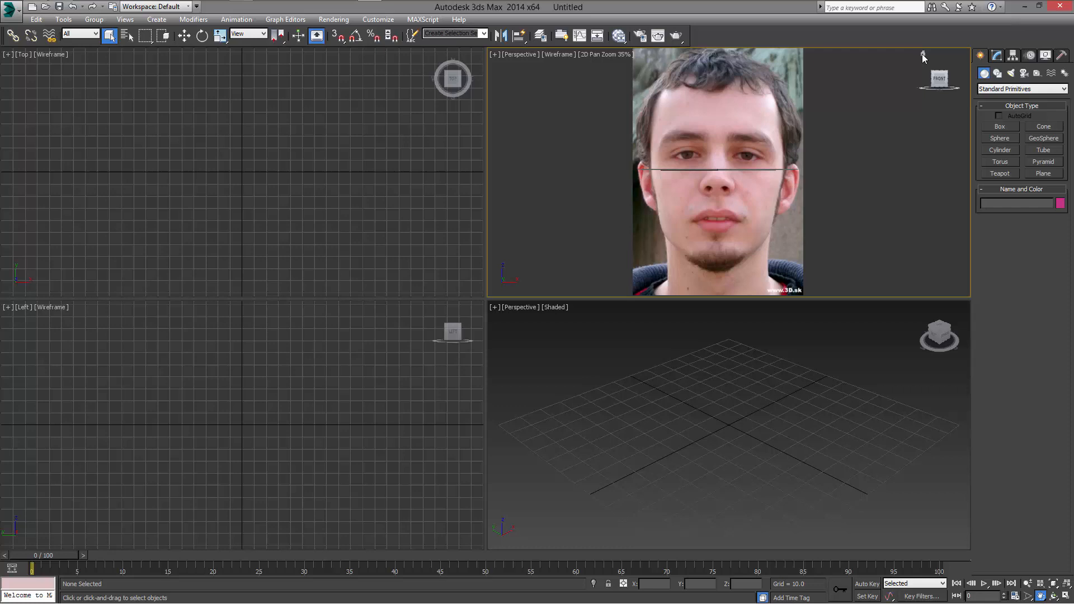
mouse_move(940, 80)
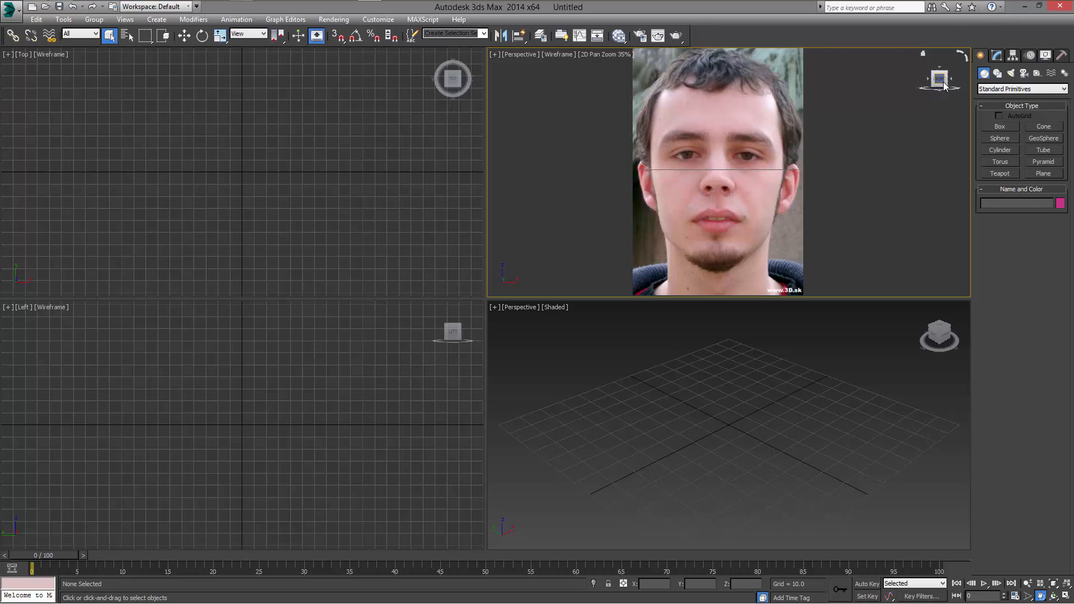
mouse_move(760, 173)
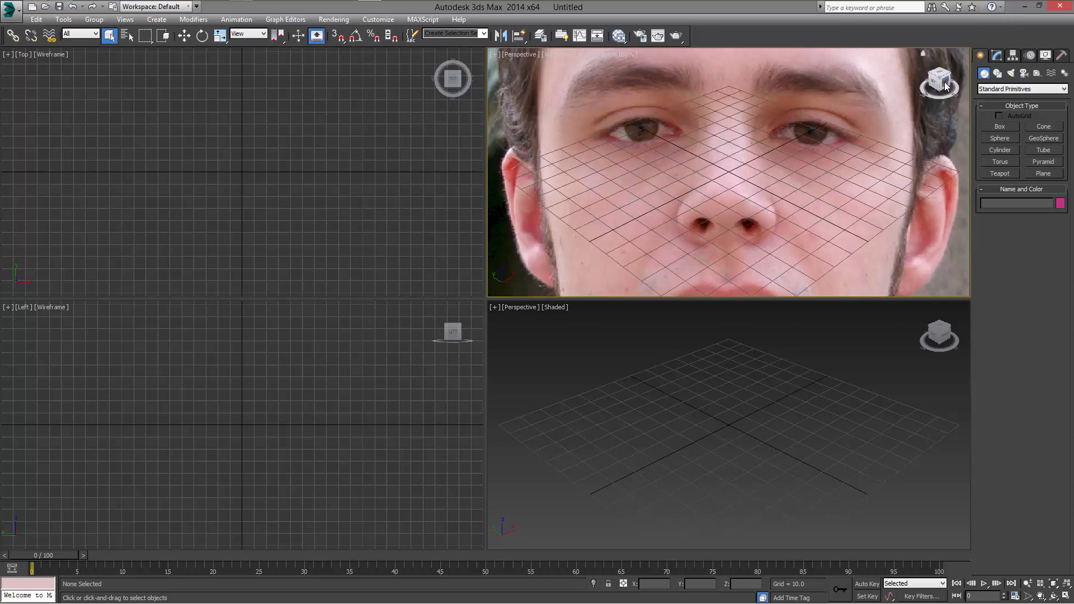
Step: Create Box001 at the scene origin using the Standard Primitives Box tool
right_click(719, 165)
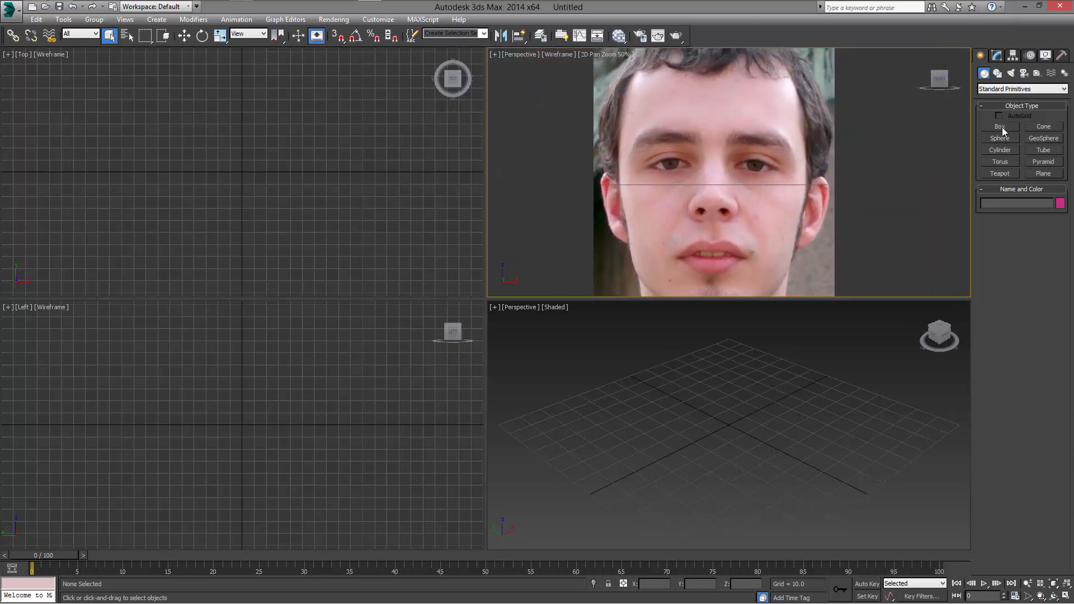
click(1000, 127)
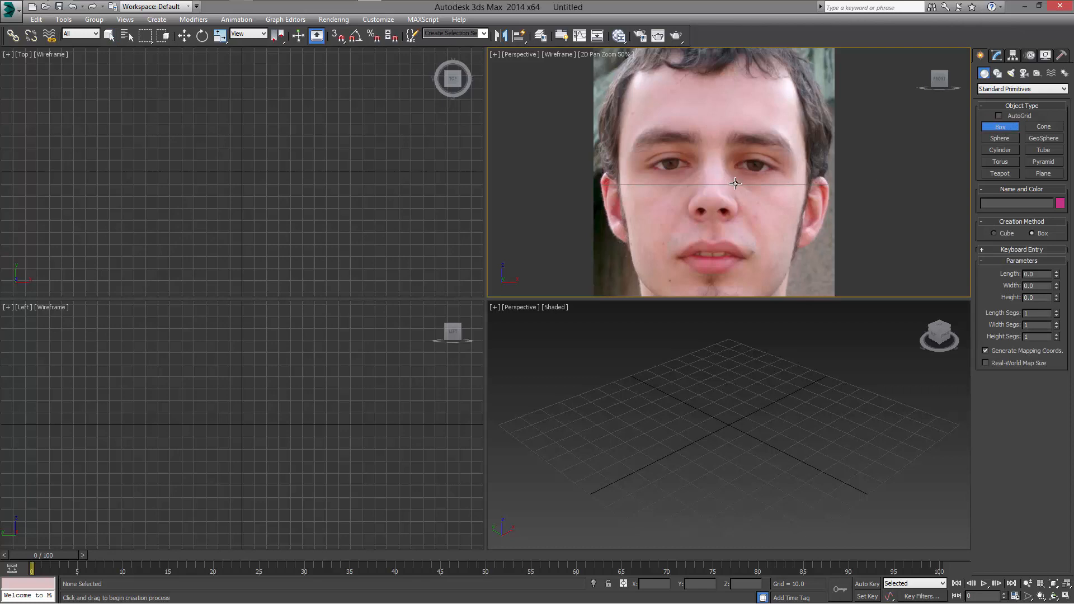
mouse_move(909, 201)
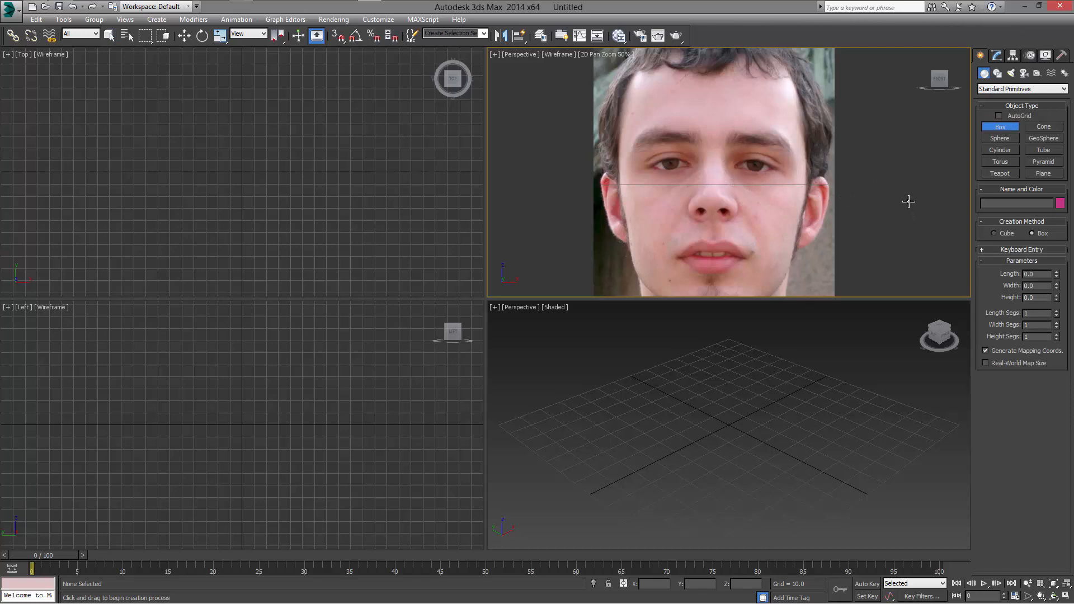
click(110, 36)
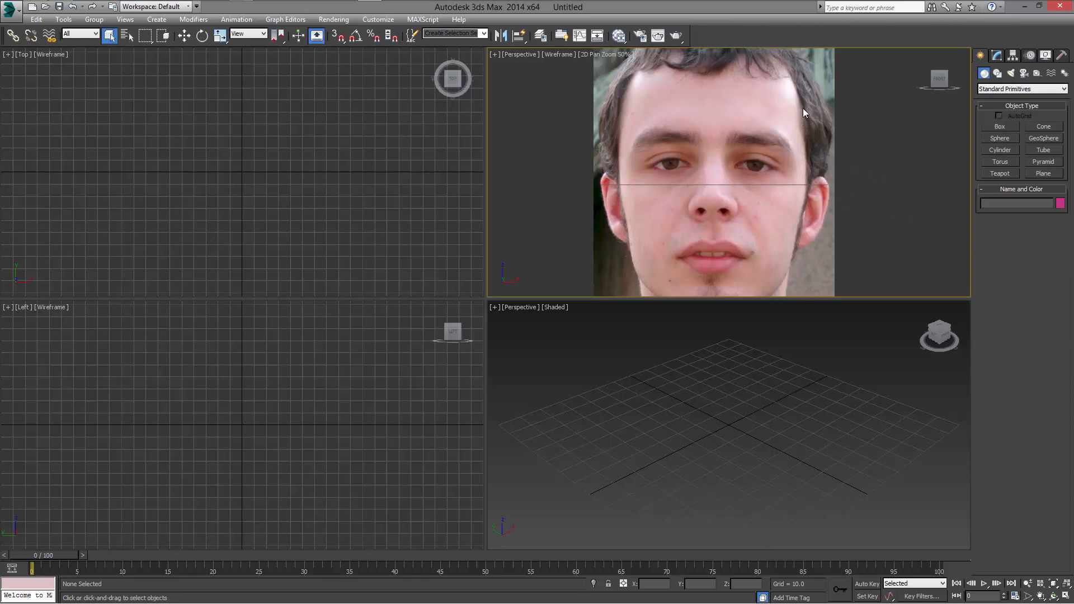
mouse_move(794, 236)
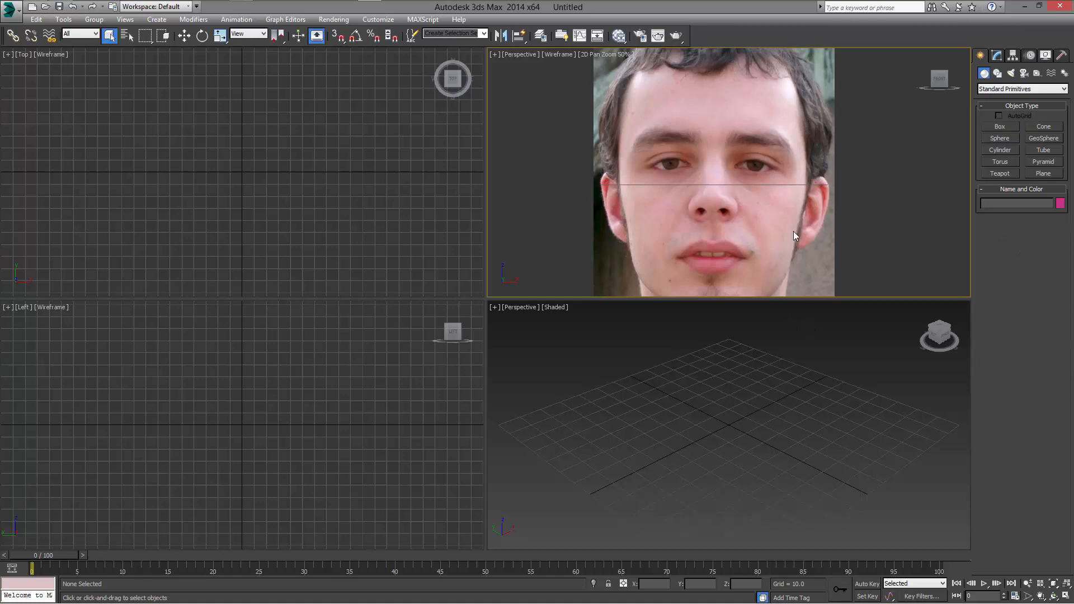
click(999, 127)
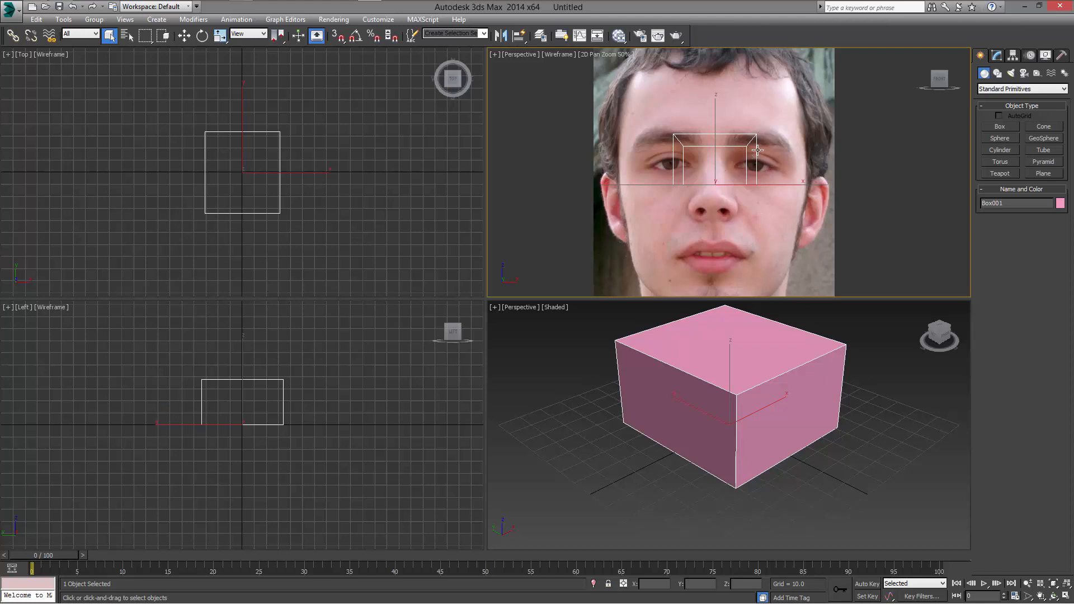
mouse_move(774, 149)
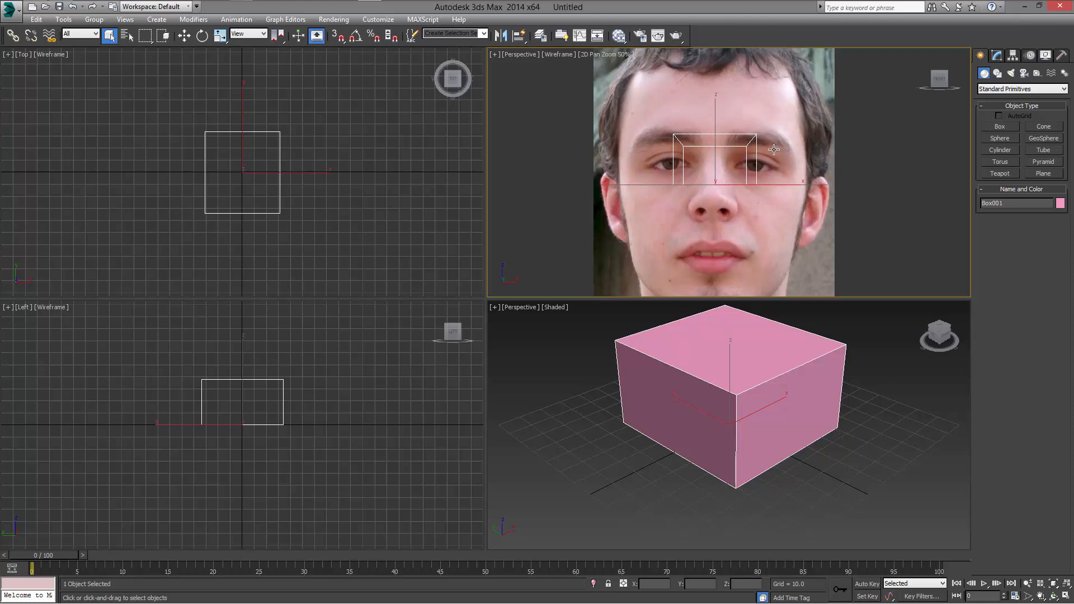
click(939, 77)
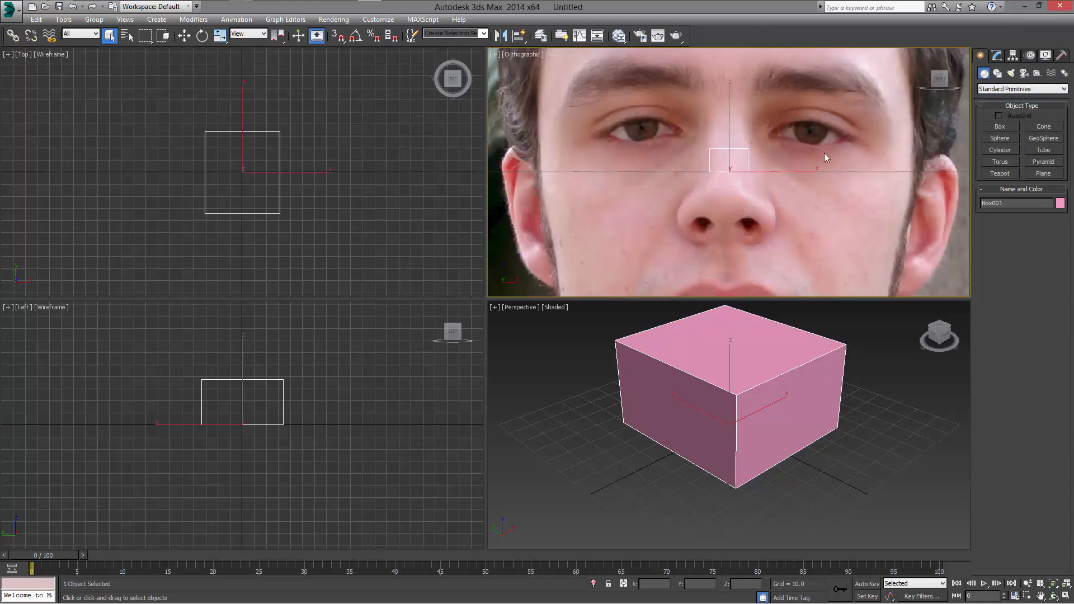
mouse_move(812, 151)
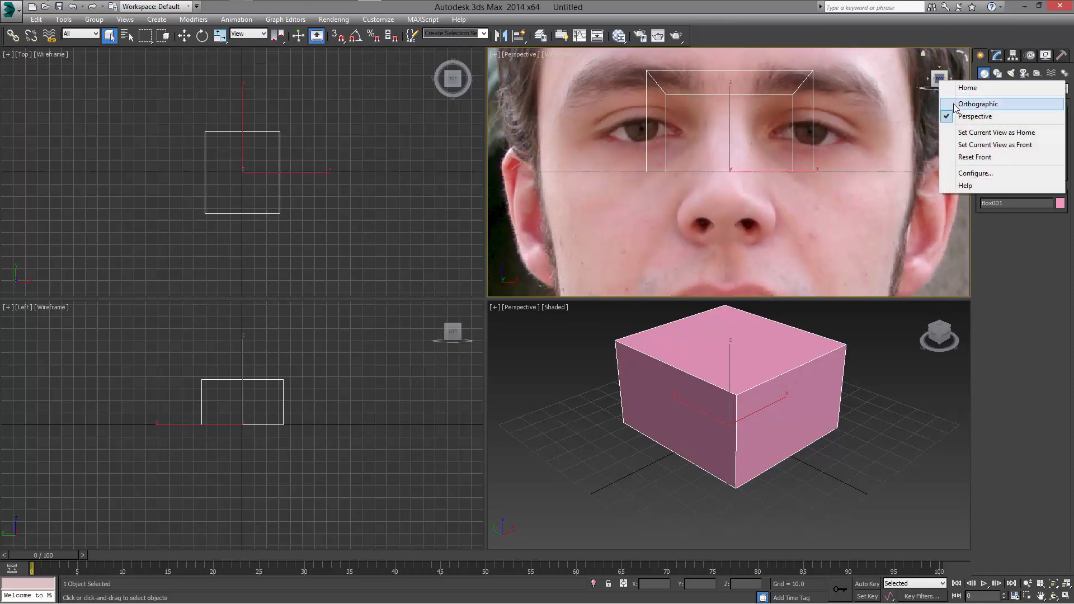
Step: Switch the face-photo view to Orthographic, then back to Perspective
click(978, 103)
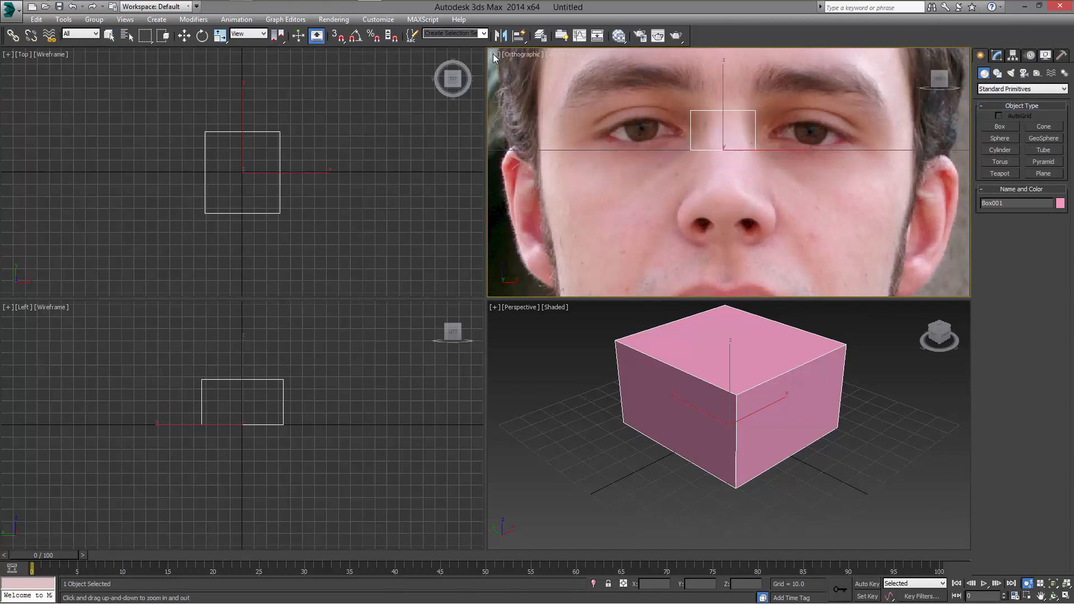
click(494, 55)
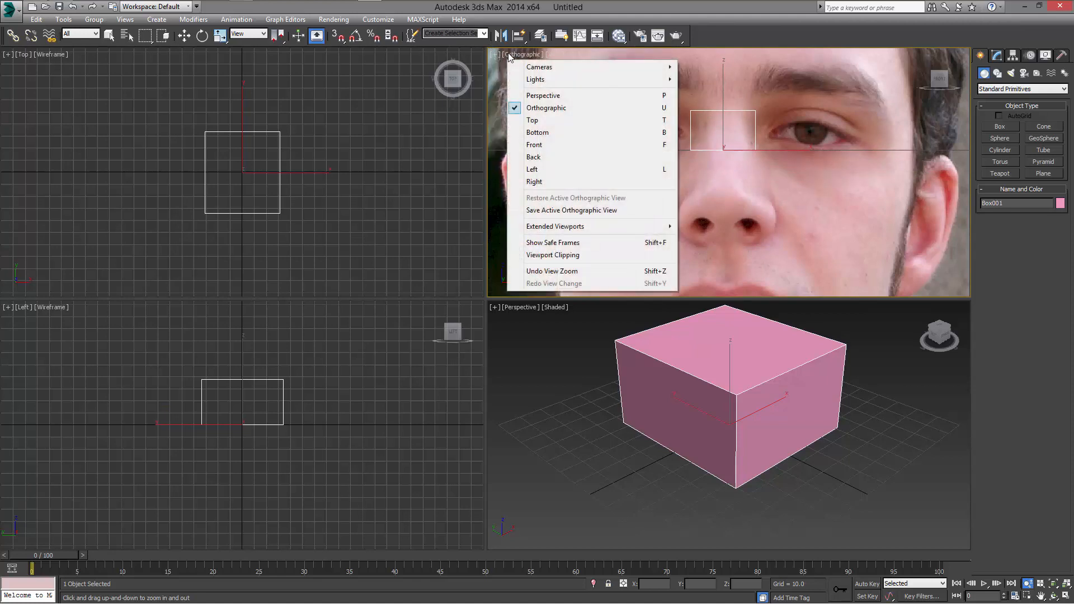
mouse_move(519, 57)
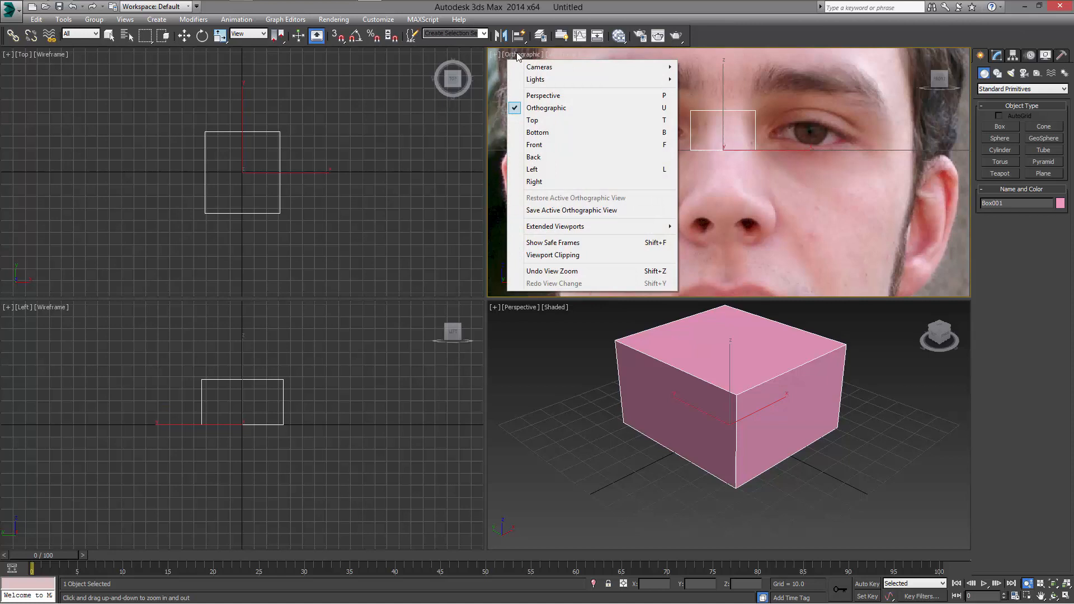
mouse_move(784, 101)
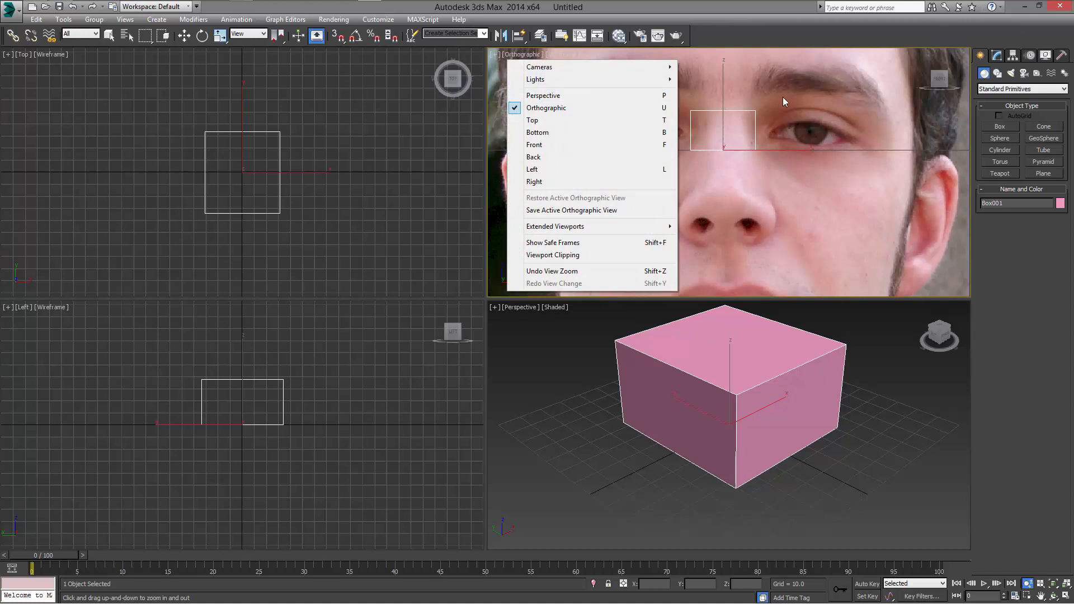
click(543, 95)
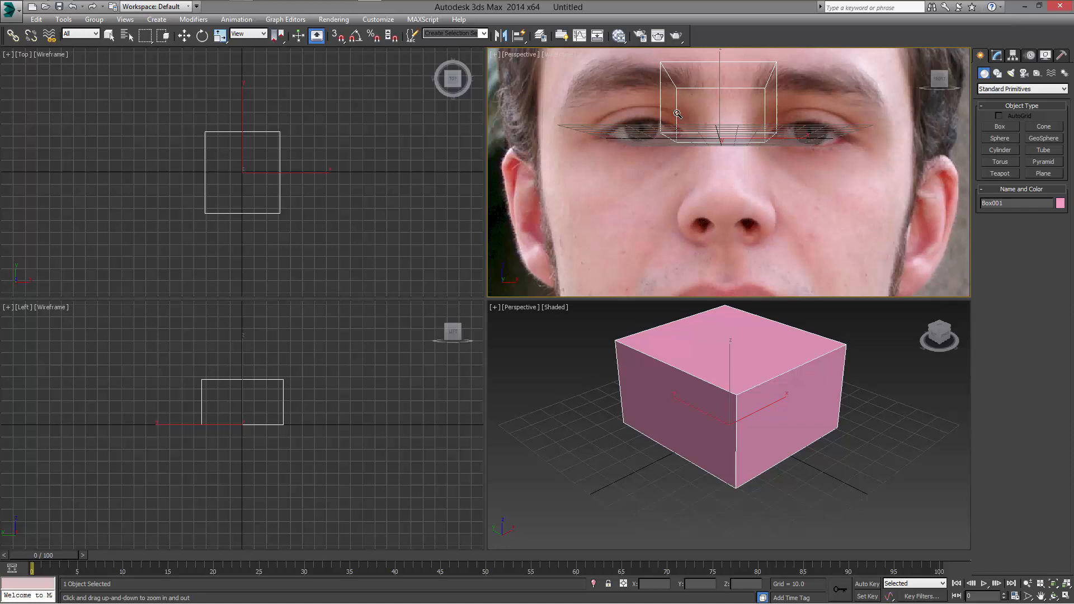
click(517, 54)
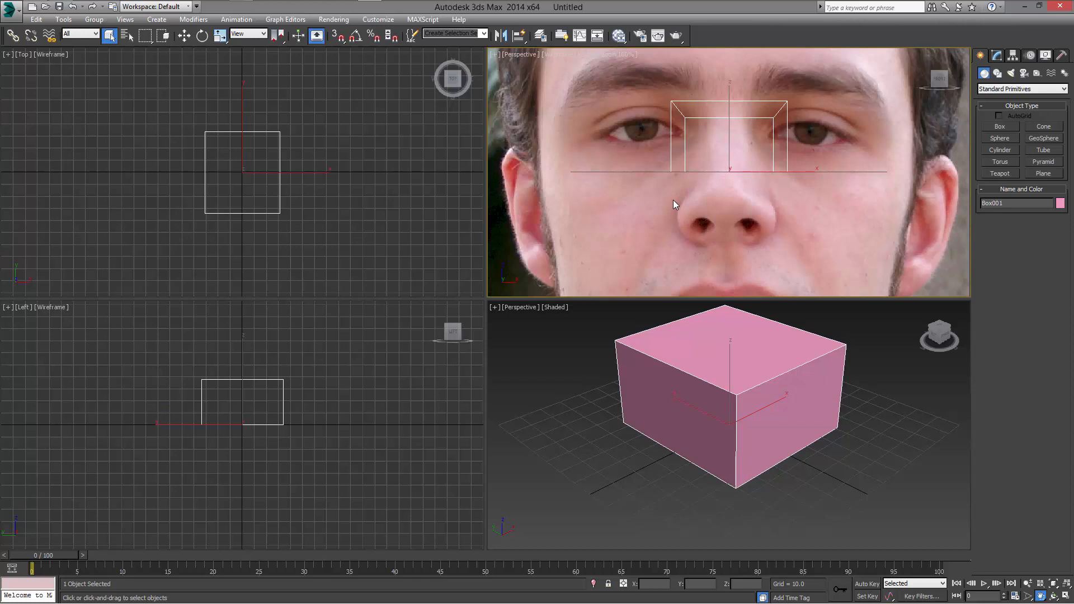
mouse_move(675, 223)
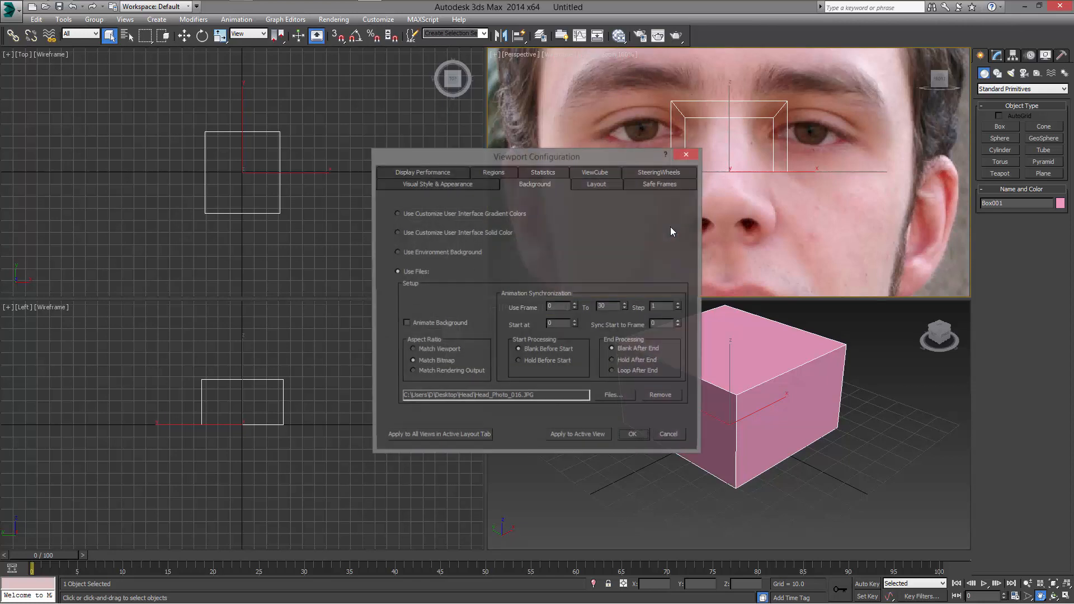
mouse_move(413, 243)
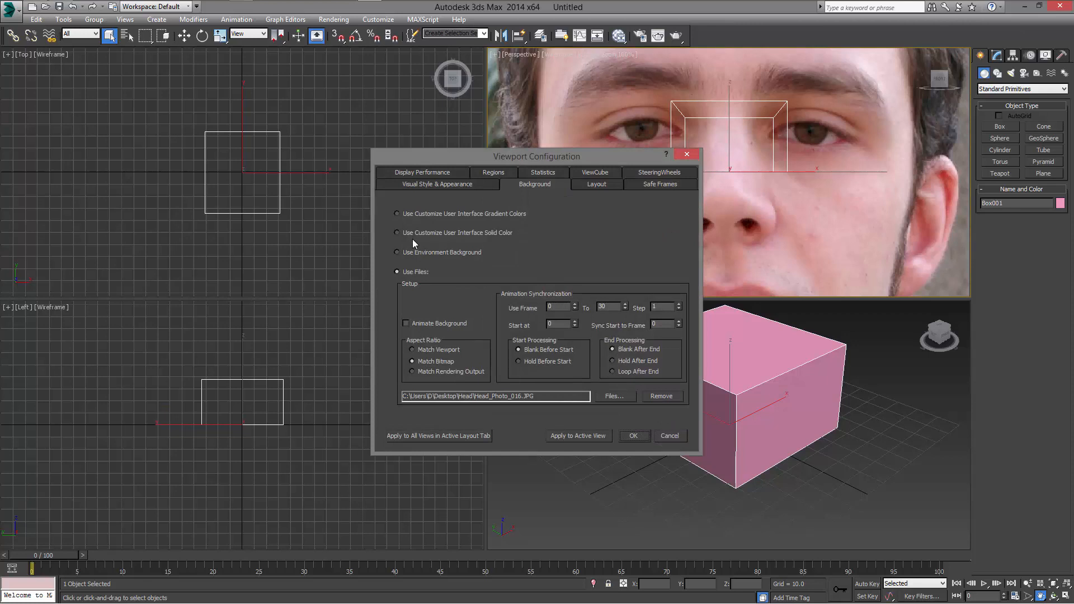
Step: Replace the photo background with the default Customize User Interface gradient colors
click(397, 252)
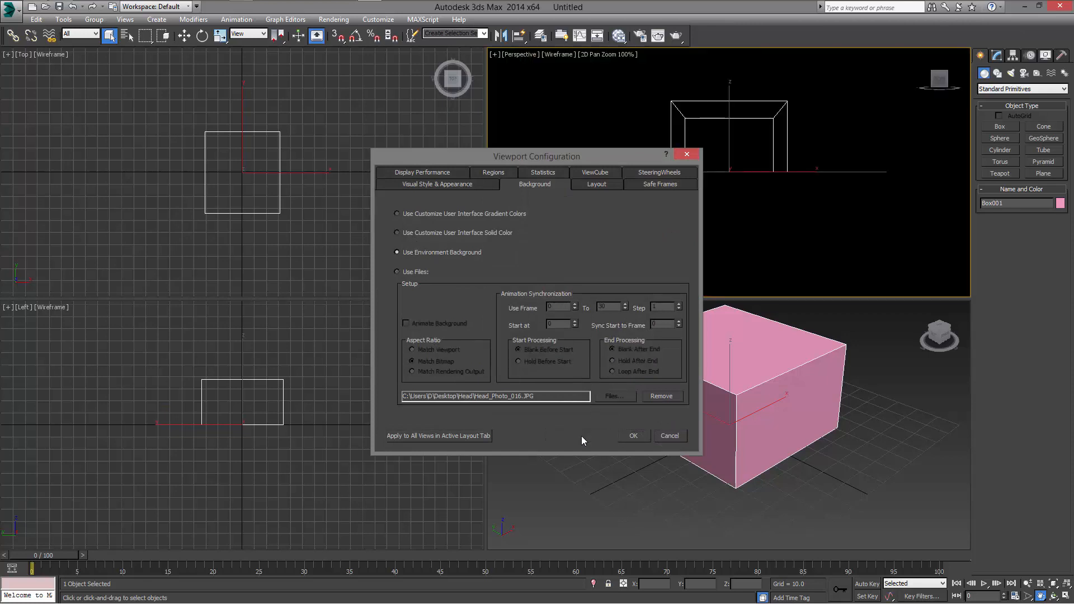
click(397, 232)
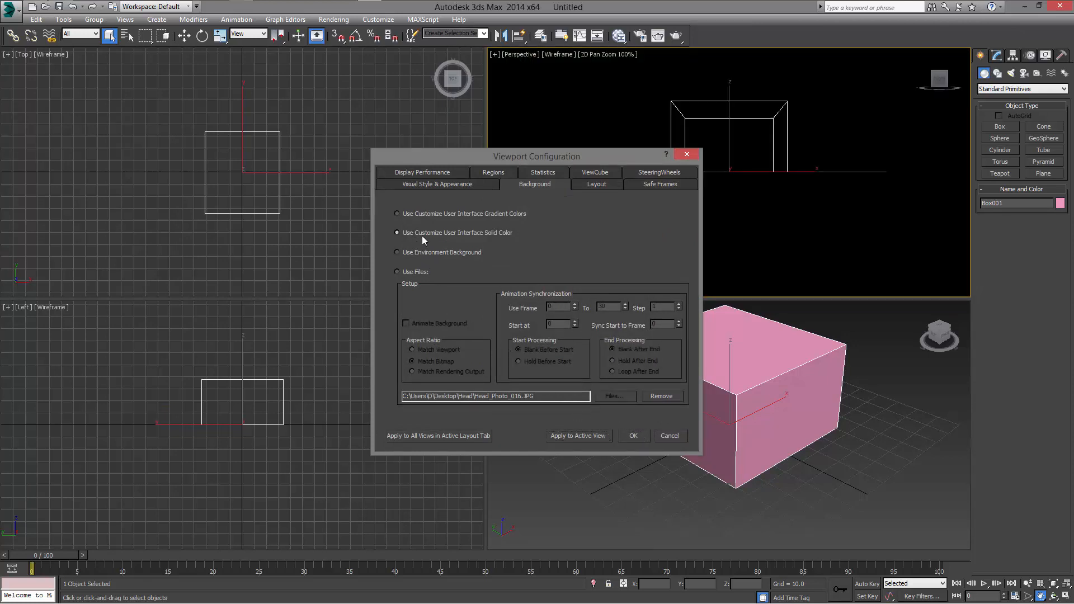
click(397, 213)
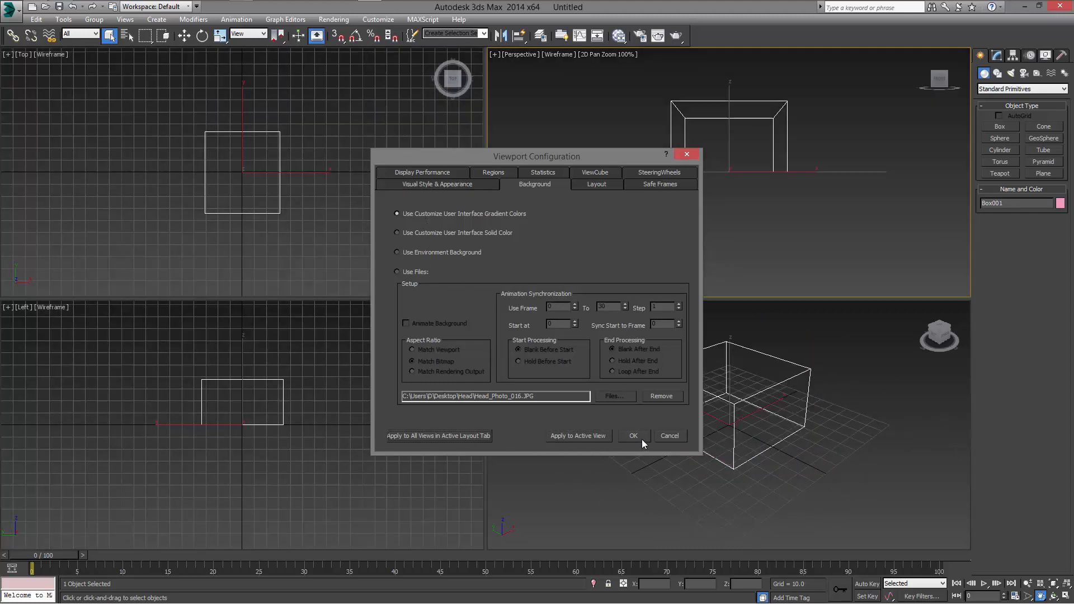
click(632, 436)
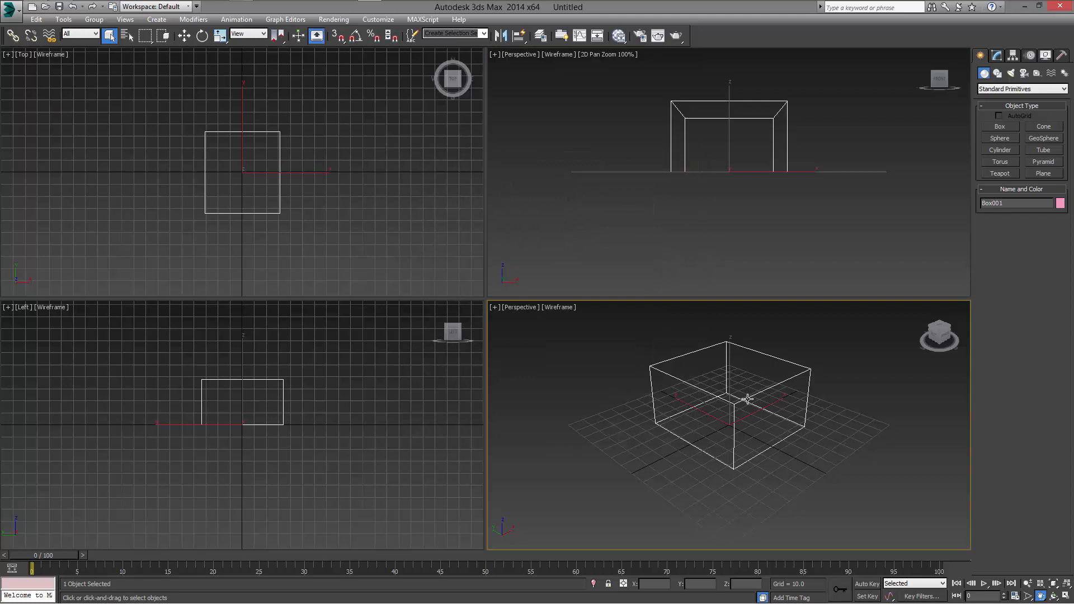
key(delete)
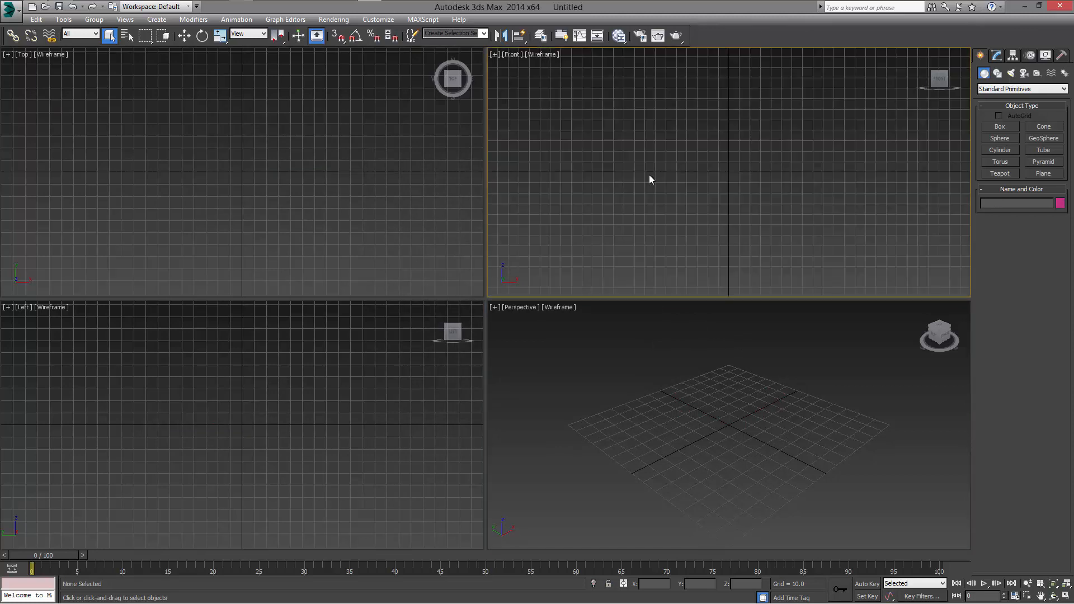
click(376, 174)
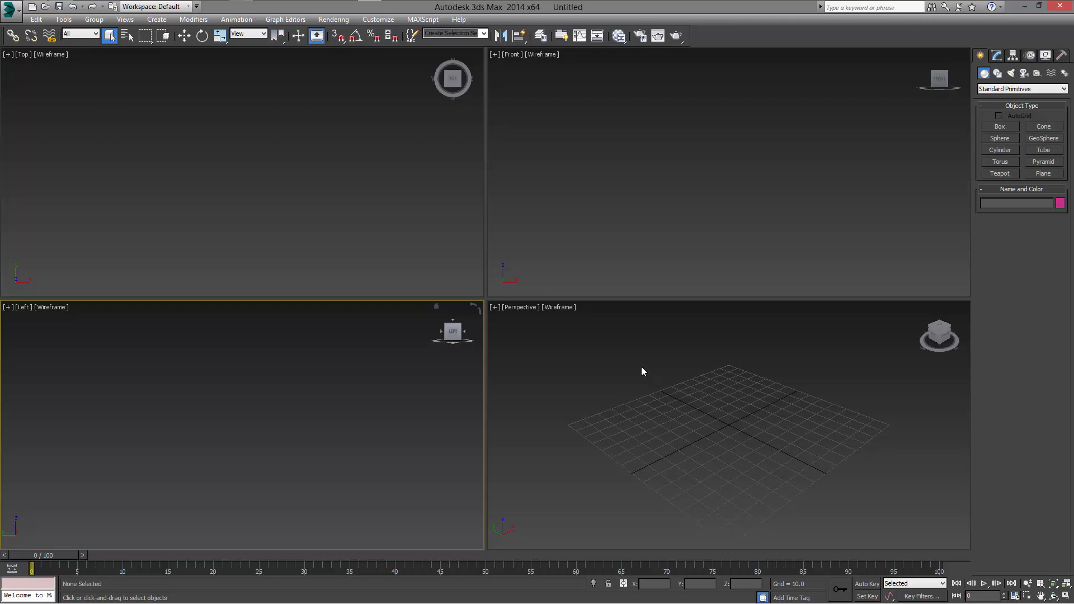
mouse_move(648, 371)
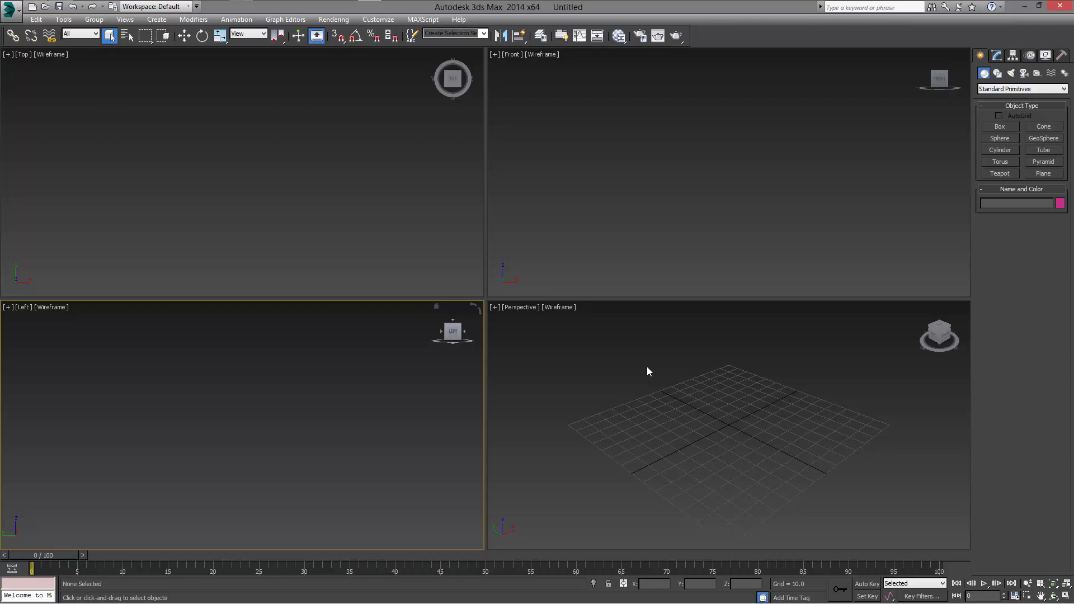
mouse_move(1037, 179)
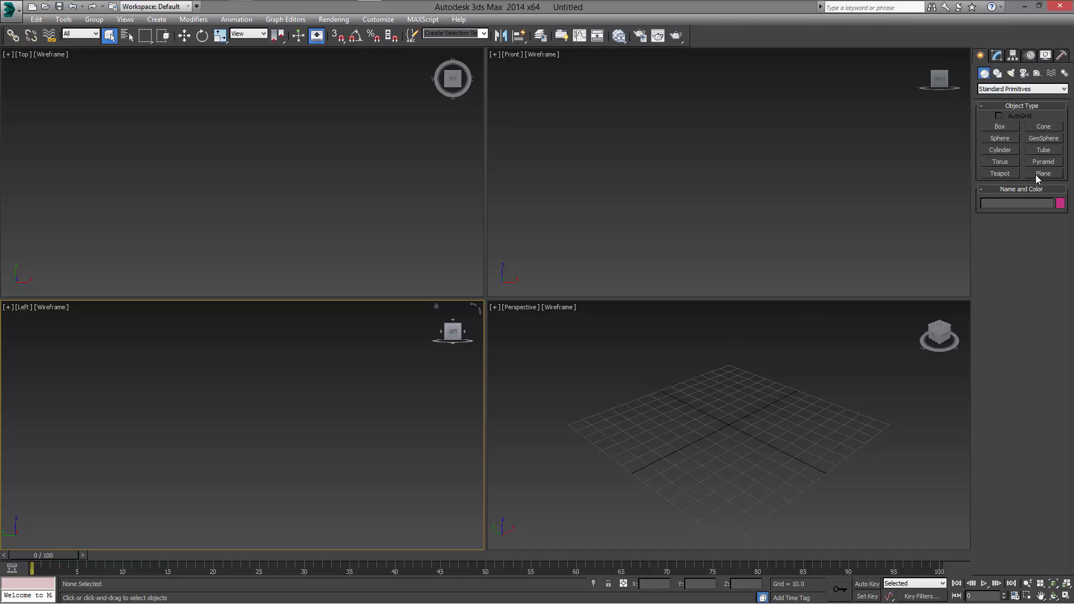
Step: Create Plane001 in the Front view with Length and Width segments set to 1
click(1042, 174)
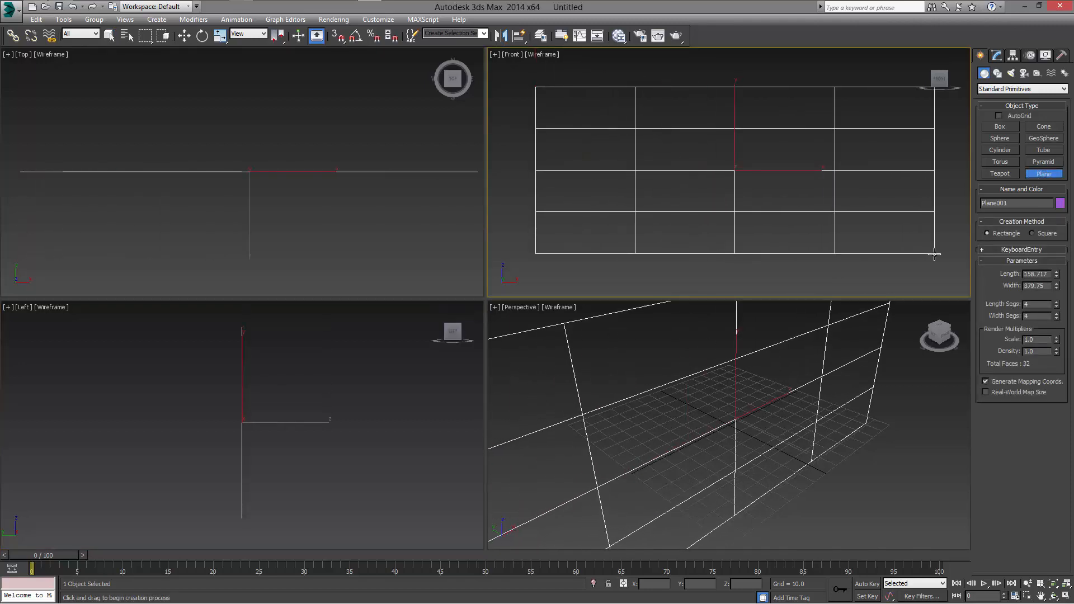
click(109, 34)
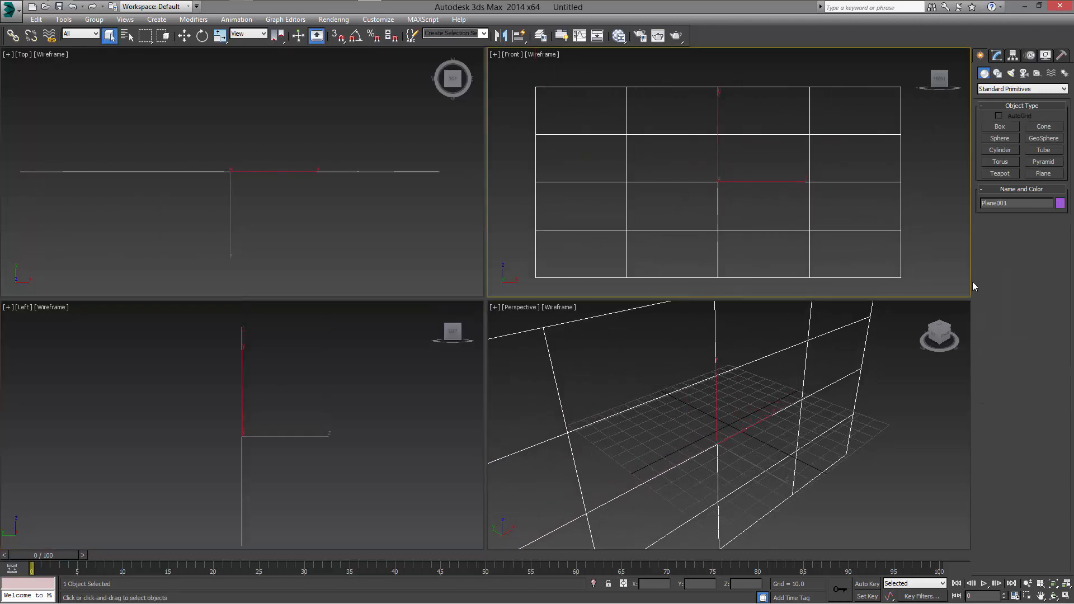
click(995, 55)
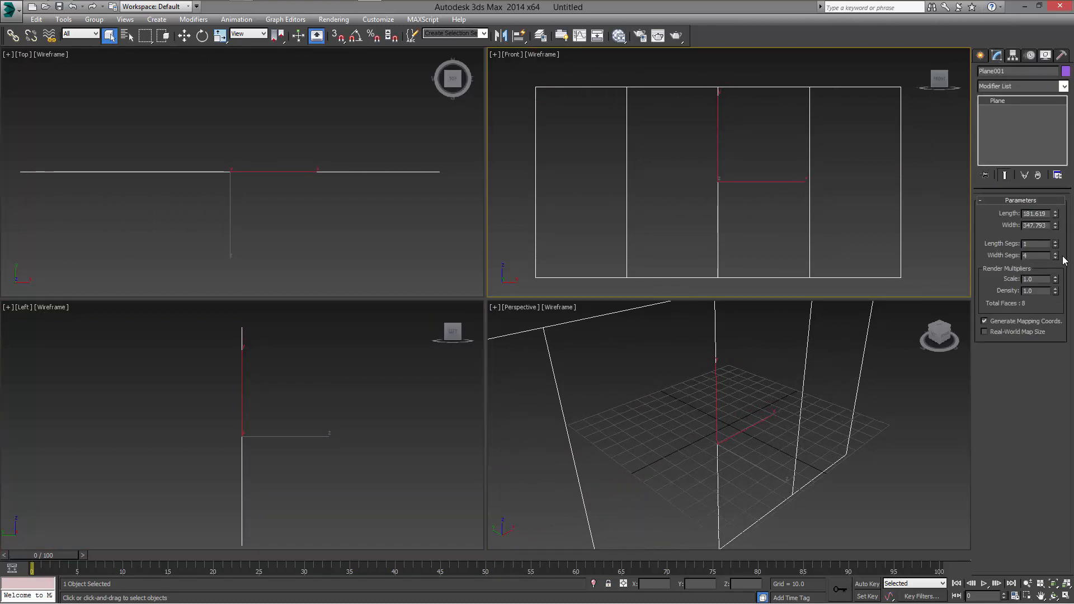
click(1056, 257)
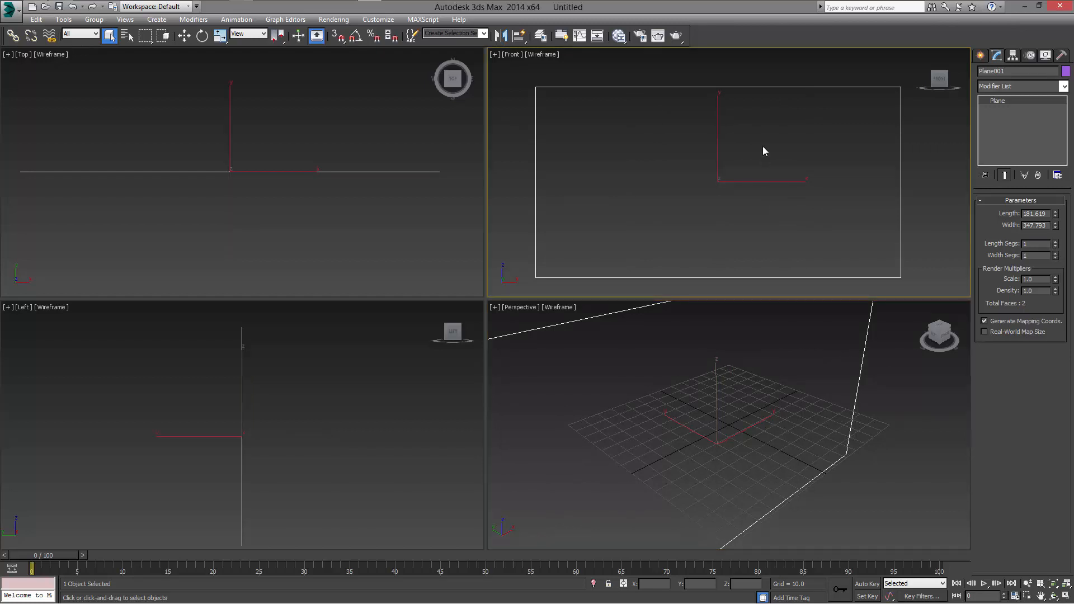
Step: Set the Front viewport display to Shaded
click(541, 54)
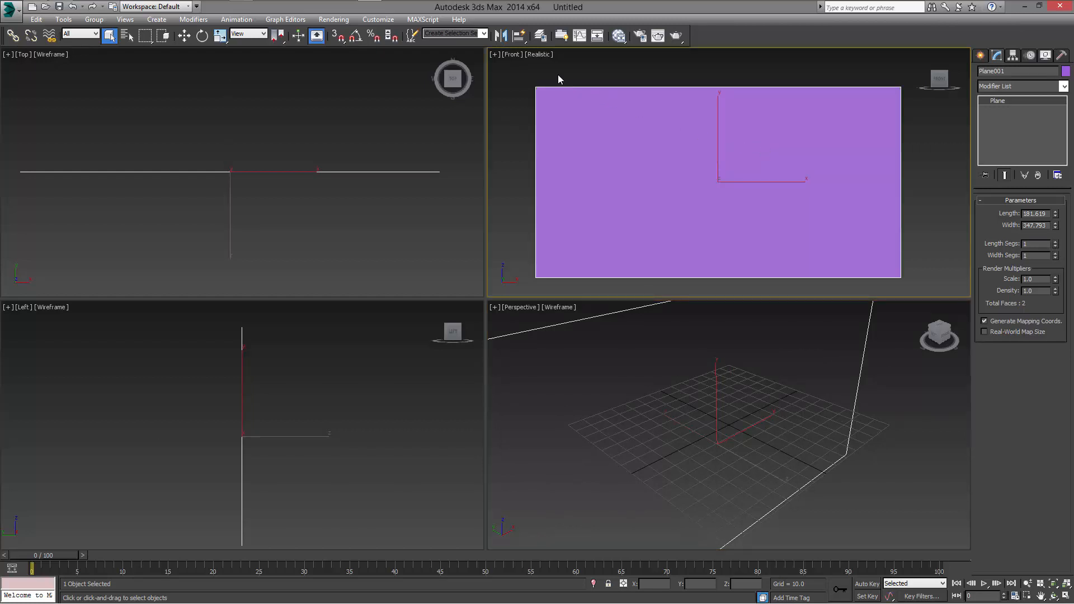
mouse_move(538, 25)
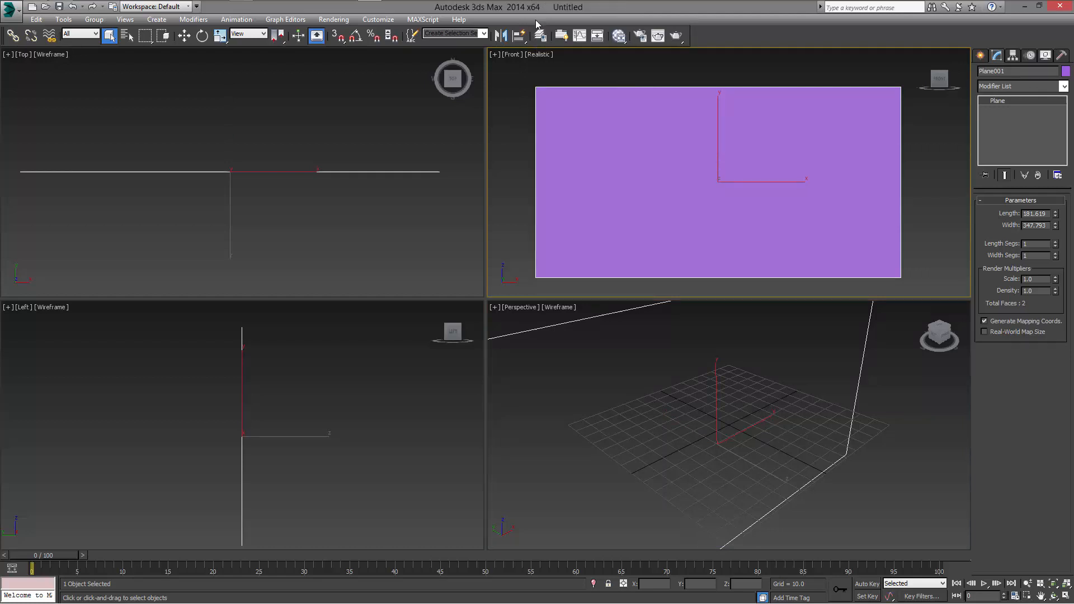
click(540, 54)
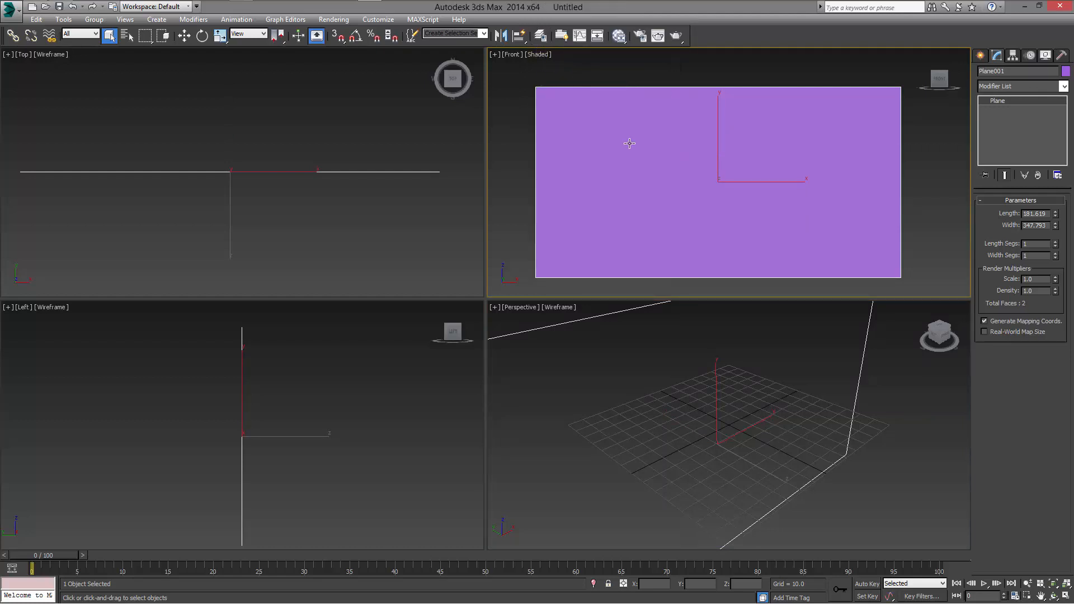
mouse_move(668, 198)
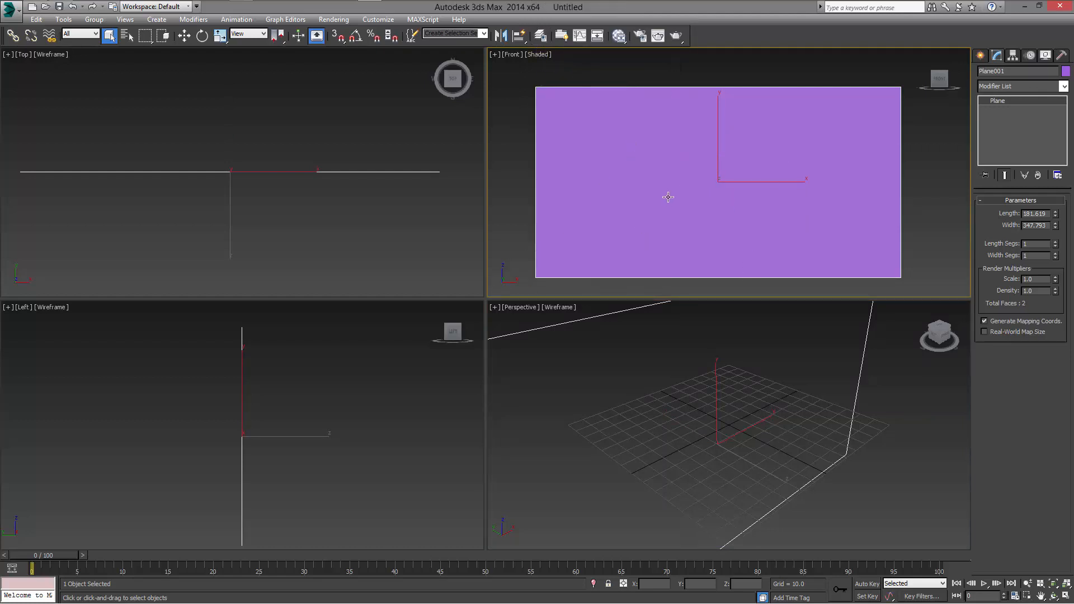
right_click(637, 189)
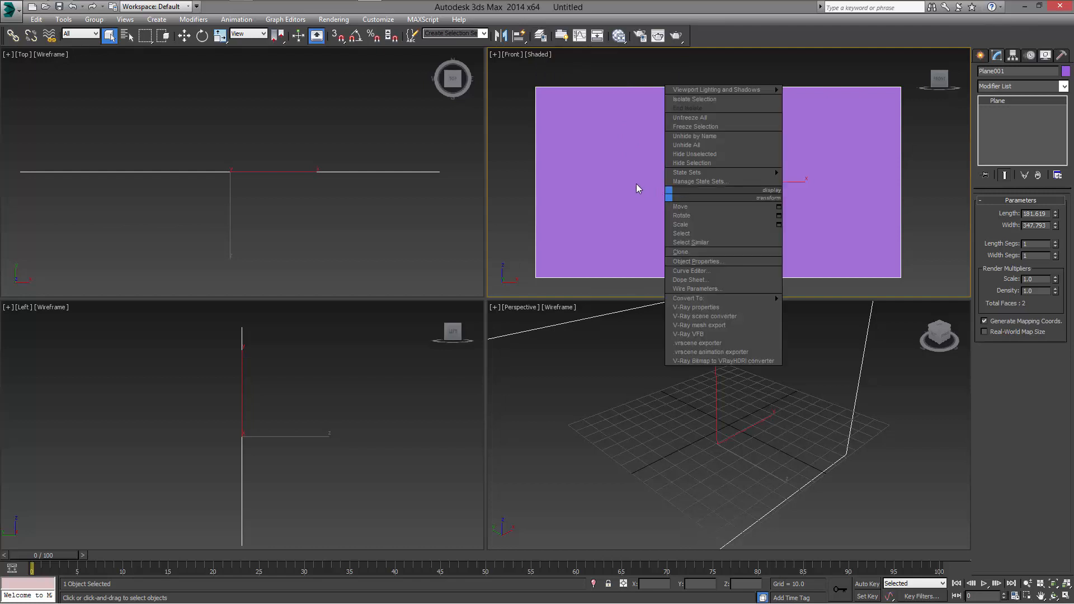
click(616, 184)
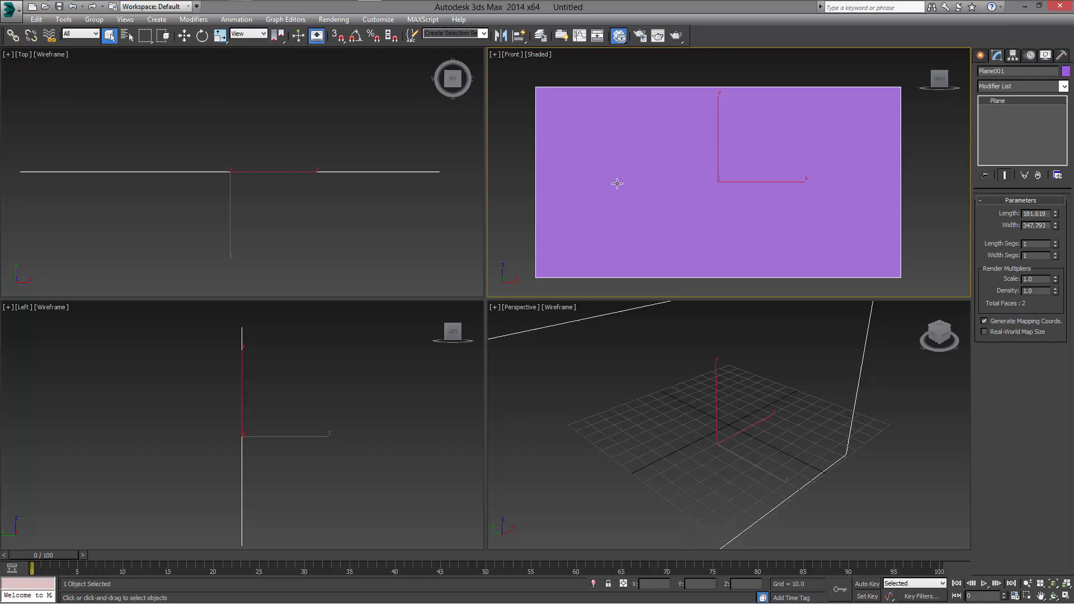
mouse_move(678, 337)
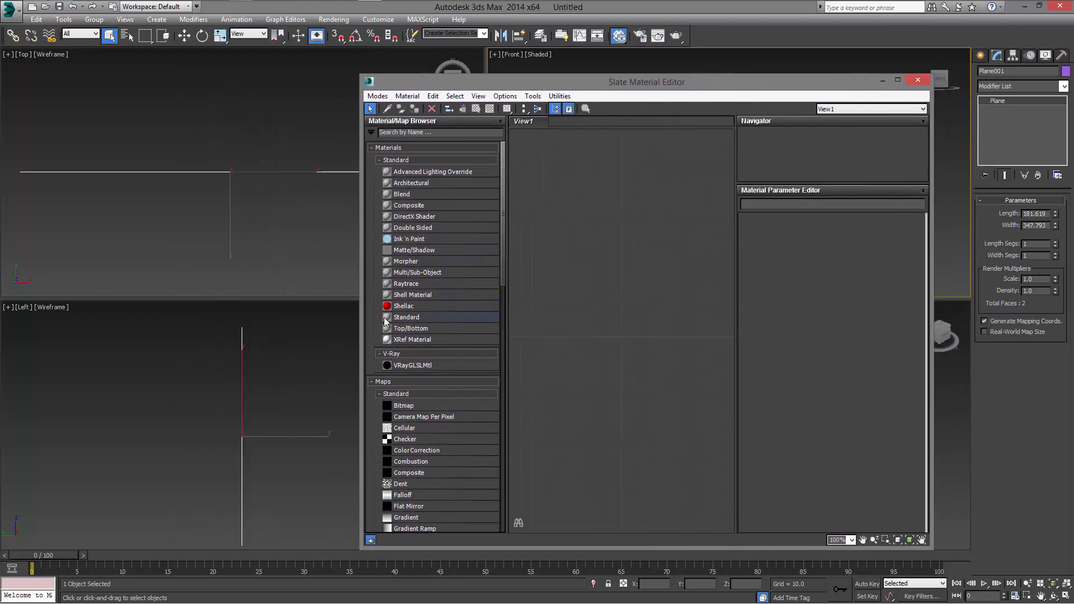
Step: Create a Standard material with Head_Photo_016.JPG as its Diffuse bitmap and assign it to Plane001
double_click(406, 316)
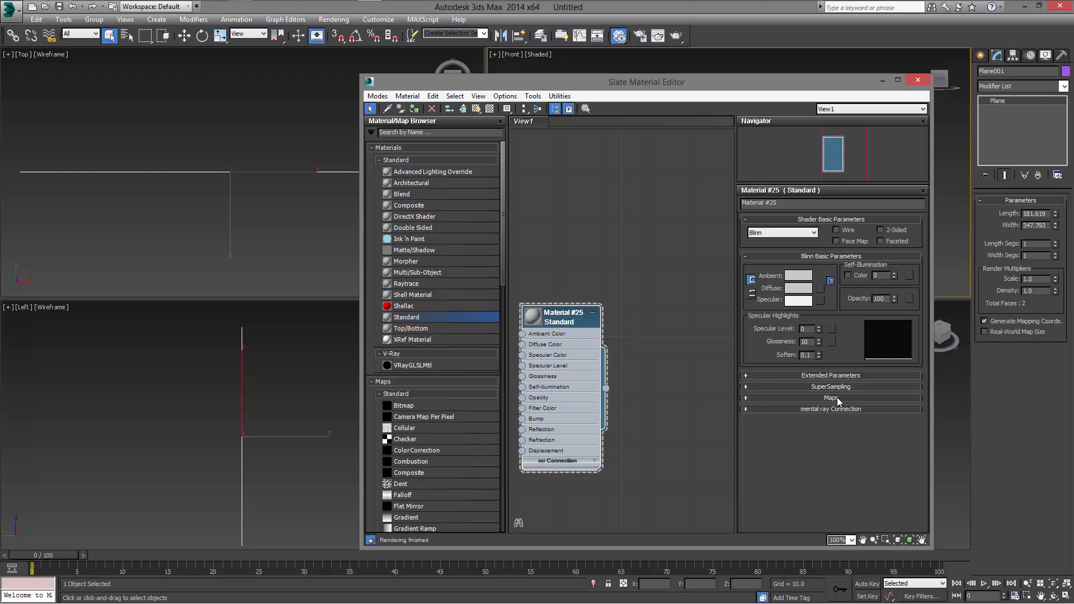
click(831, 398)
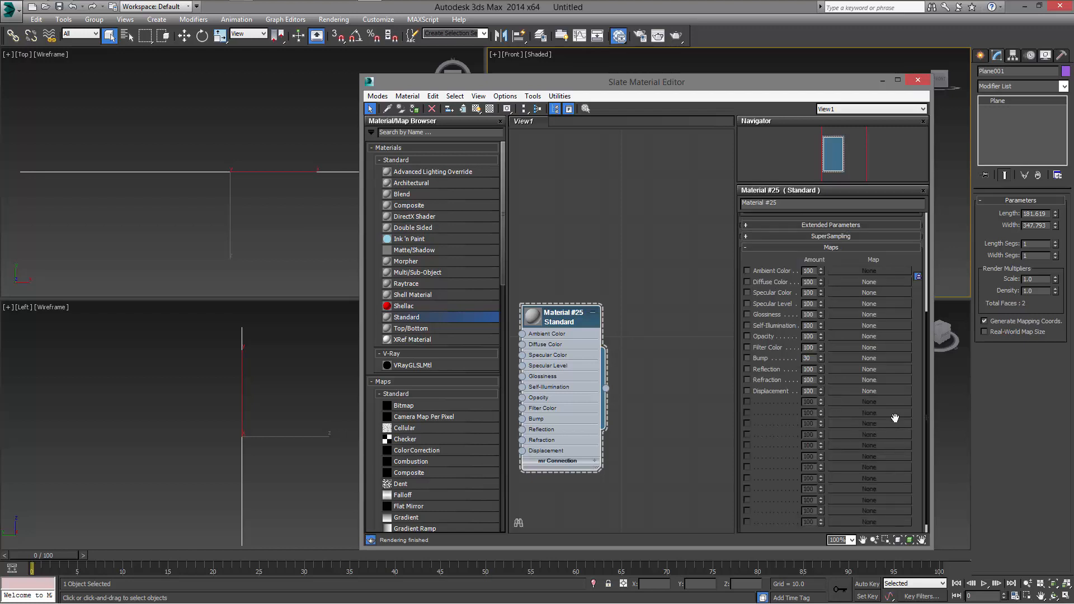
click(869, 281)
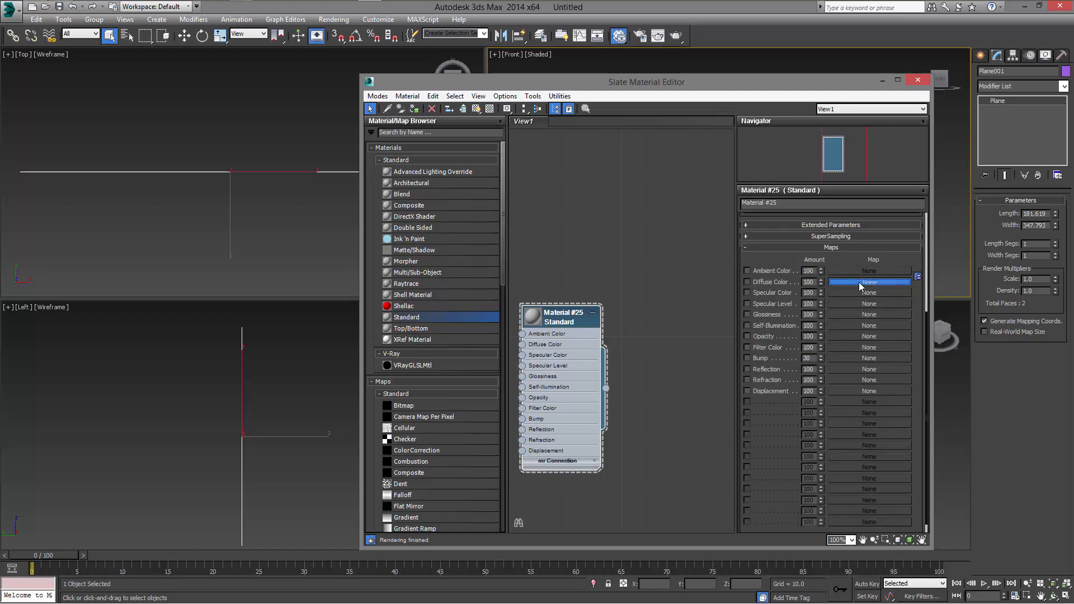
click(868, 282)
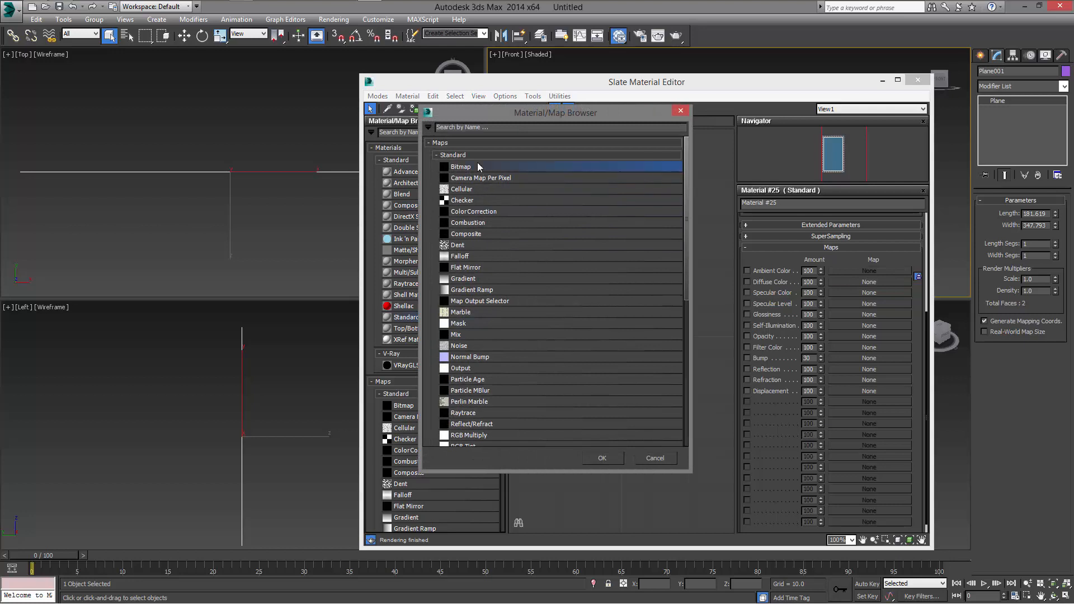
double_click(460, 167)
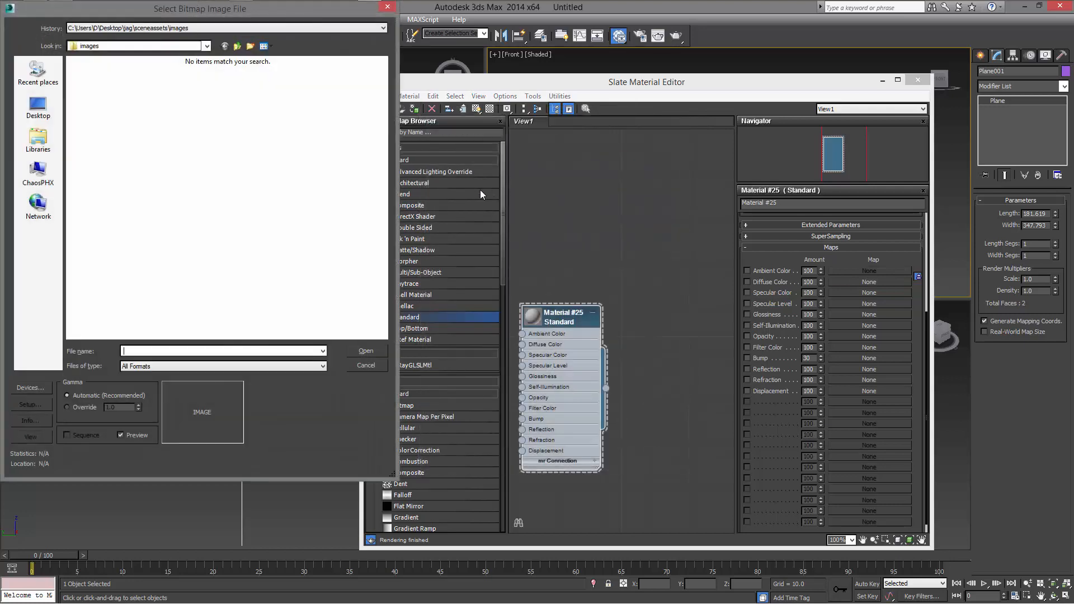
click(38, 106)
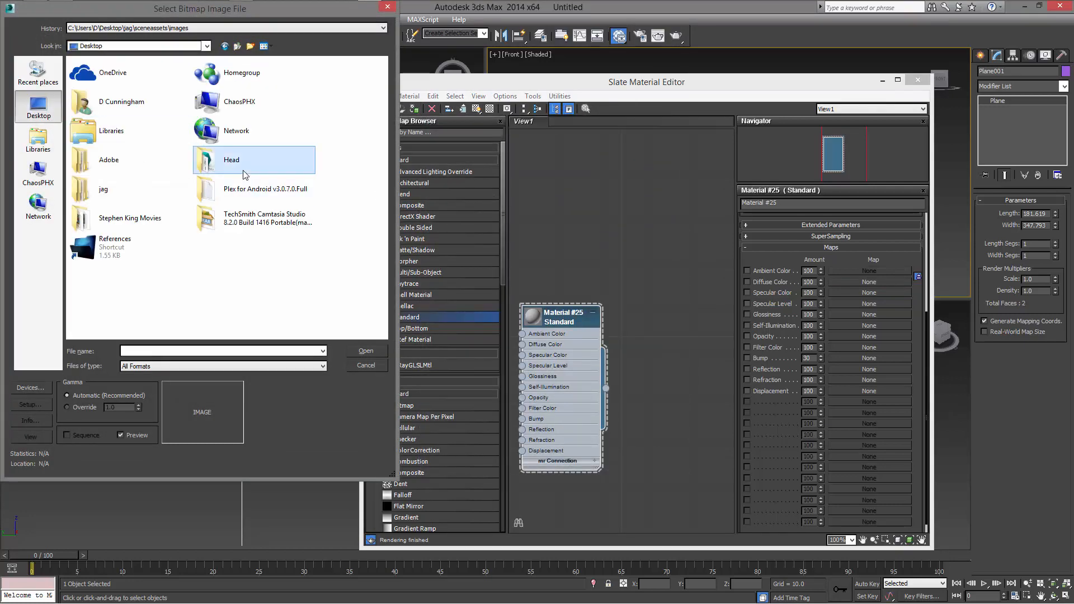
double_click(231, 160)
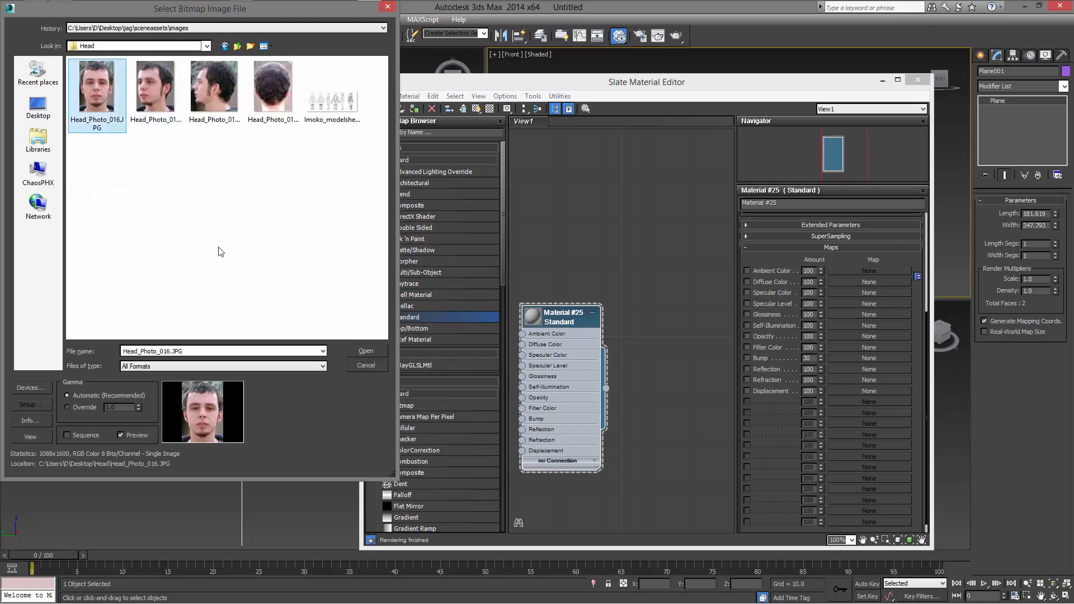
click(366, 350)
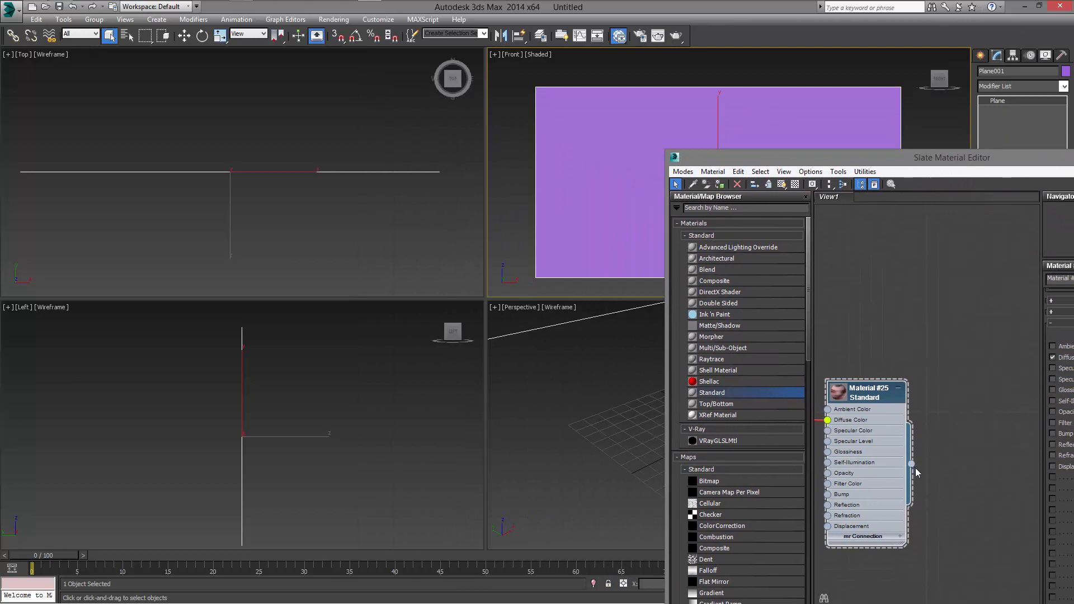
mouse_move(911, 471)
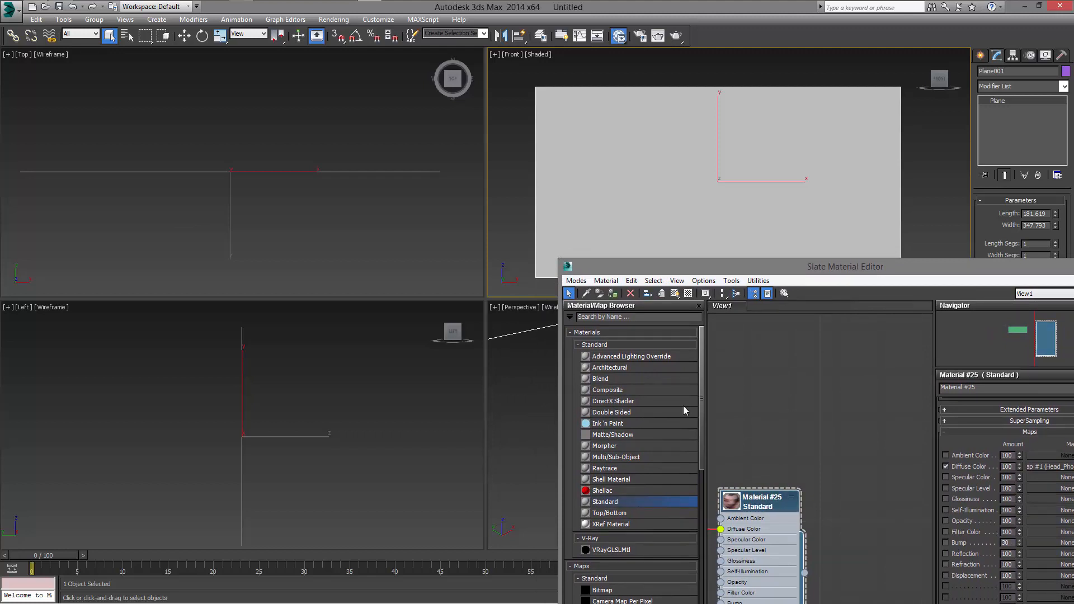
mouse_move(674, 293)
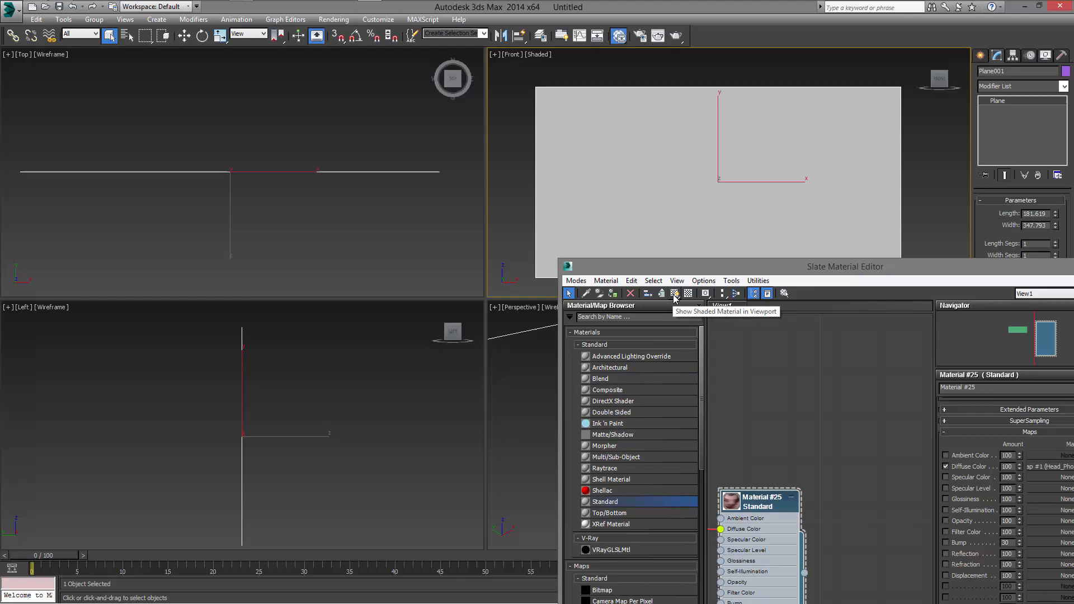
mouse_move(674, 293)
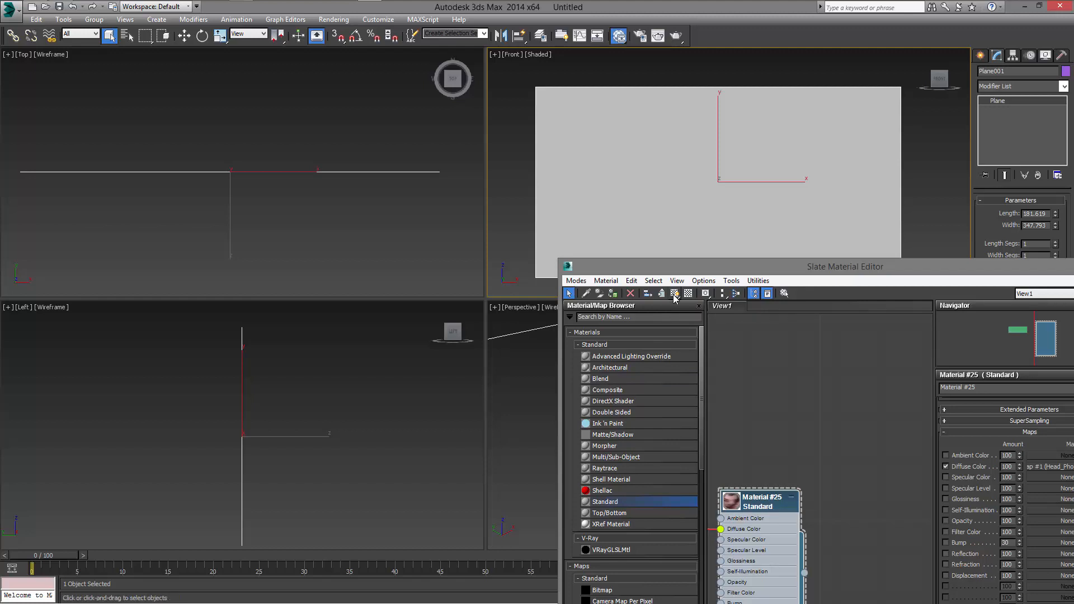
mouse_move(674, 293)
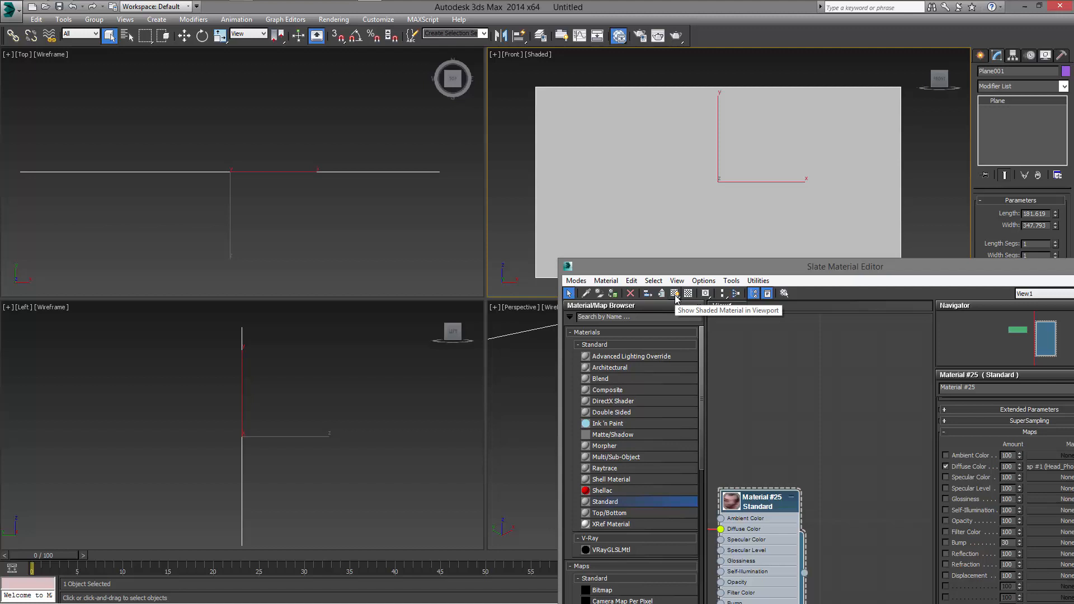
mouse_move(674, 293)
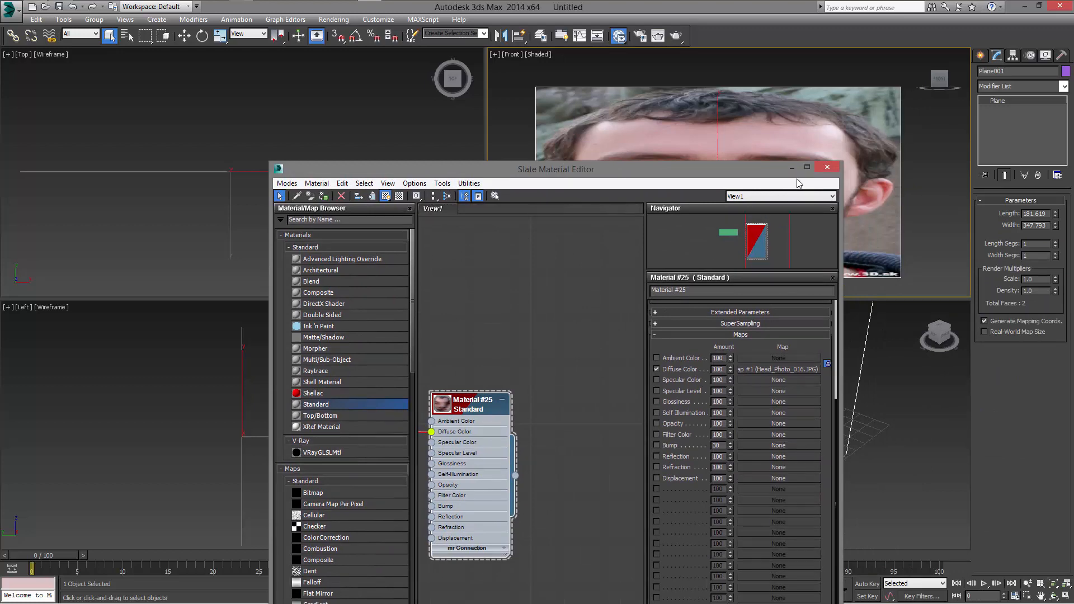
click(827, 166)
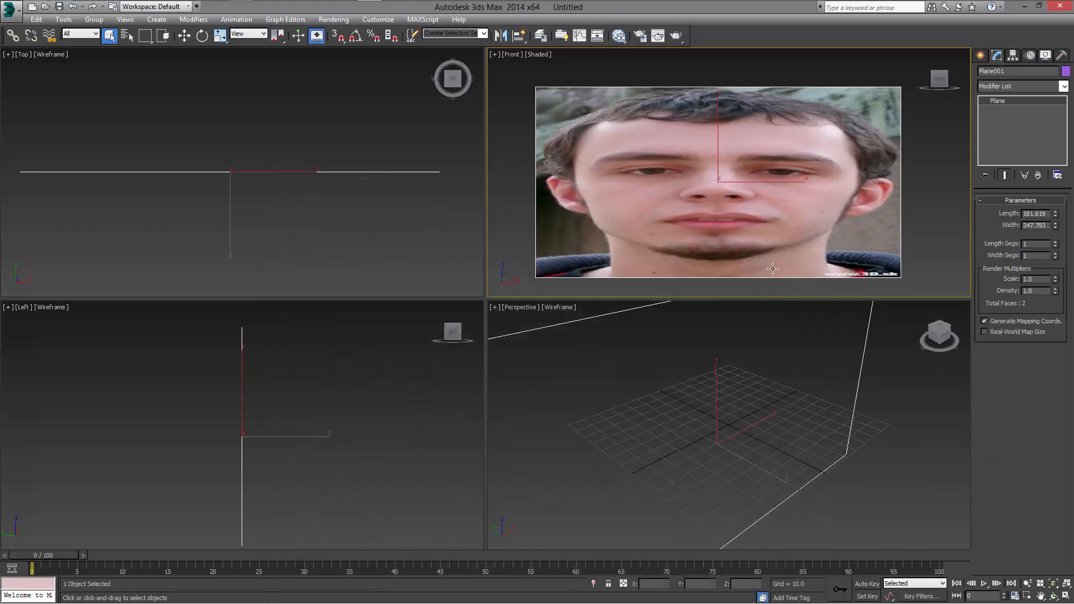
mouse_move(279, 62)
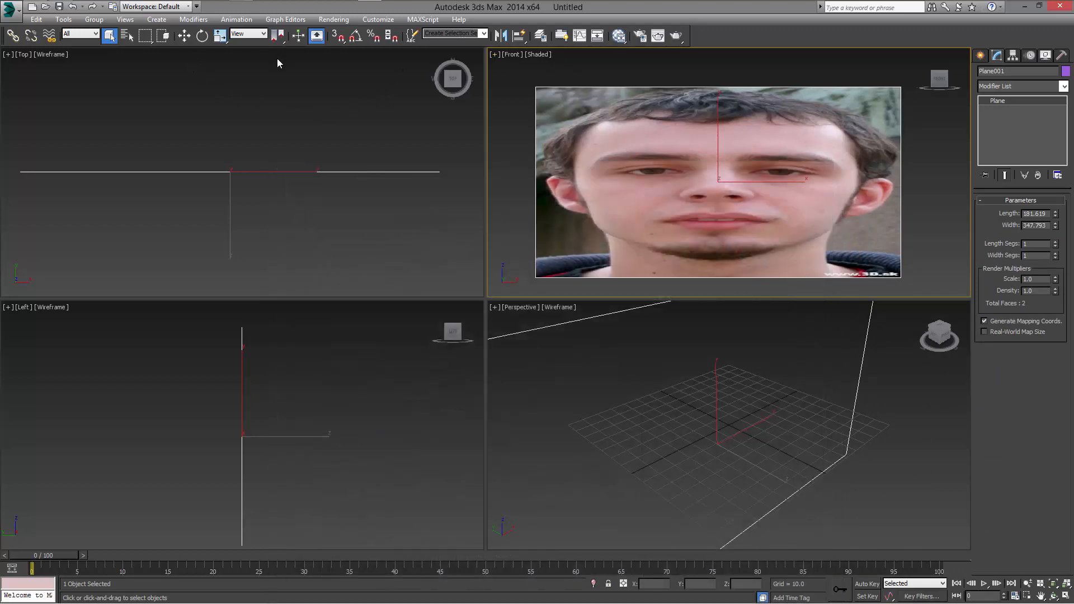
mouse_move(162, 71)
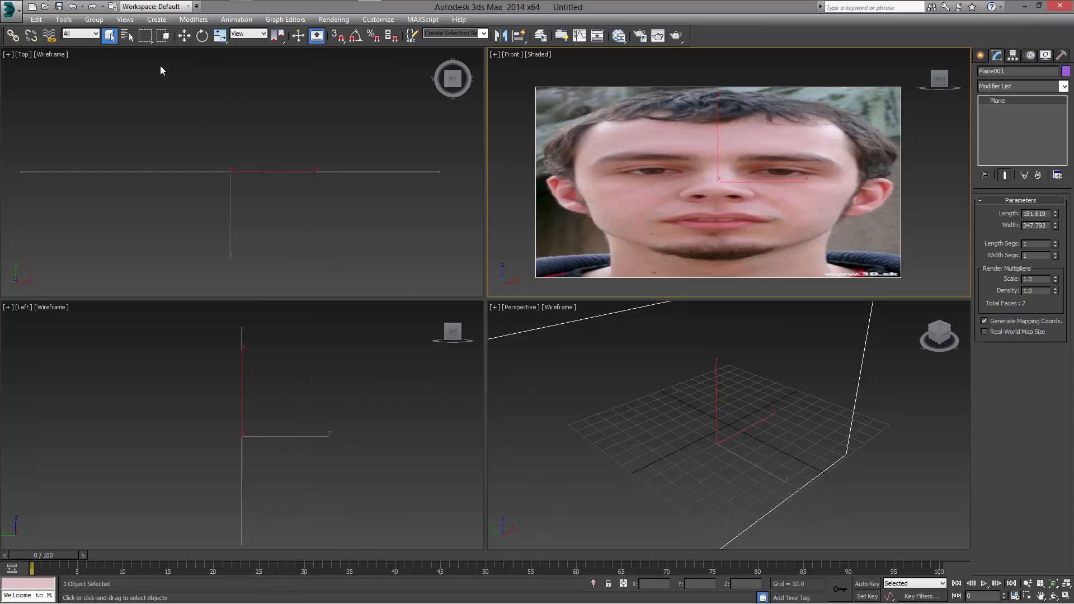
mouse_move(201, 35)
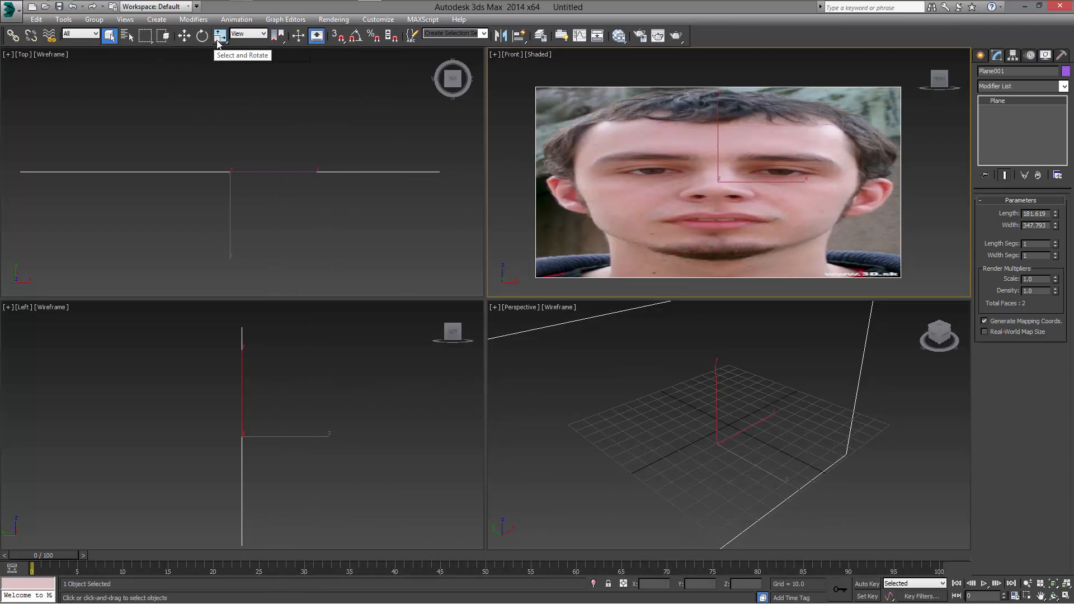
Step: Shift-rotate the photo plane 90° in the Top view to clone Plane002 as a copy
click(220, 36)
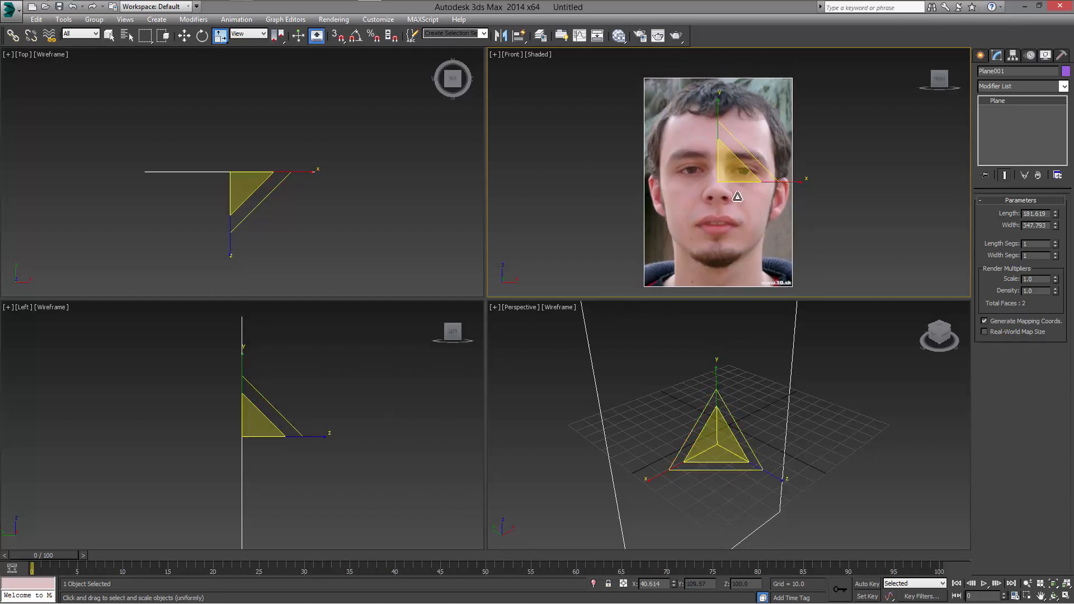
click(201, 36)
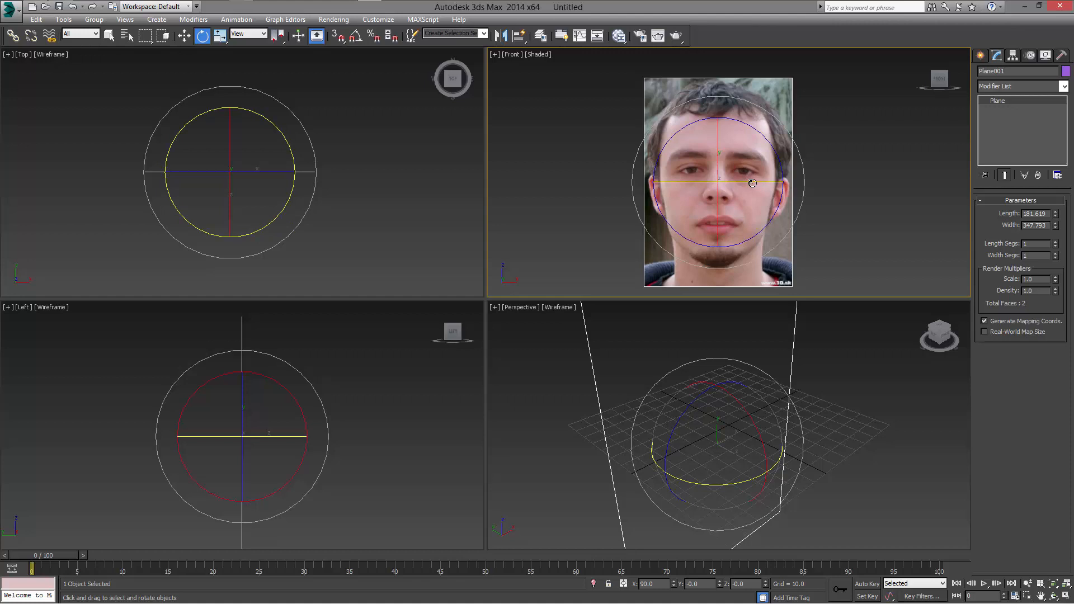
mouse_move(756, 182)
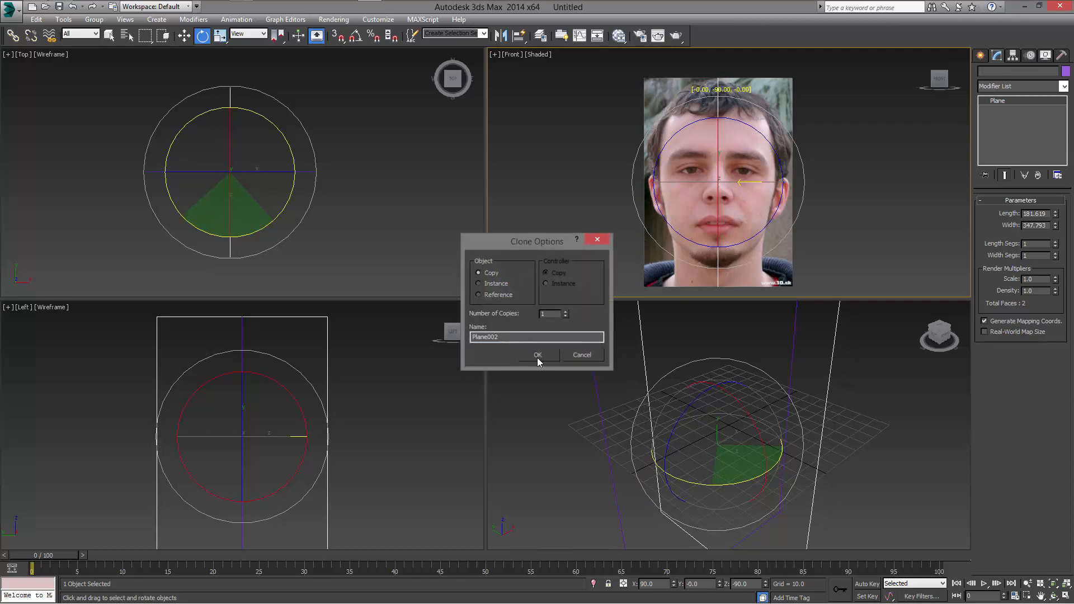
click(537, 355)
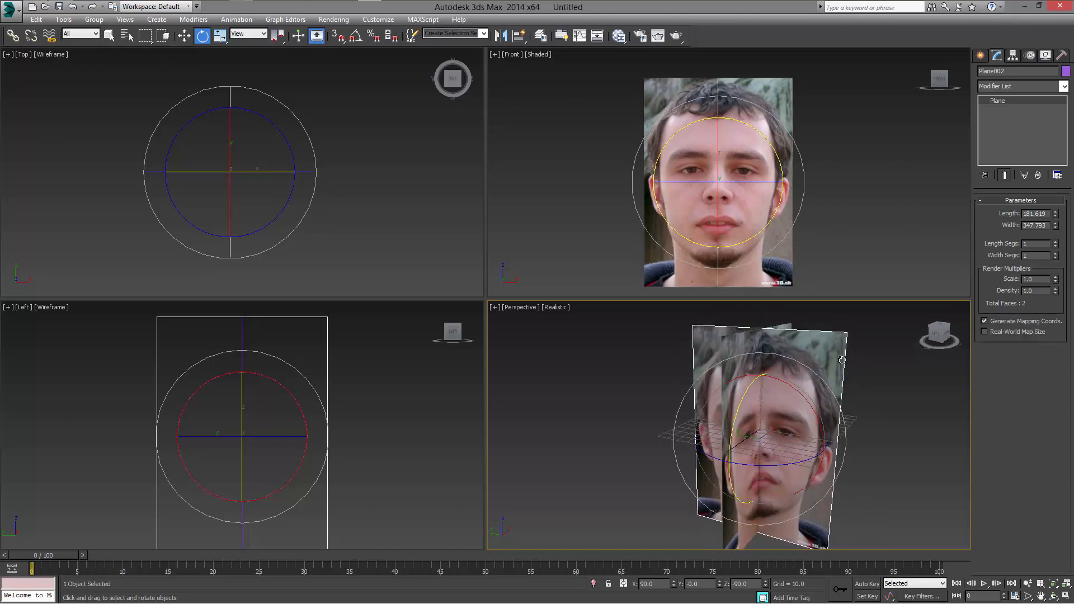
Step: Assign Material #26 with the side photo to Plane002, rotating the map Z 90°
click(615, 36)
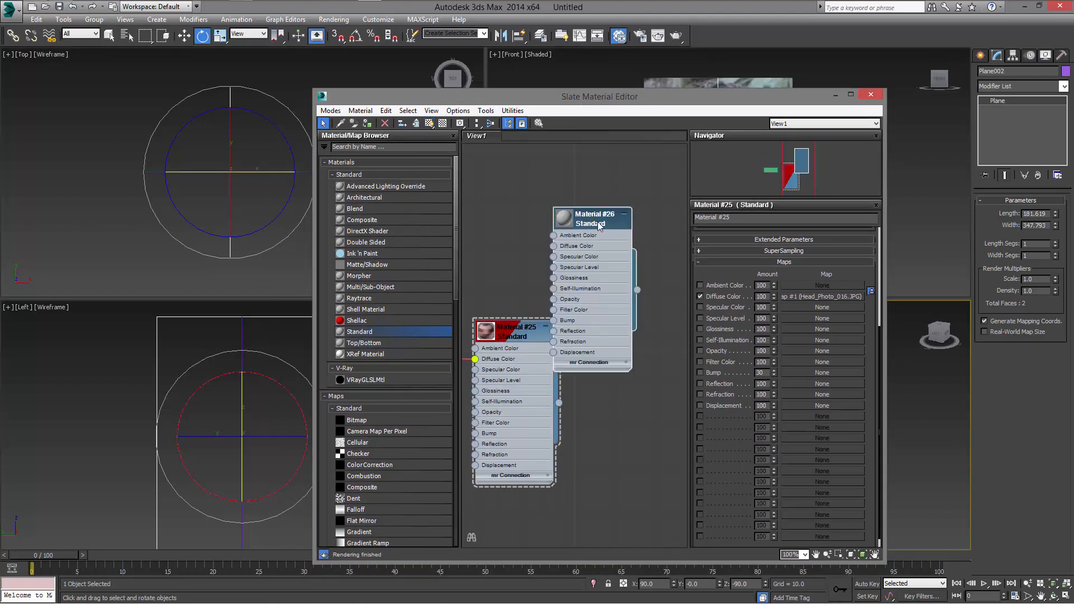
click(589, 218)
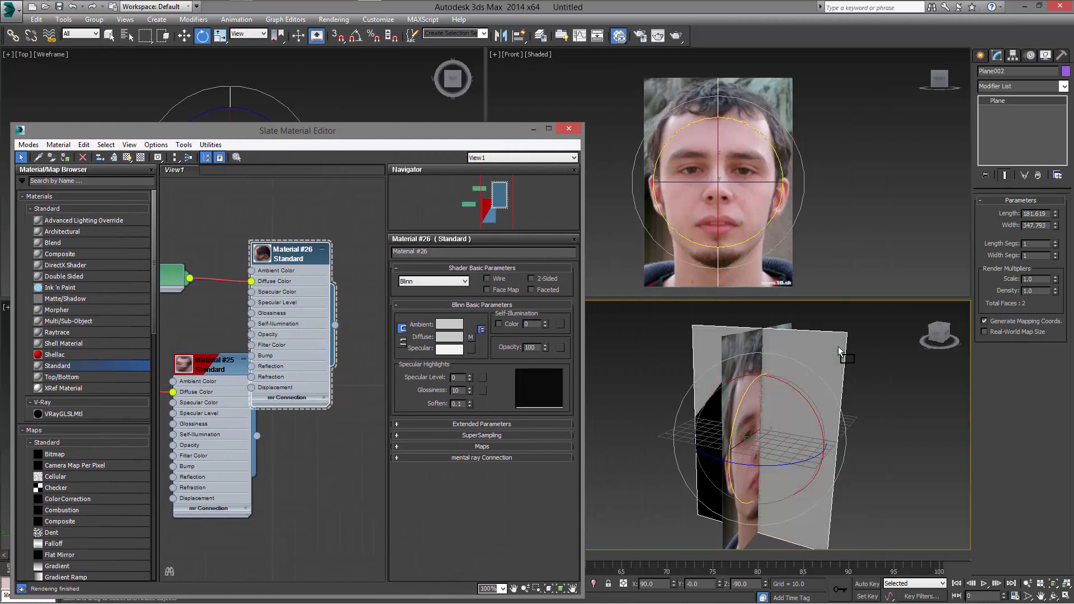
mouse_move(127, 158)
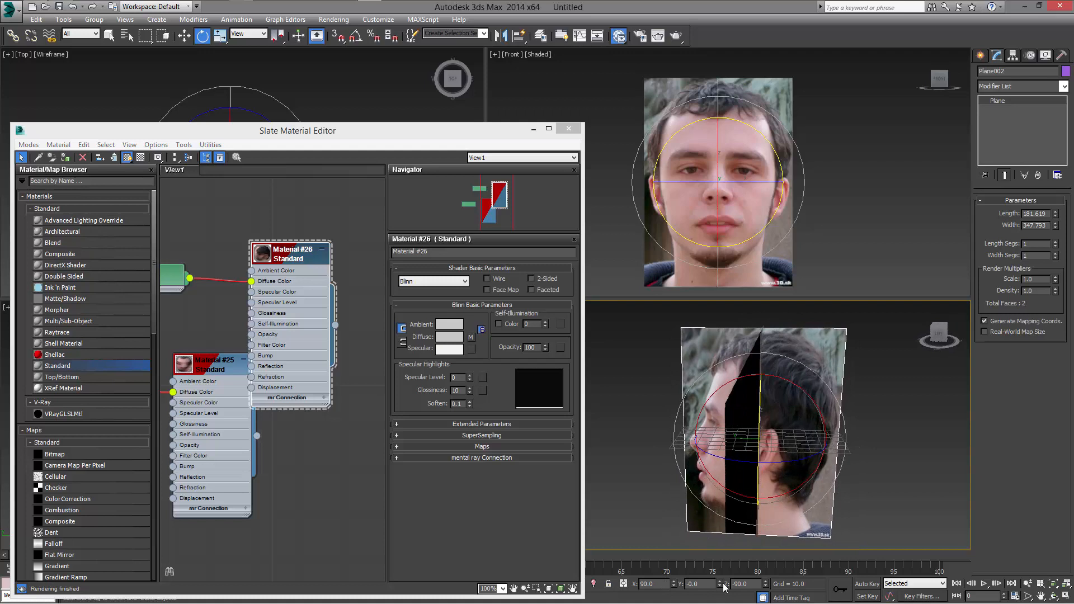
triple_click(740, 583)
text(90)
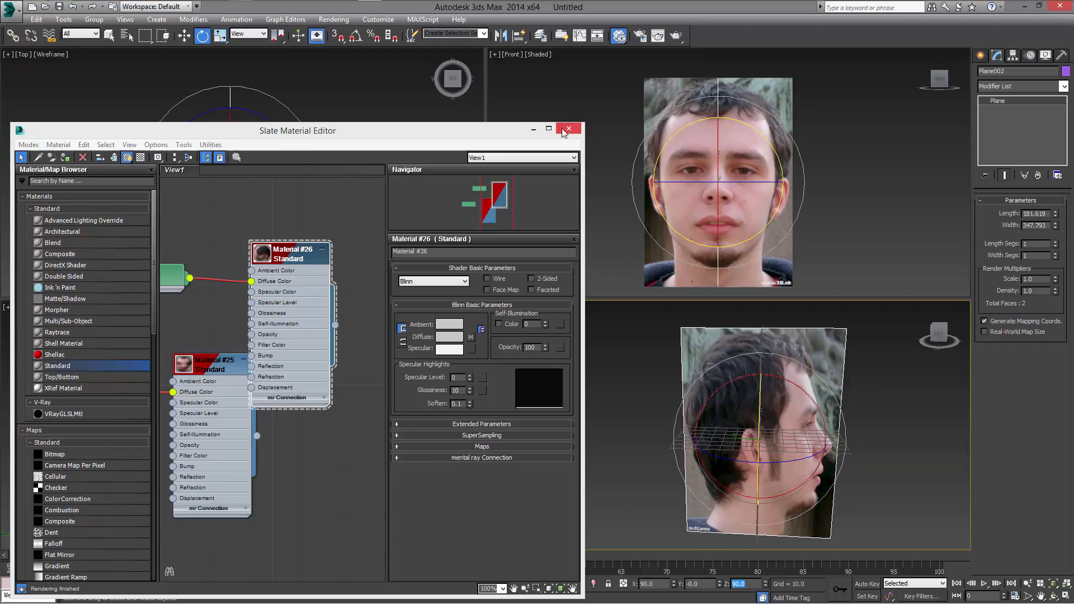
click(568, 129)
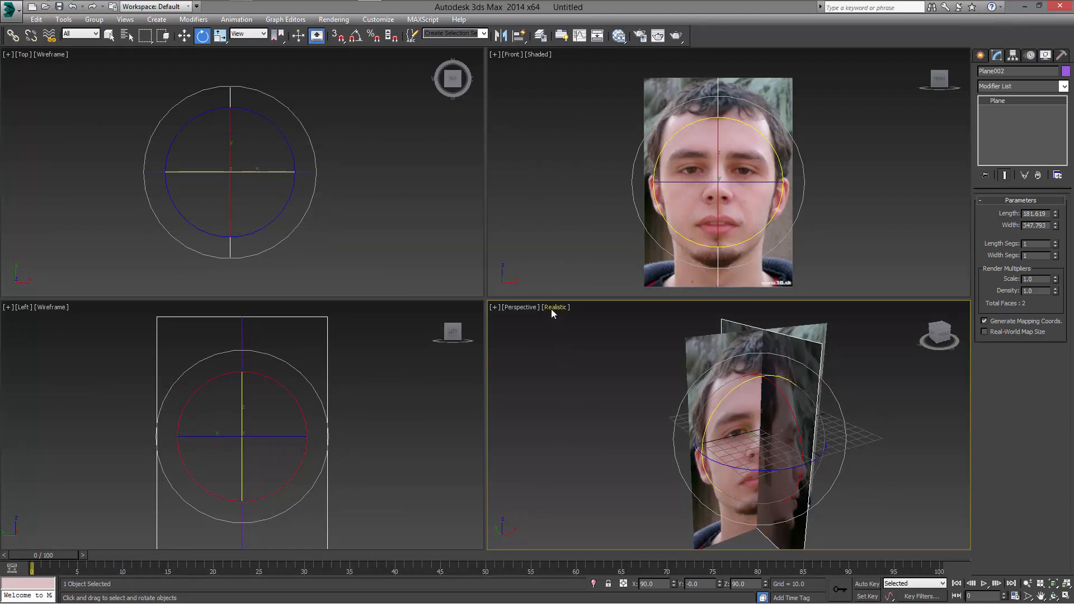
Step: Set the Perspective viewport to Shaded and the Left viewport to Realistic to show the side photo
click(555, 307)
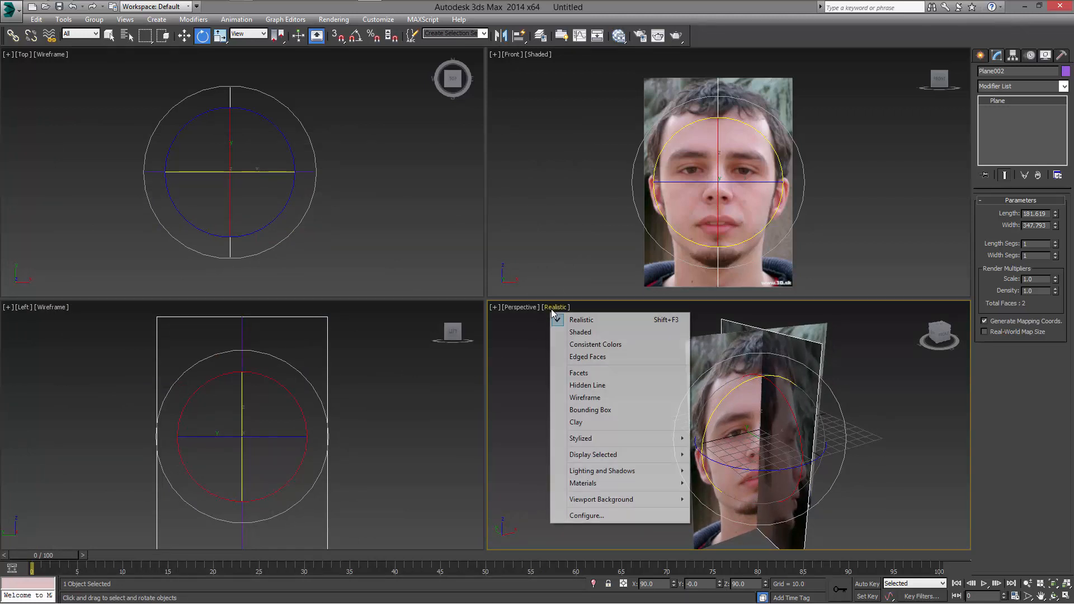
click(579, 332)
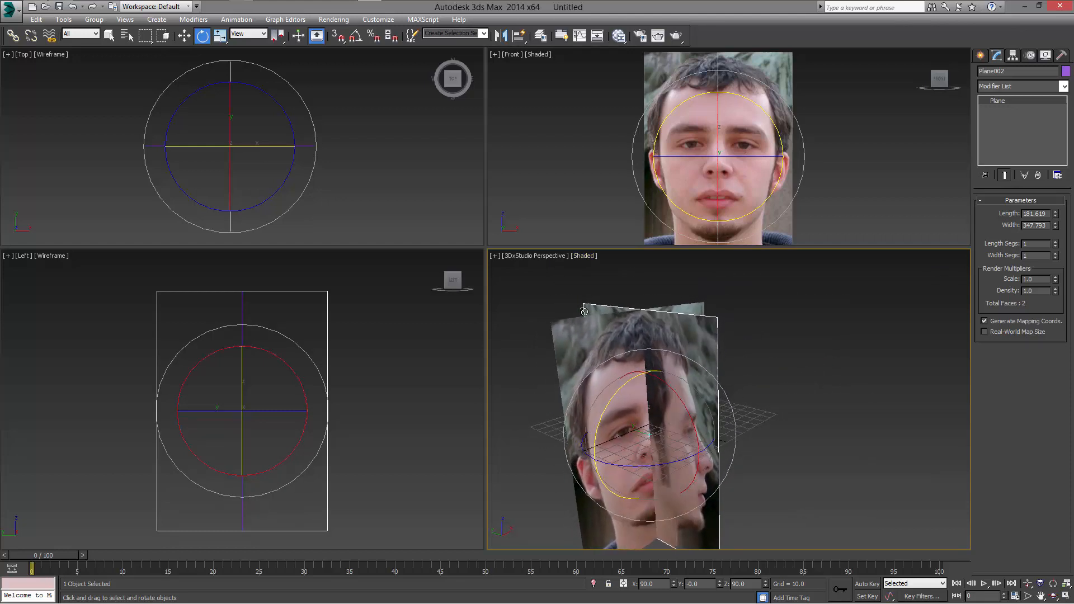
click(554, 256)
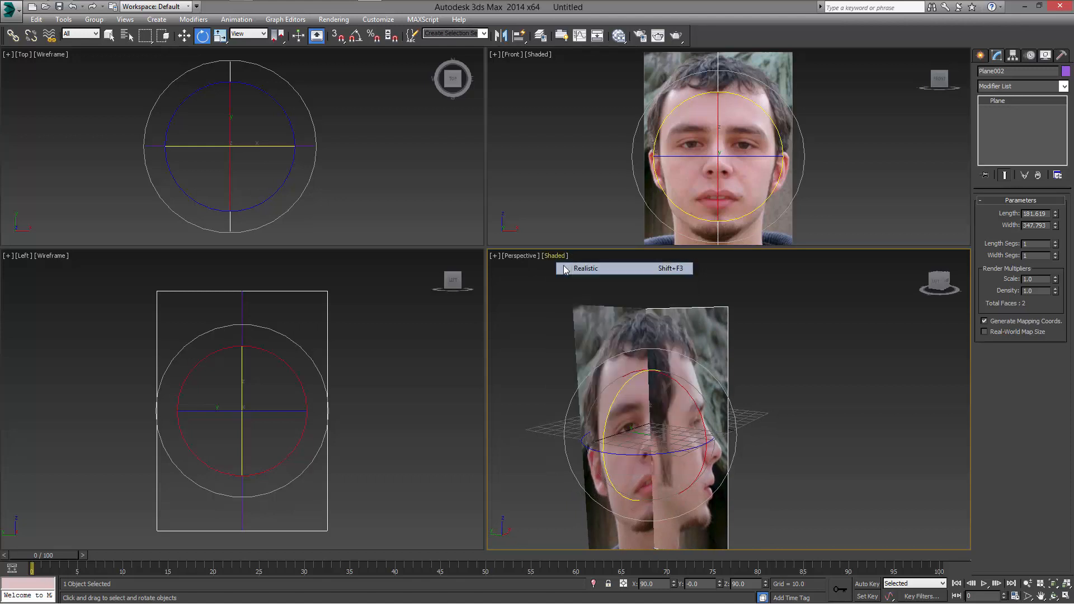
click(586, 268)
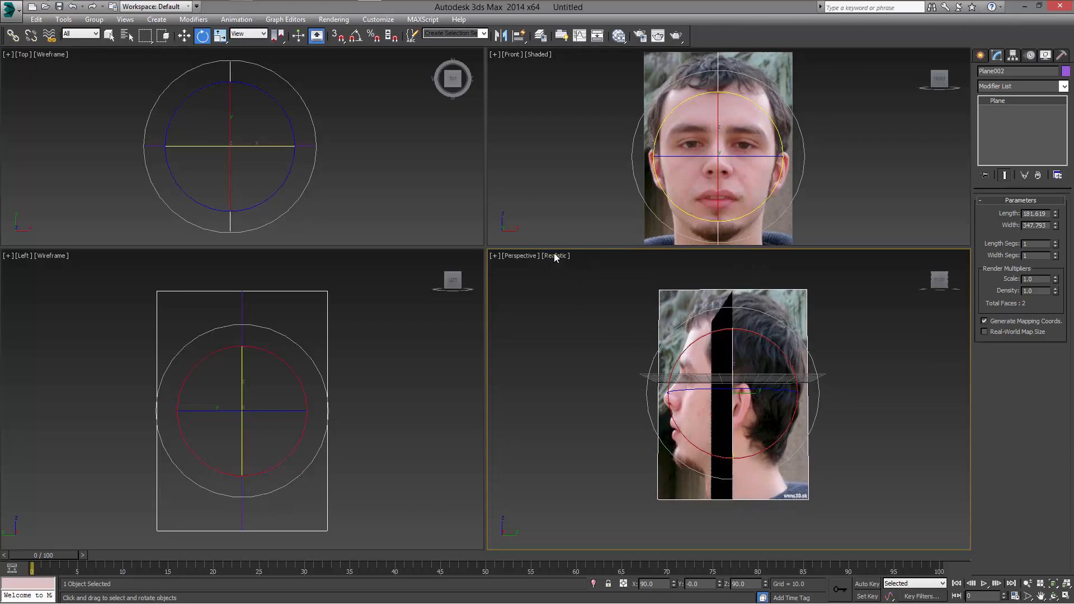
right_click(541, 262)
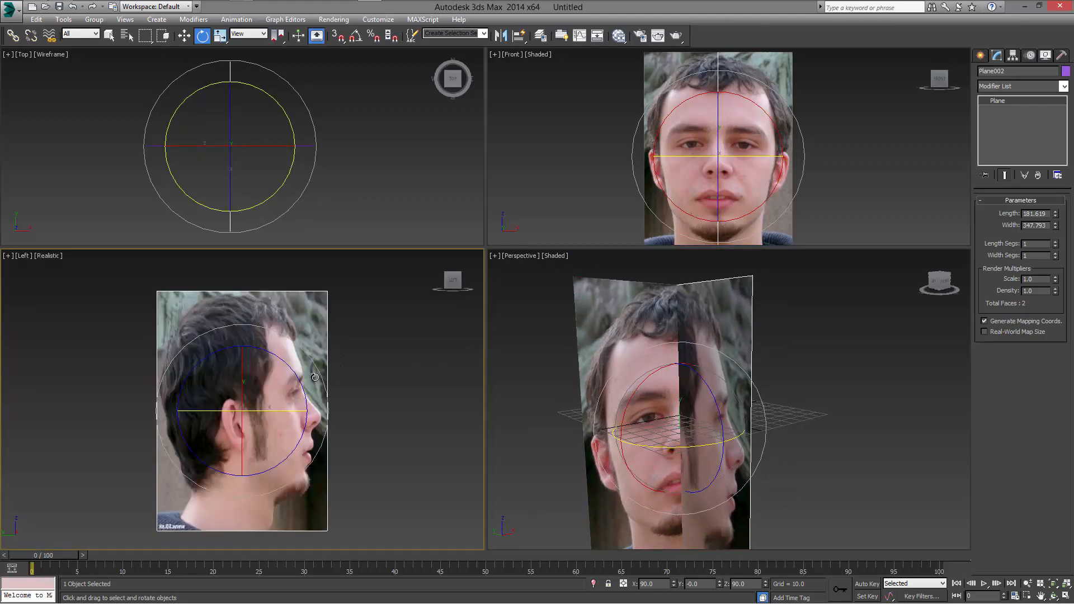
Step: Move Plane002 in the Left view so it meets the front photo plane at an edge
click(220, 35)
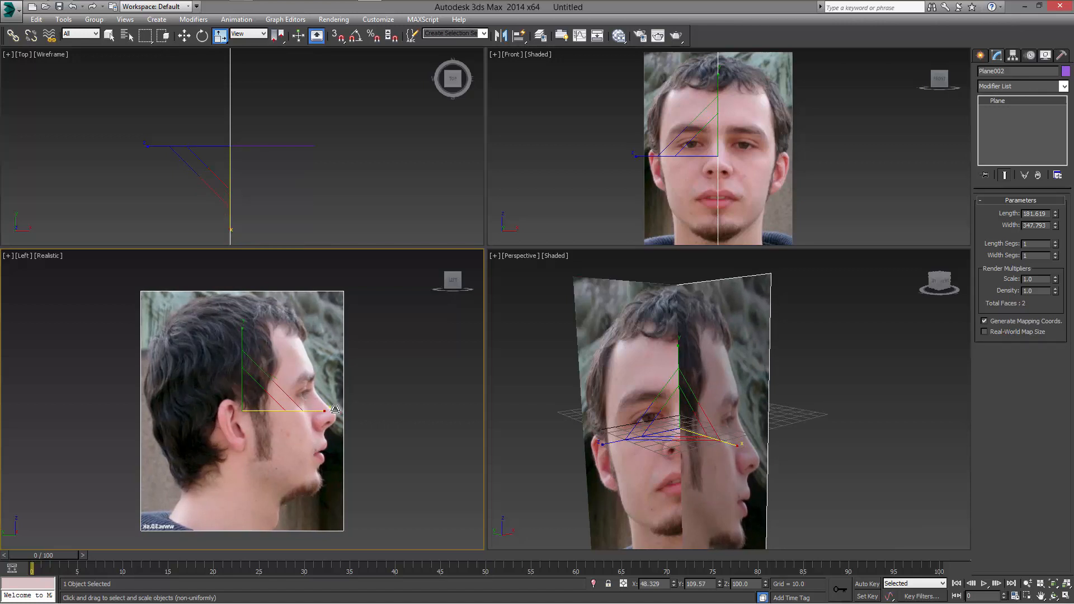
mouse_move(363, 397)
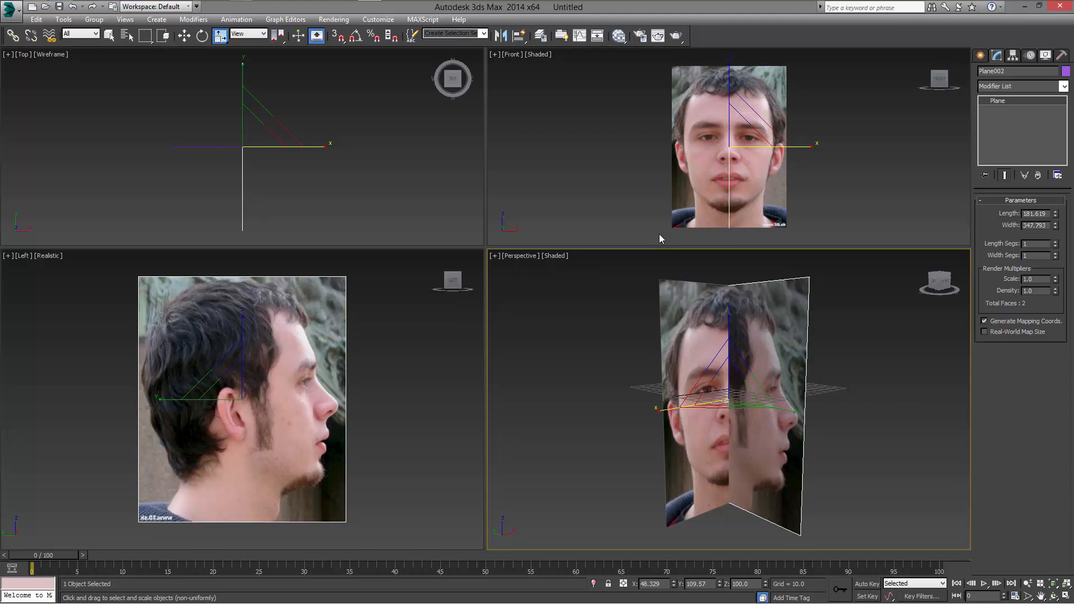
click(565, 333)
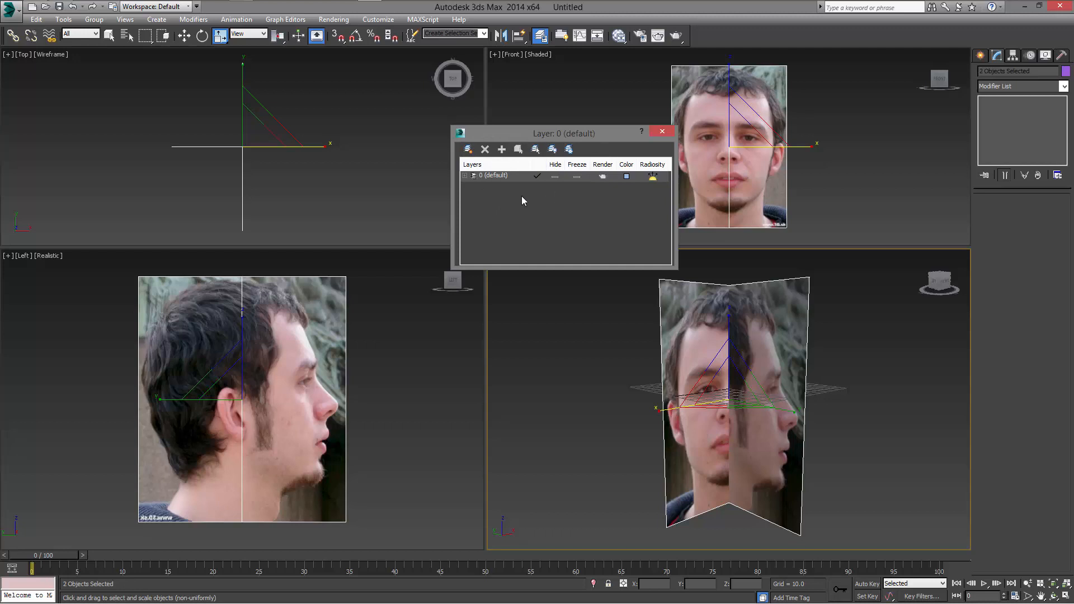
mouse_move(466, 149)
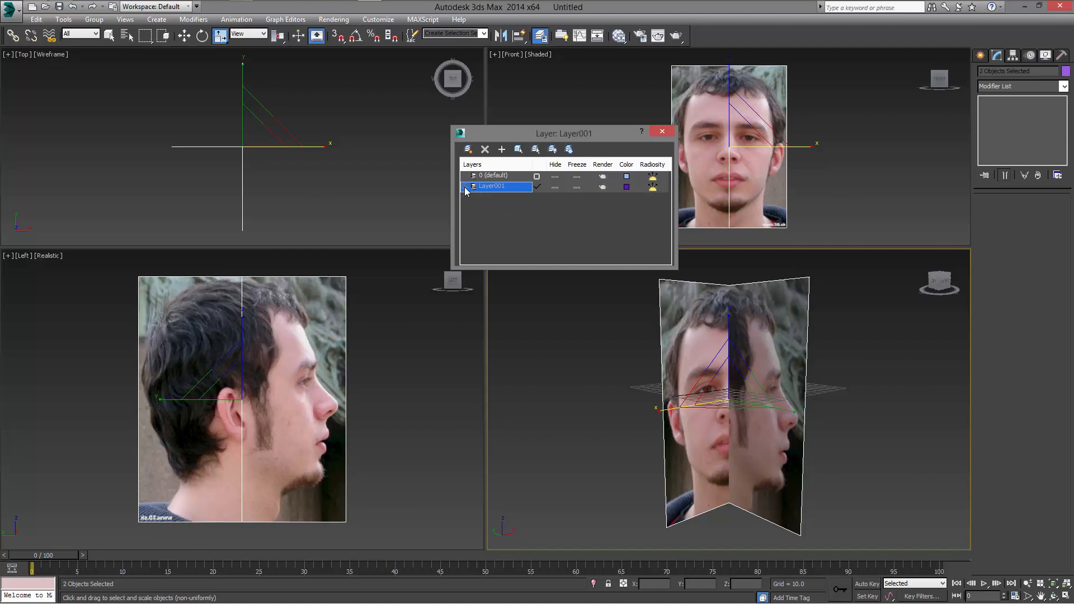
Step: Freeze Layer001 and turn off Show Frozen in Gray so both planes keep their photos
right_click(491, 186)
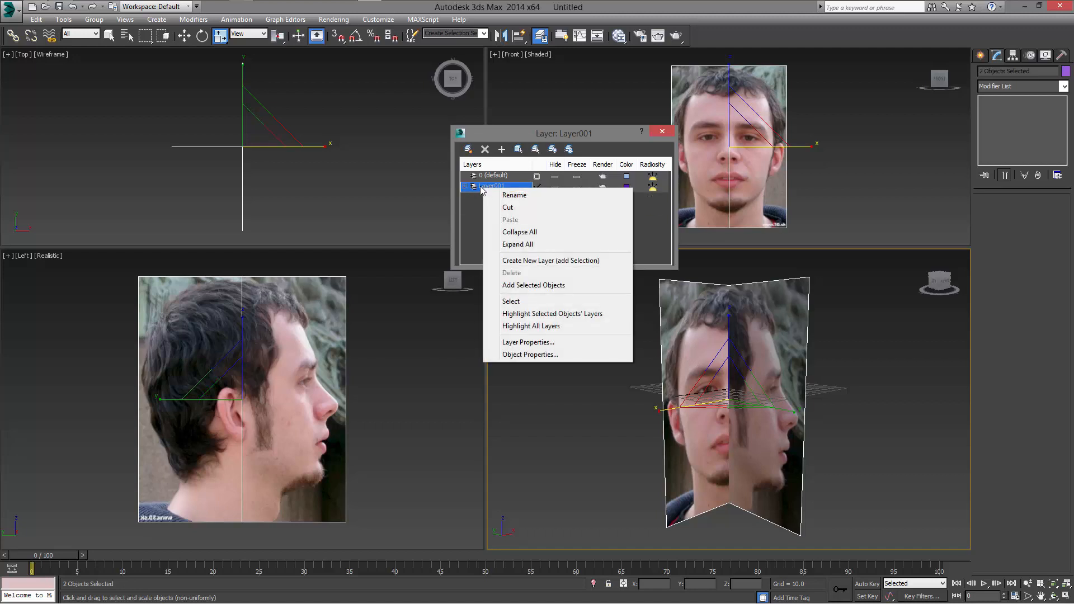
mouse_move(531, 326)
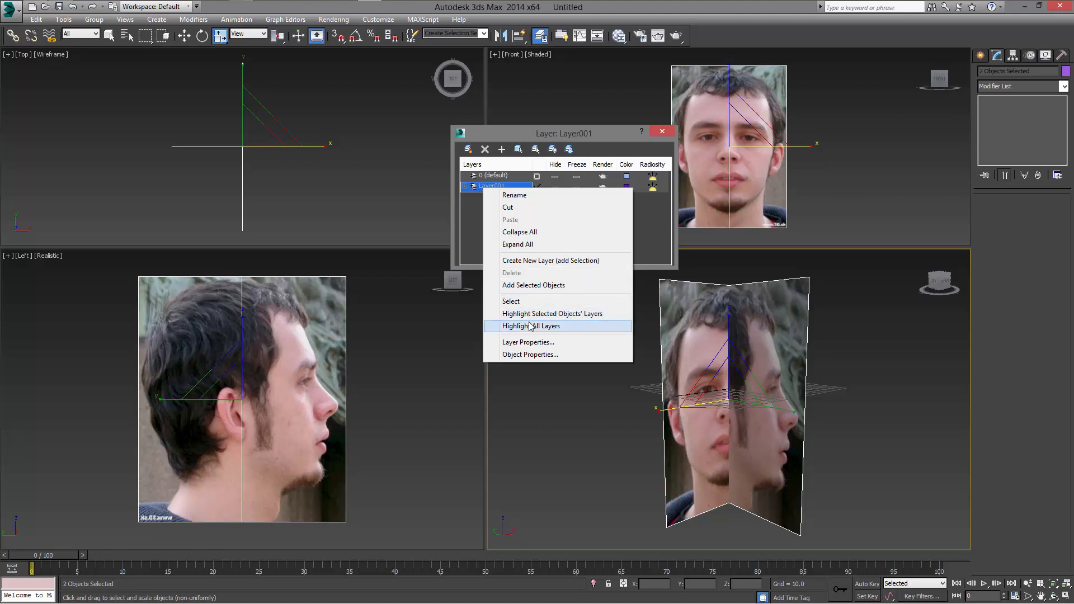
click(530, 355)
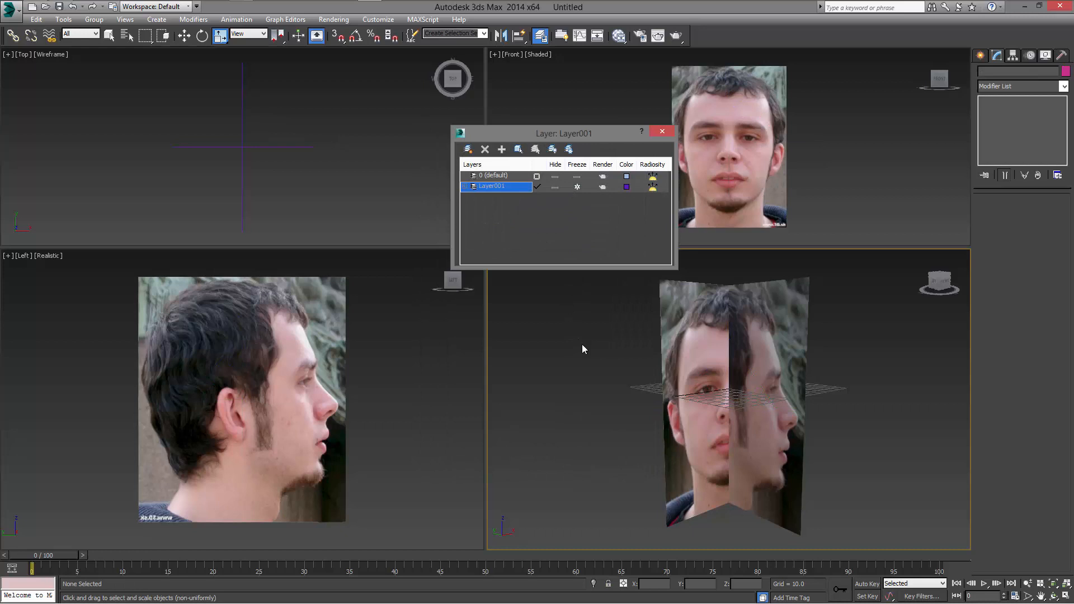
mouse_move(945, 403)
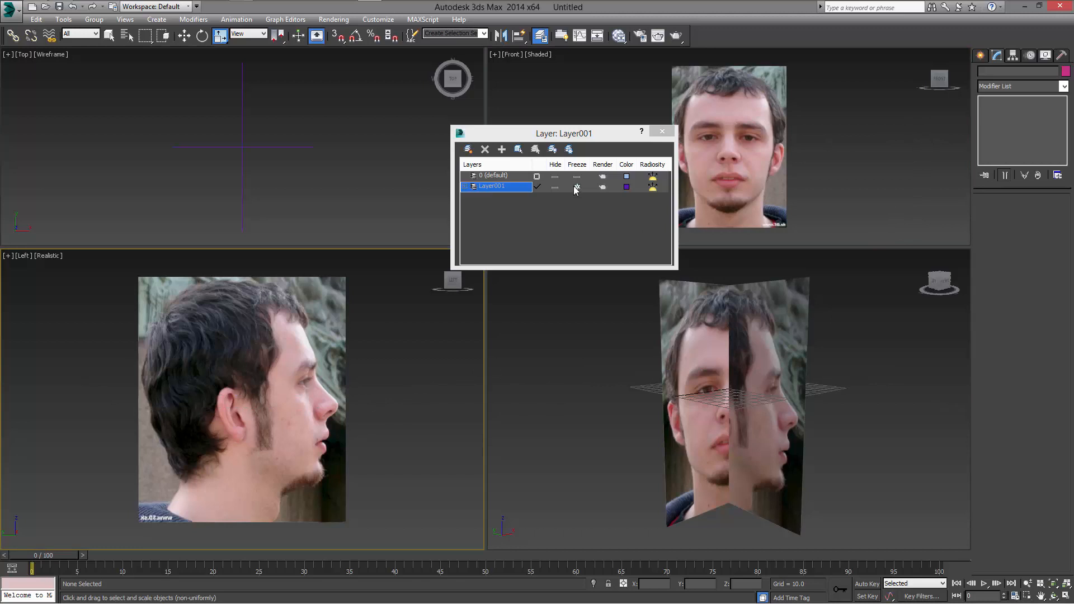
right_click(491, 186)
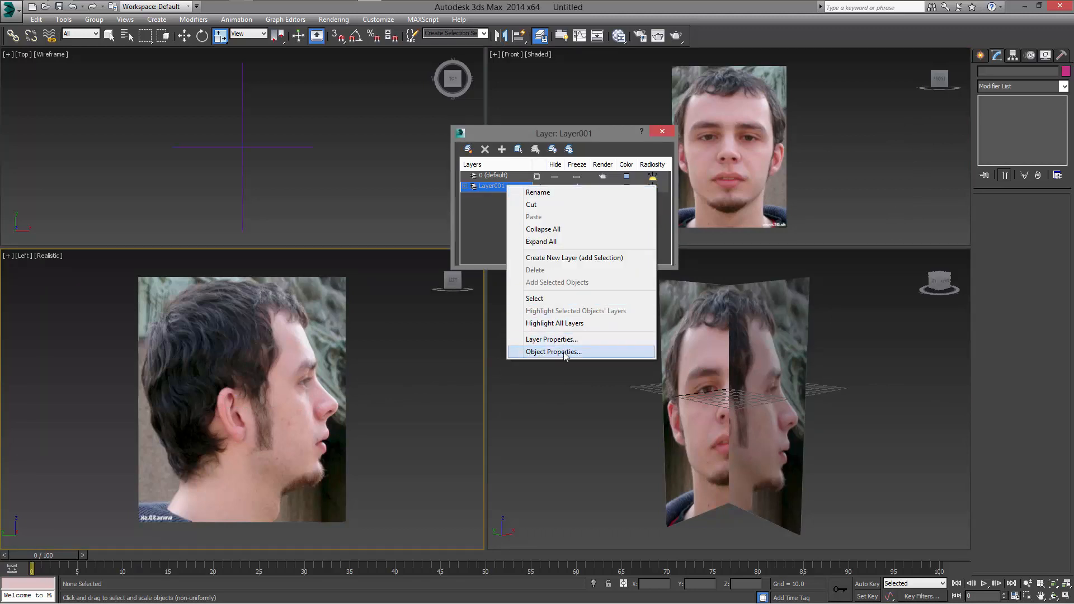
click(551, 352)
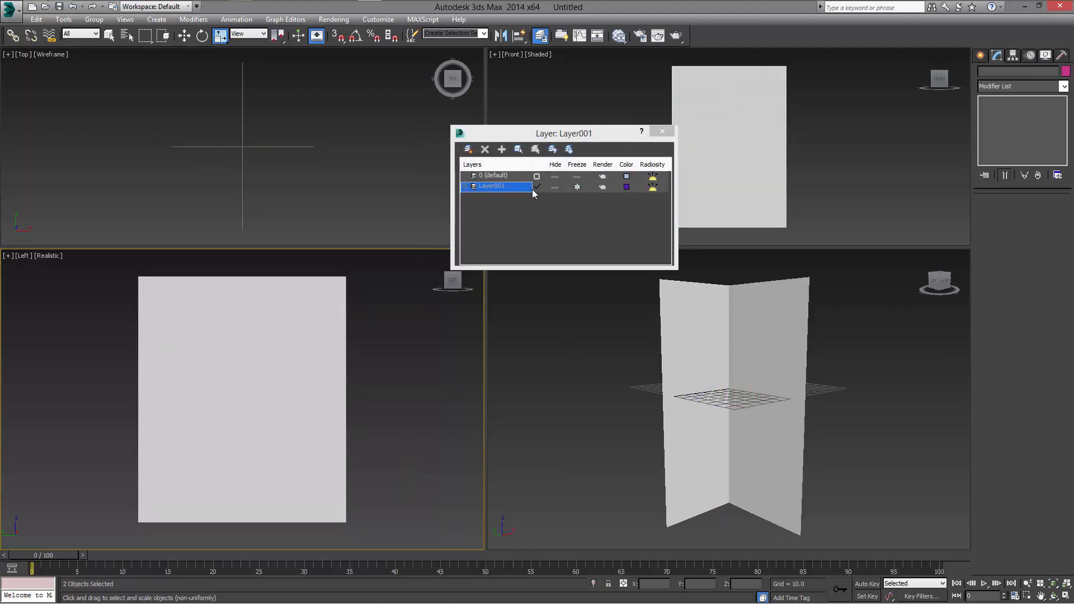
right_click(491, 186)
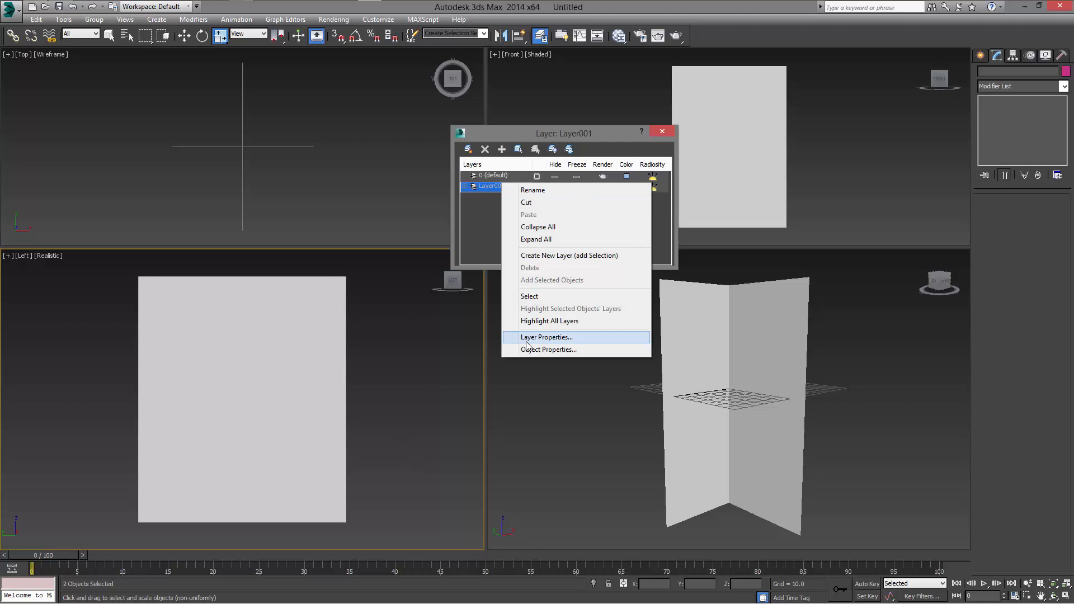
mouse_move(549, 349)
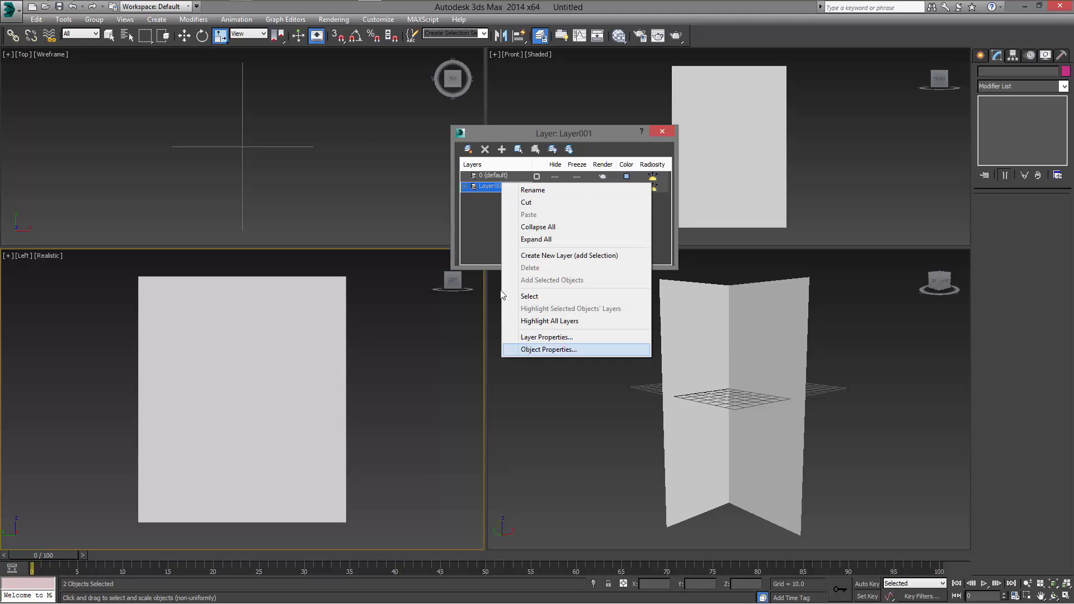
click(549, 349)
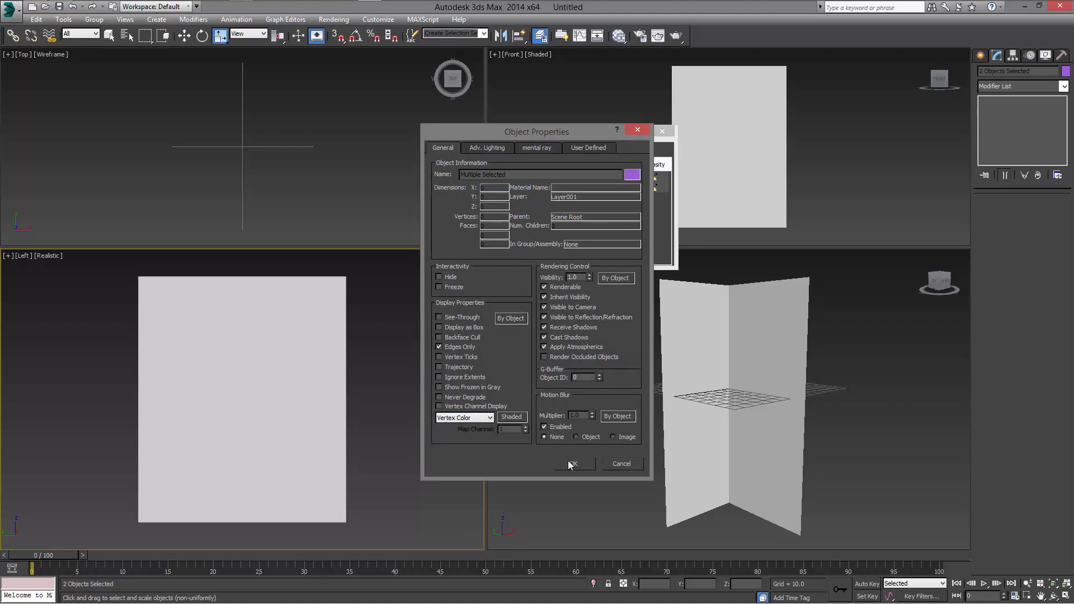
click(572, 464)
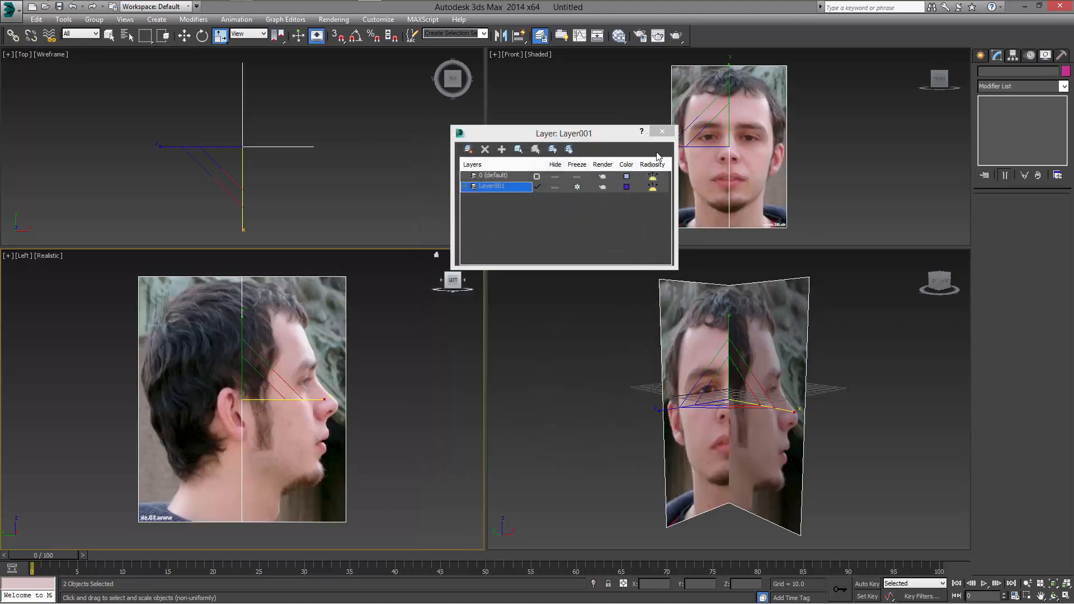
click(661, 131)
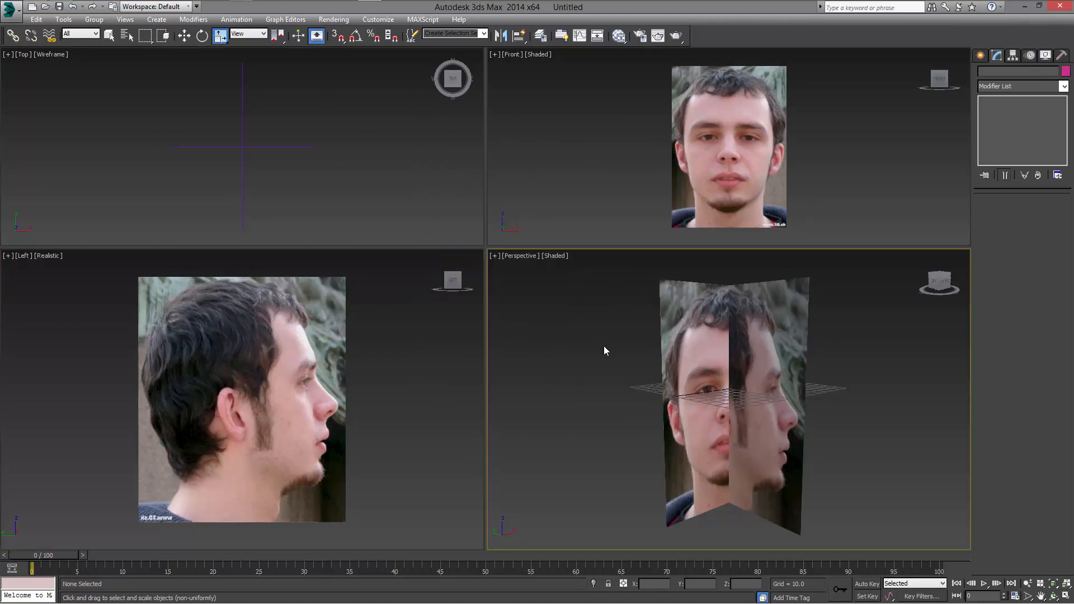